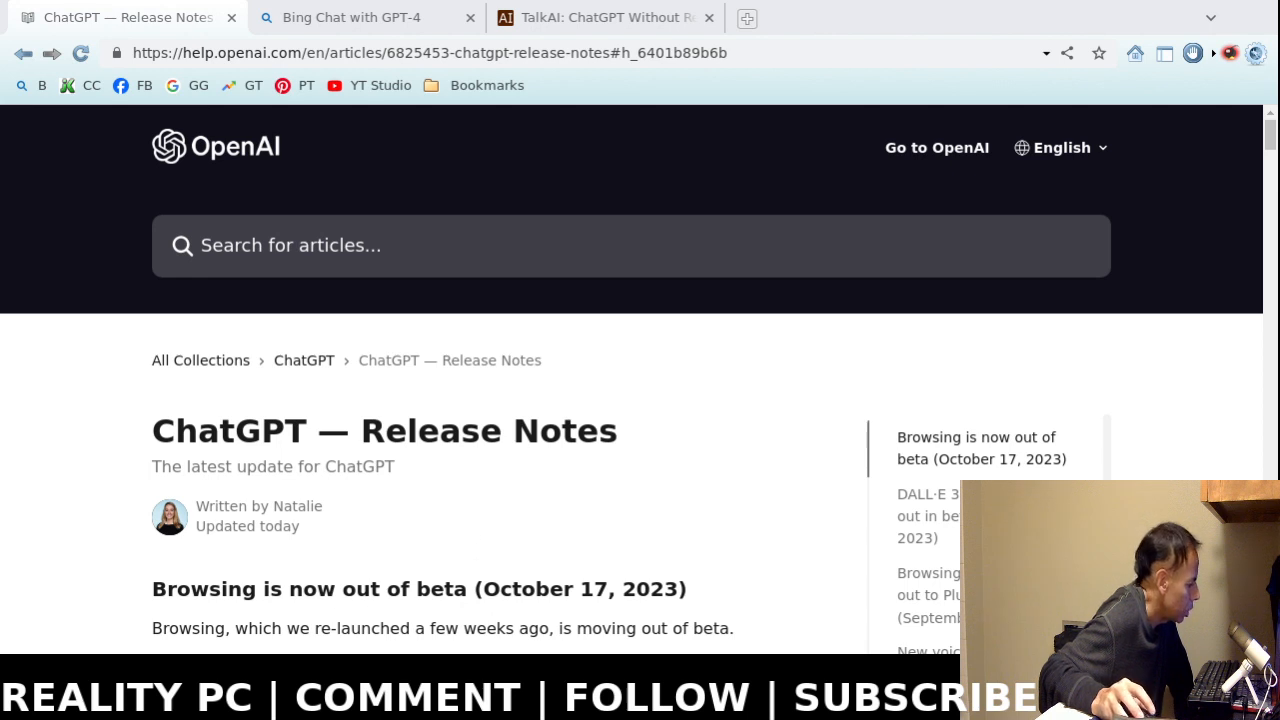
mouse_move(84, 388)
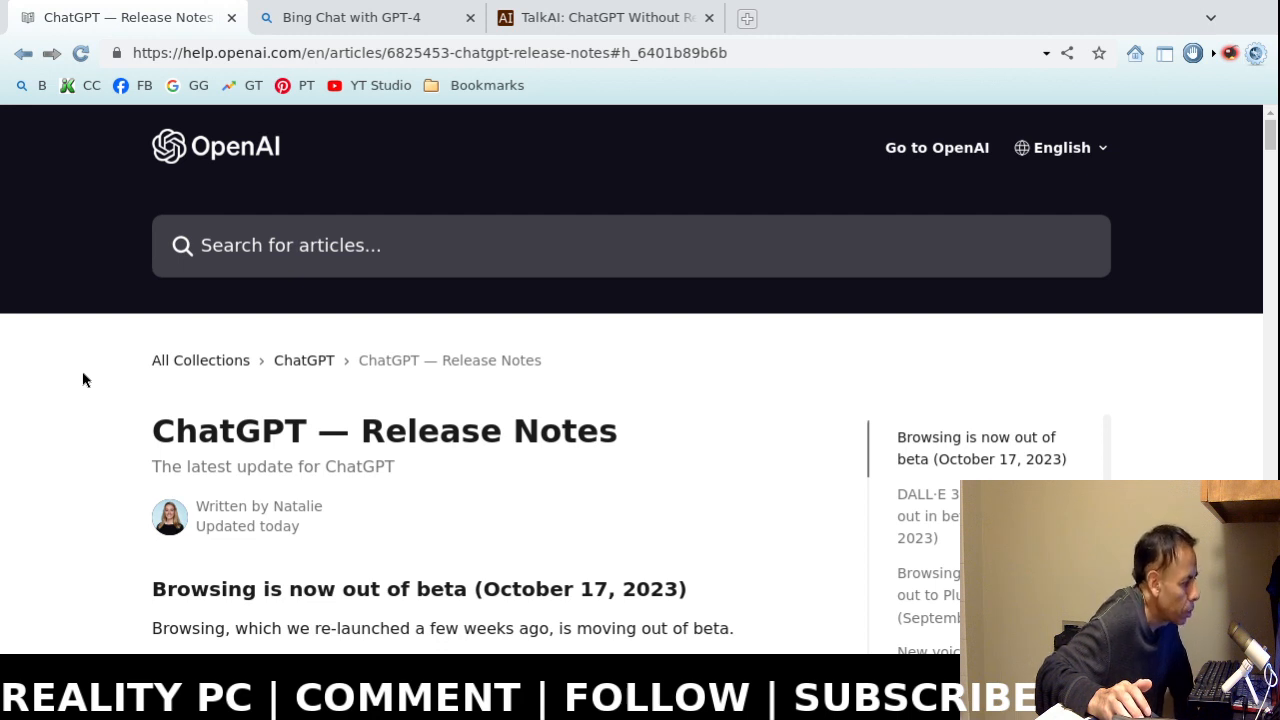
Scroll the ChatGPT release notes down to the October 16, 2023 DALL·E 3 beta rollout note.
scroll(down, 3)
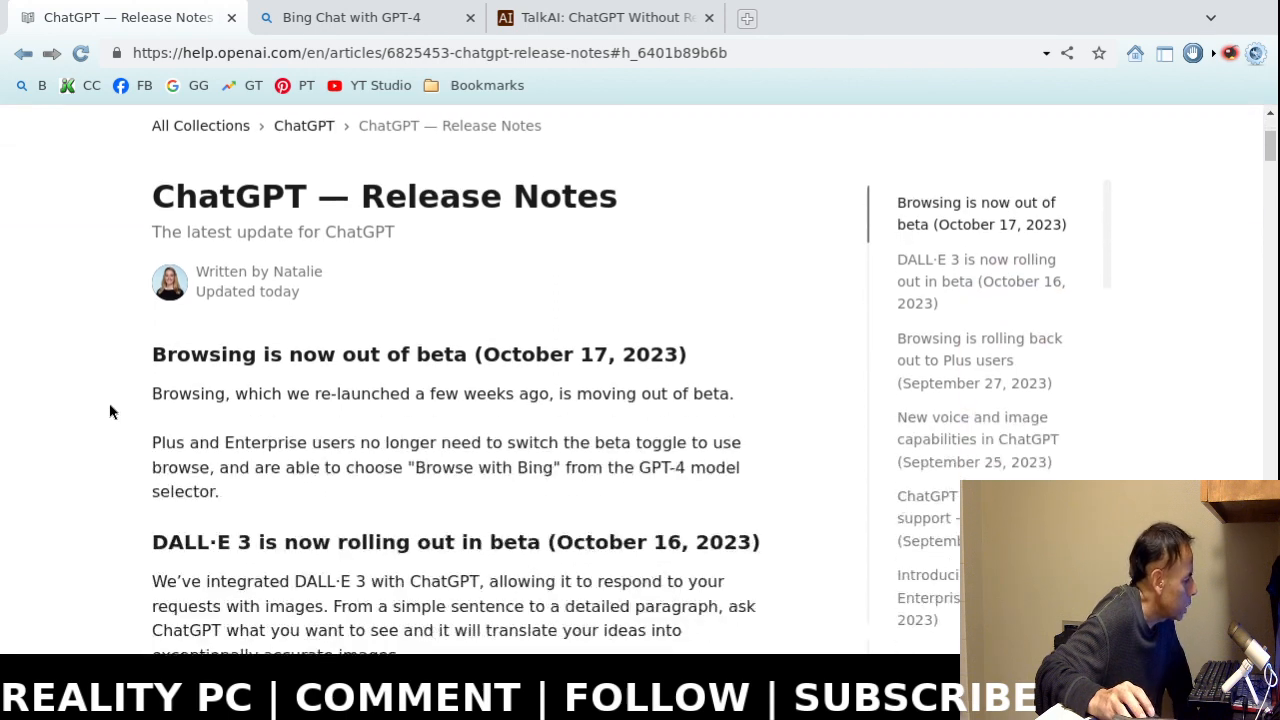
scroll(down, 3)
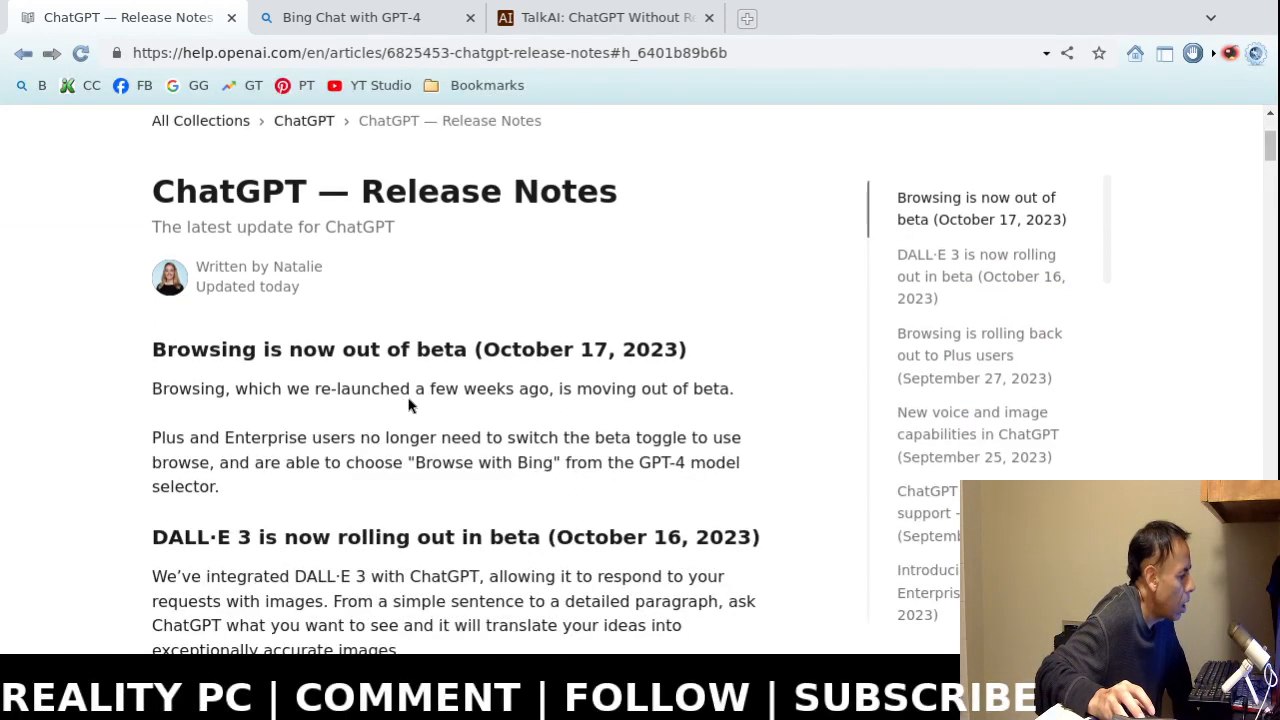
mouse_move(398, 420)
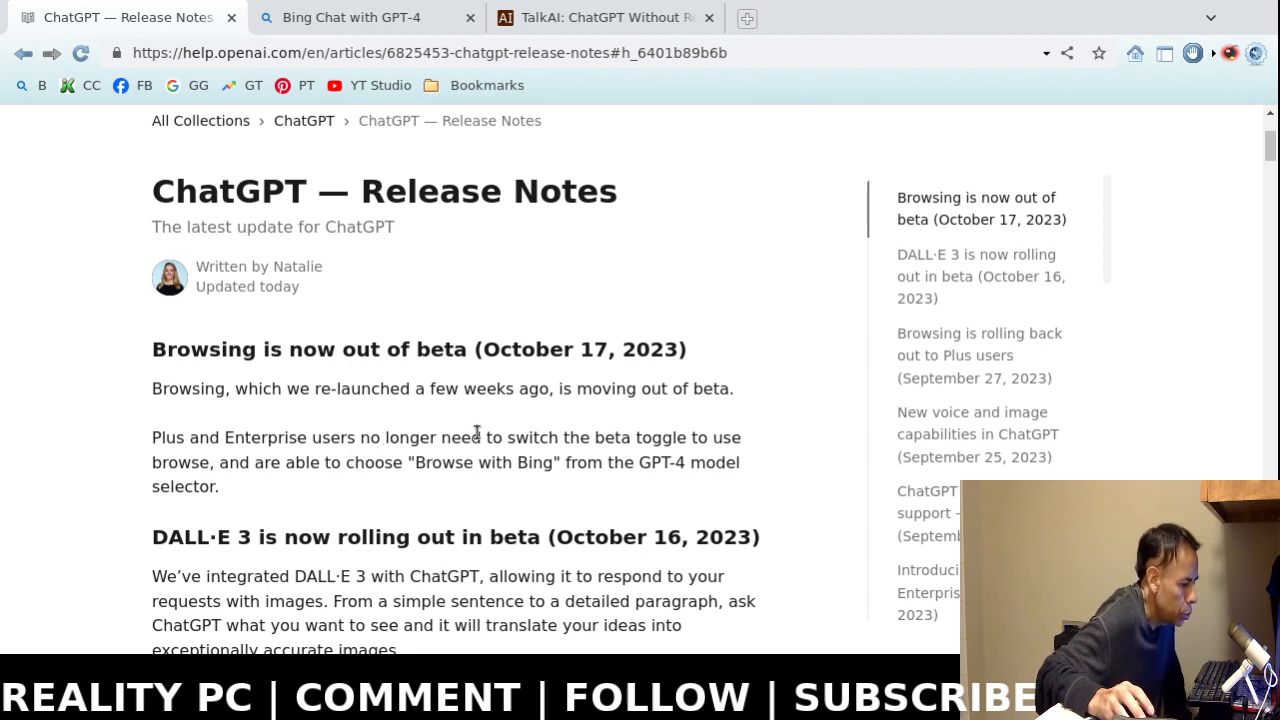
mouse_move(456, 436)
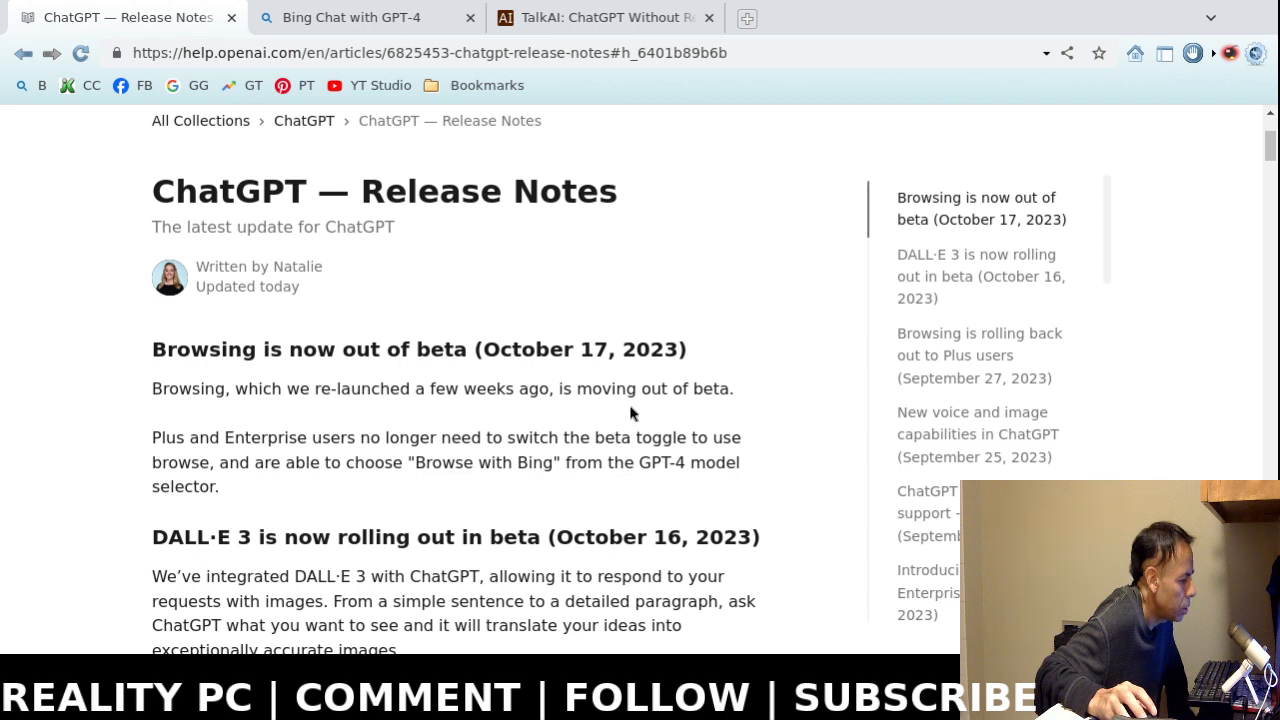
mouse_move(312, 456)
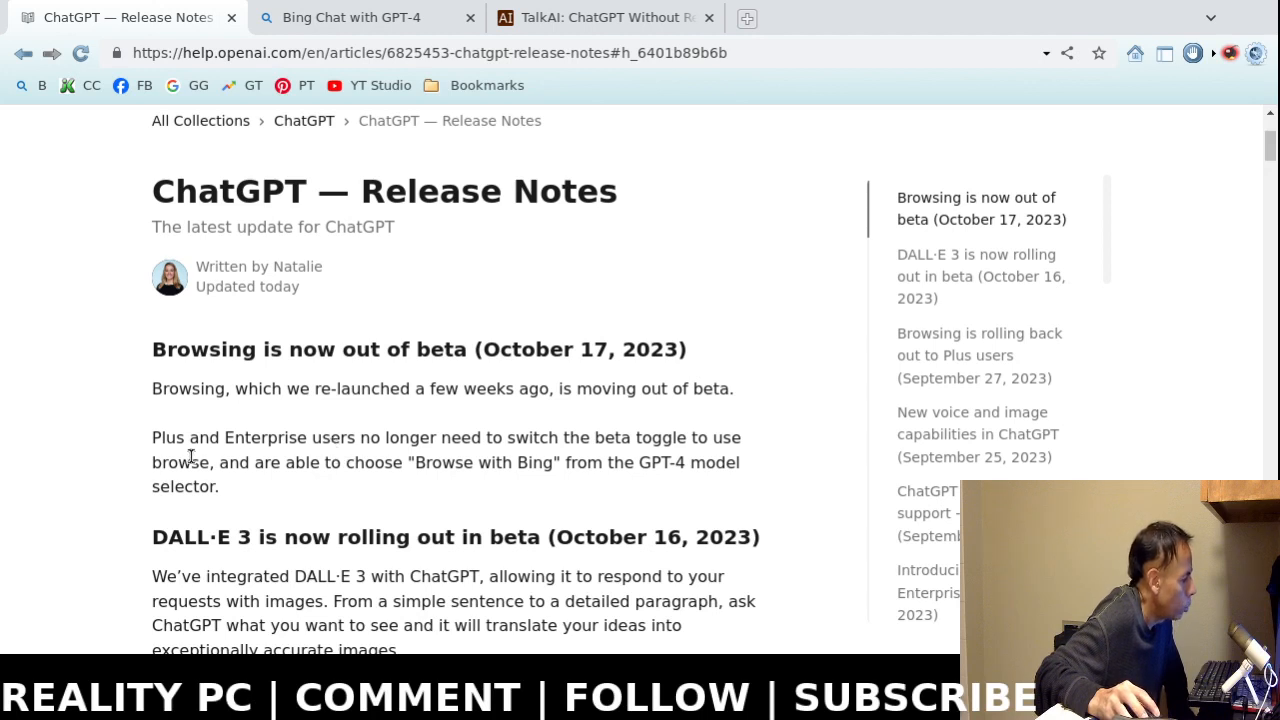
mouse_move(412, 436)
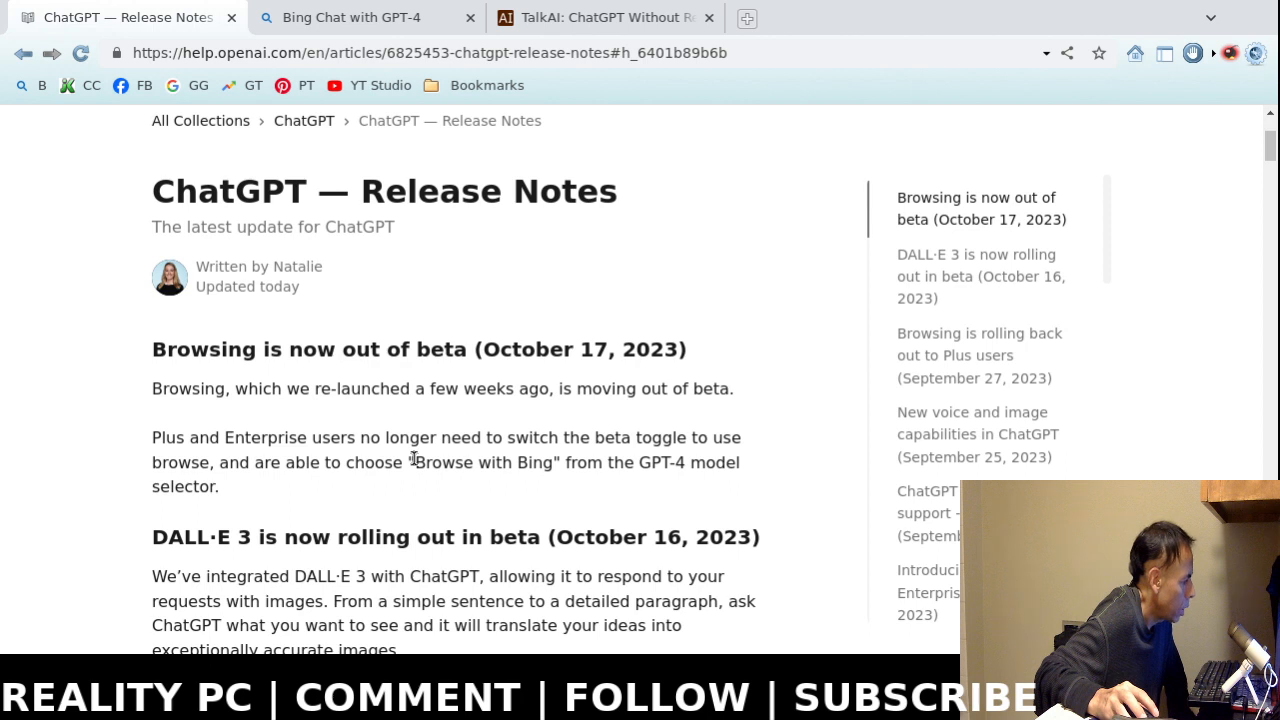
scroll(down, 3)
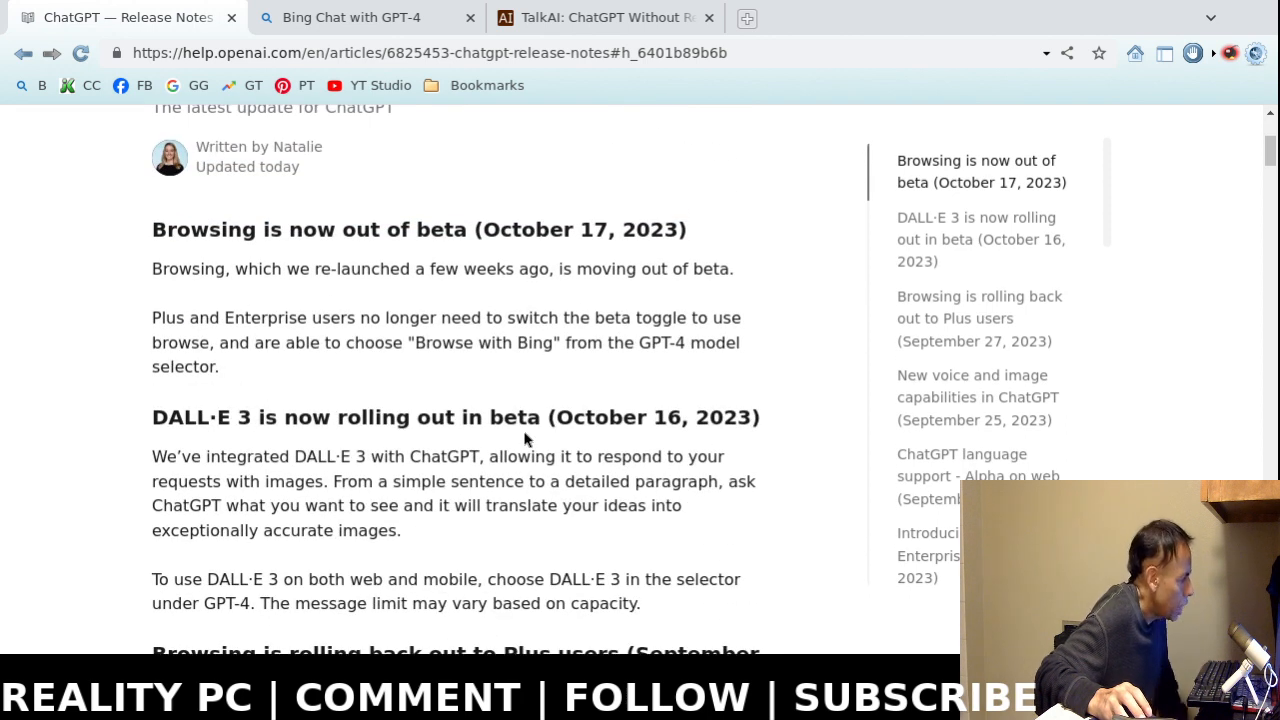
mouse_move(490, 396)
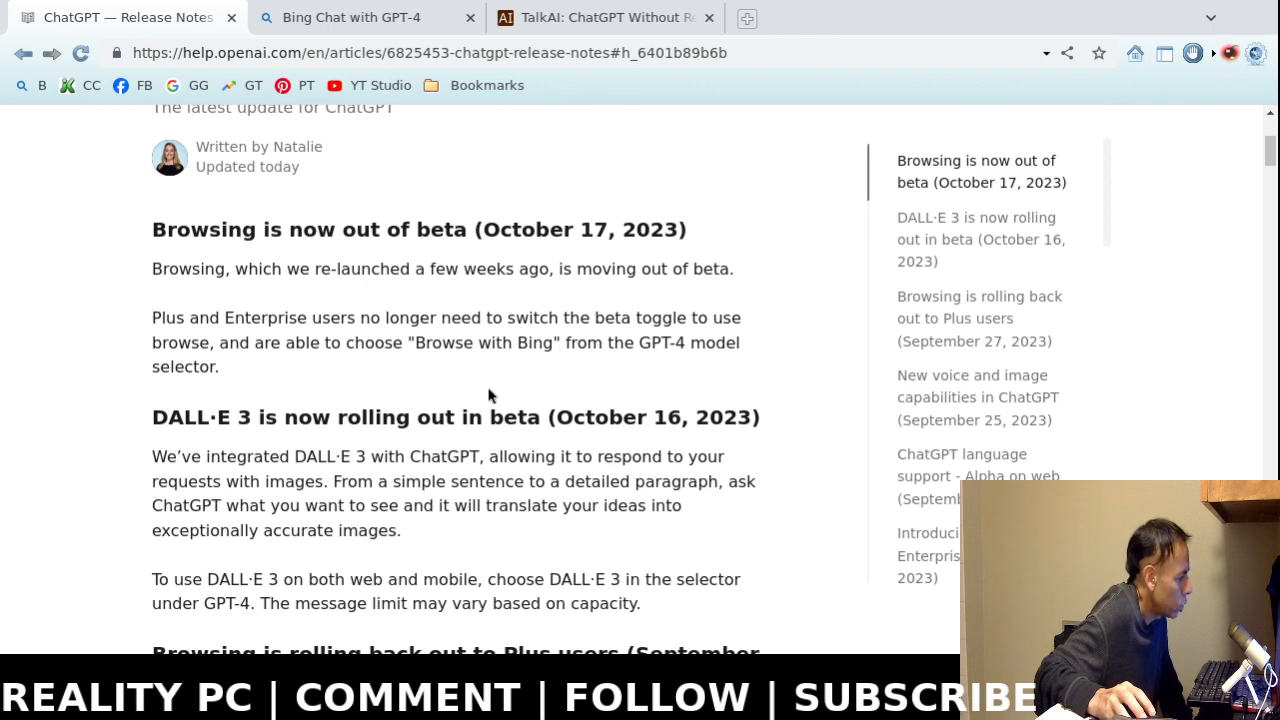
mouse_move(508, 380)
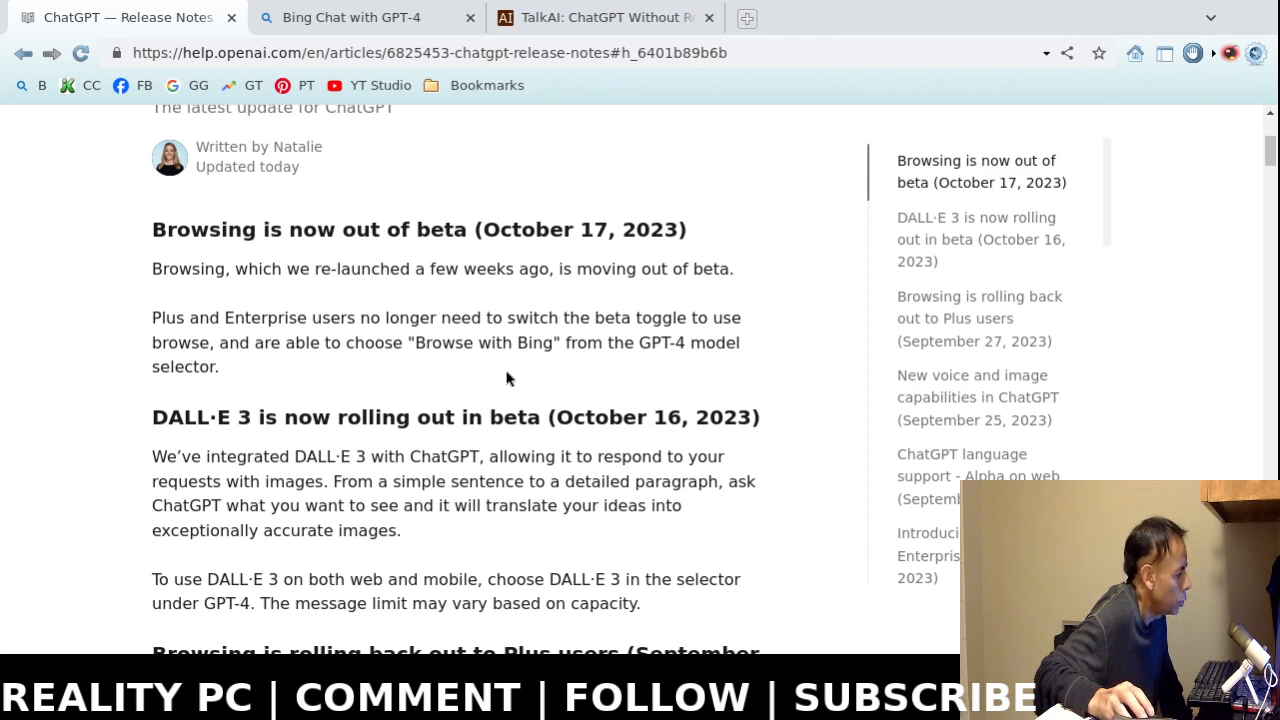
mouse_move(502, 368)
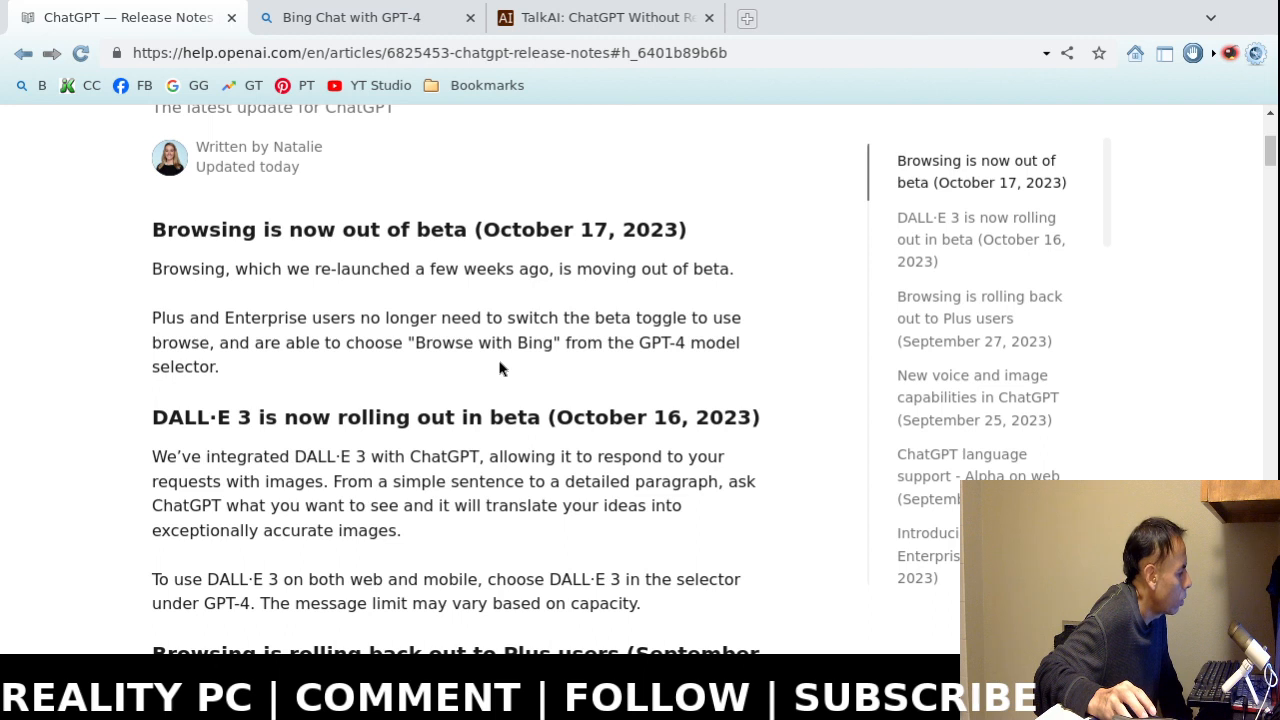
mouse_move(456, 360)
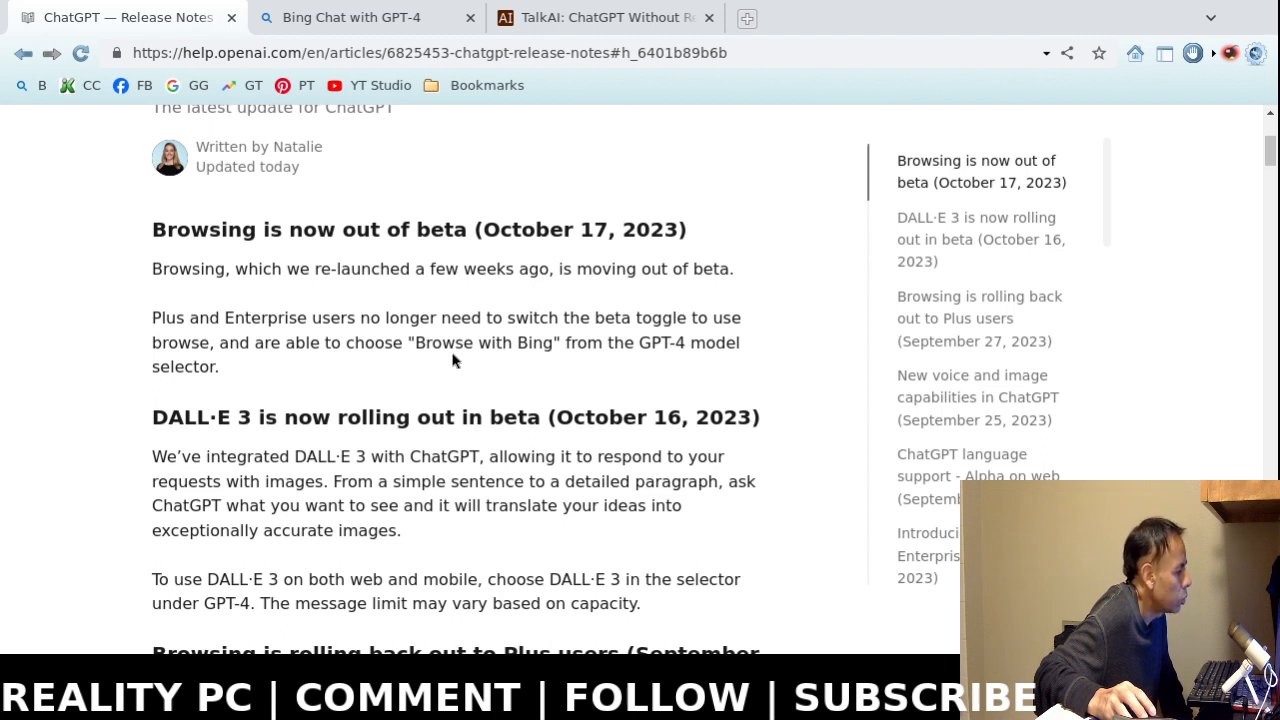
mouse_move(568, 374)
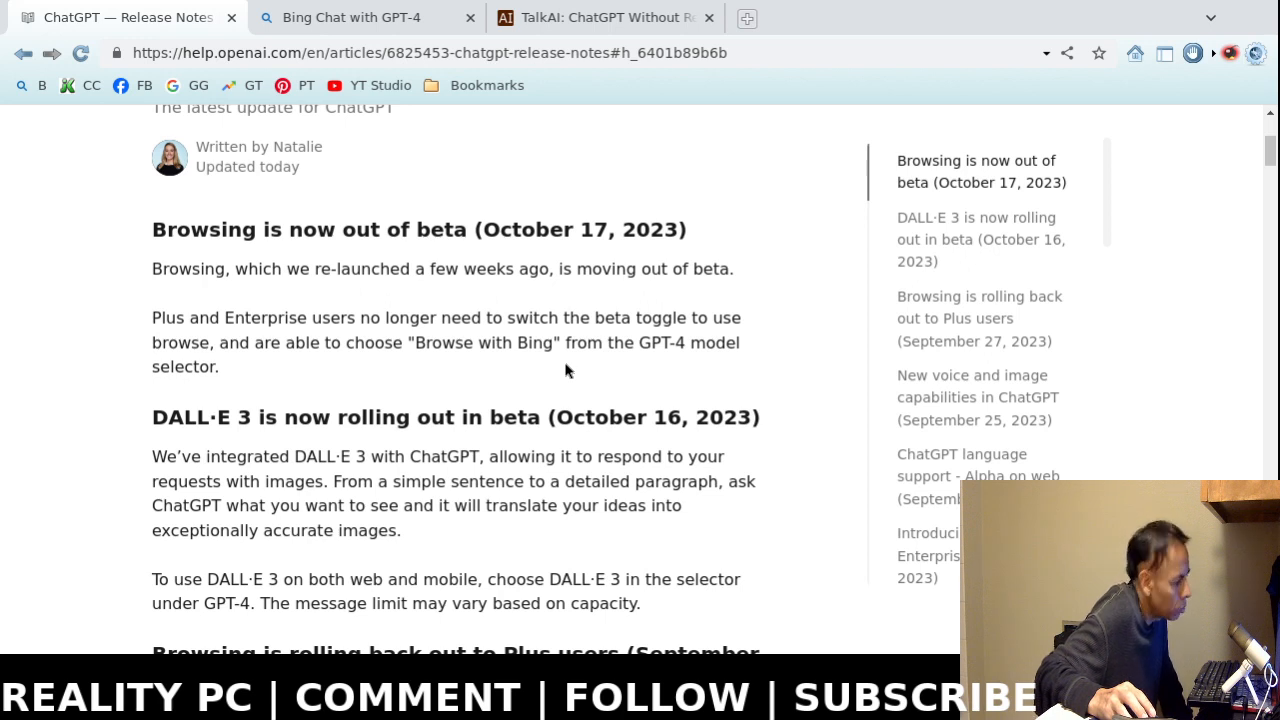
mouse_move(412, 376)
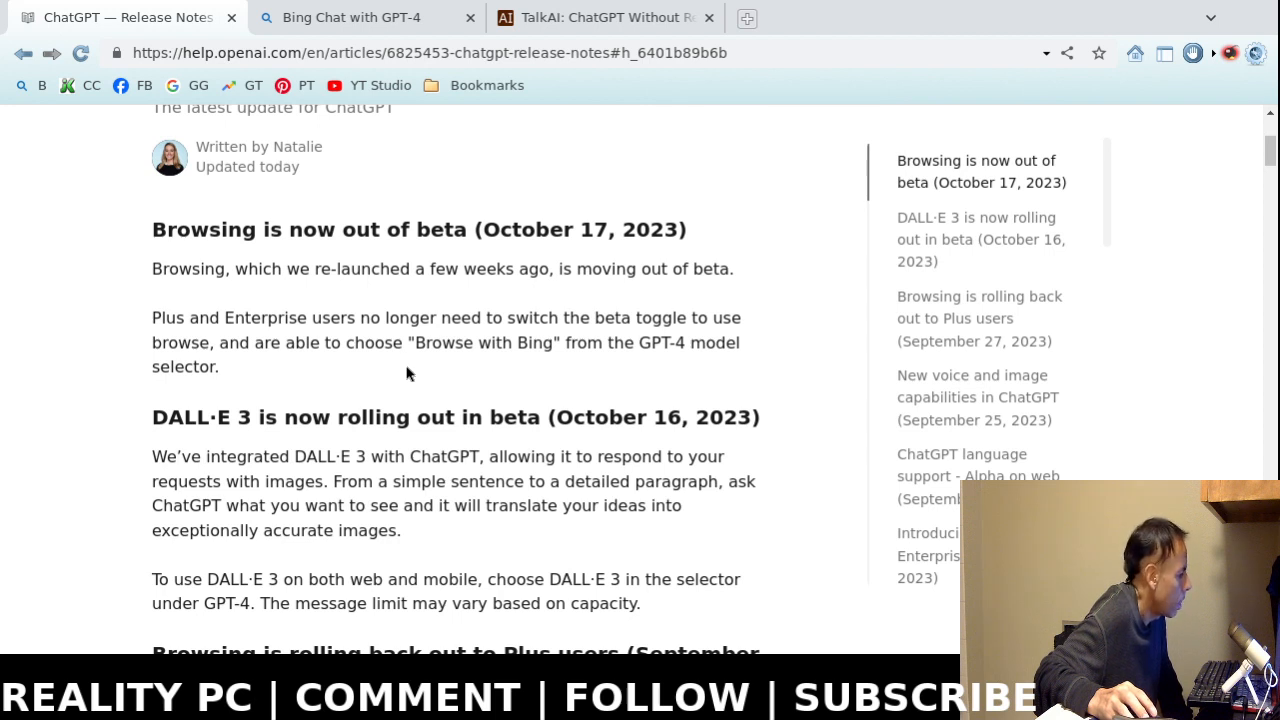
mouse_move(484, 366)
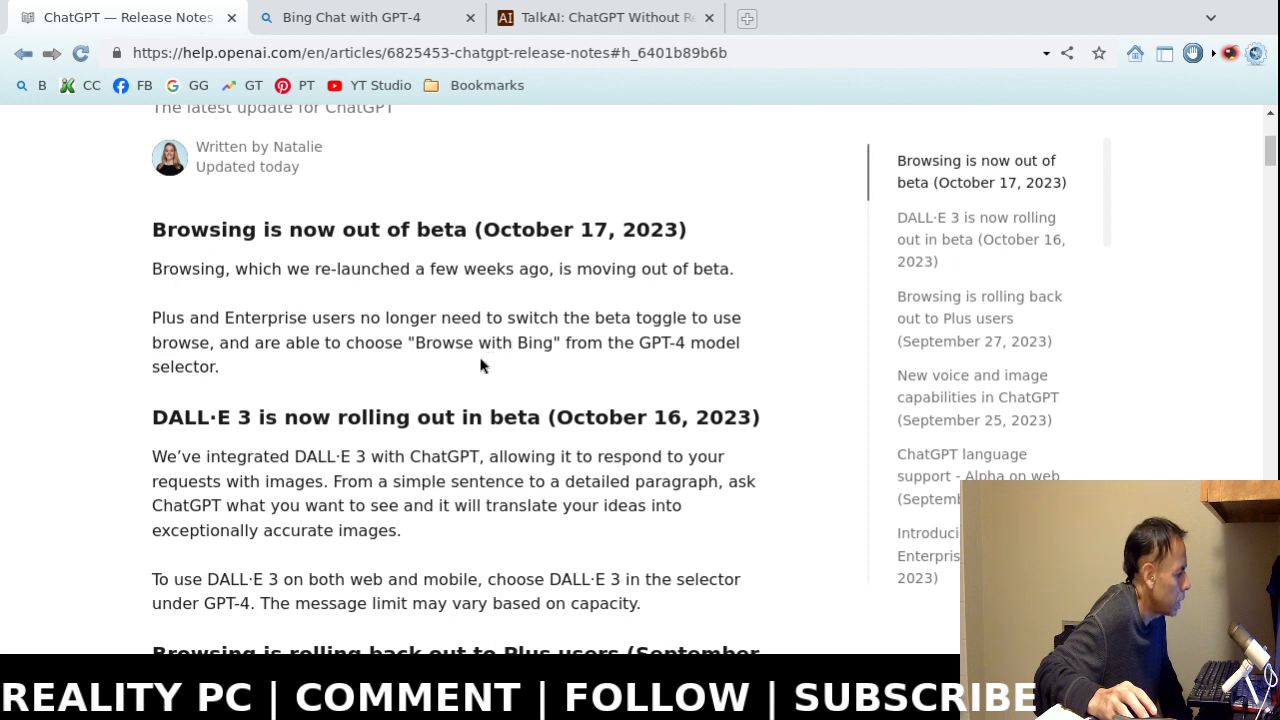
mouse_move(496, 368)
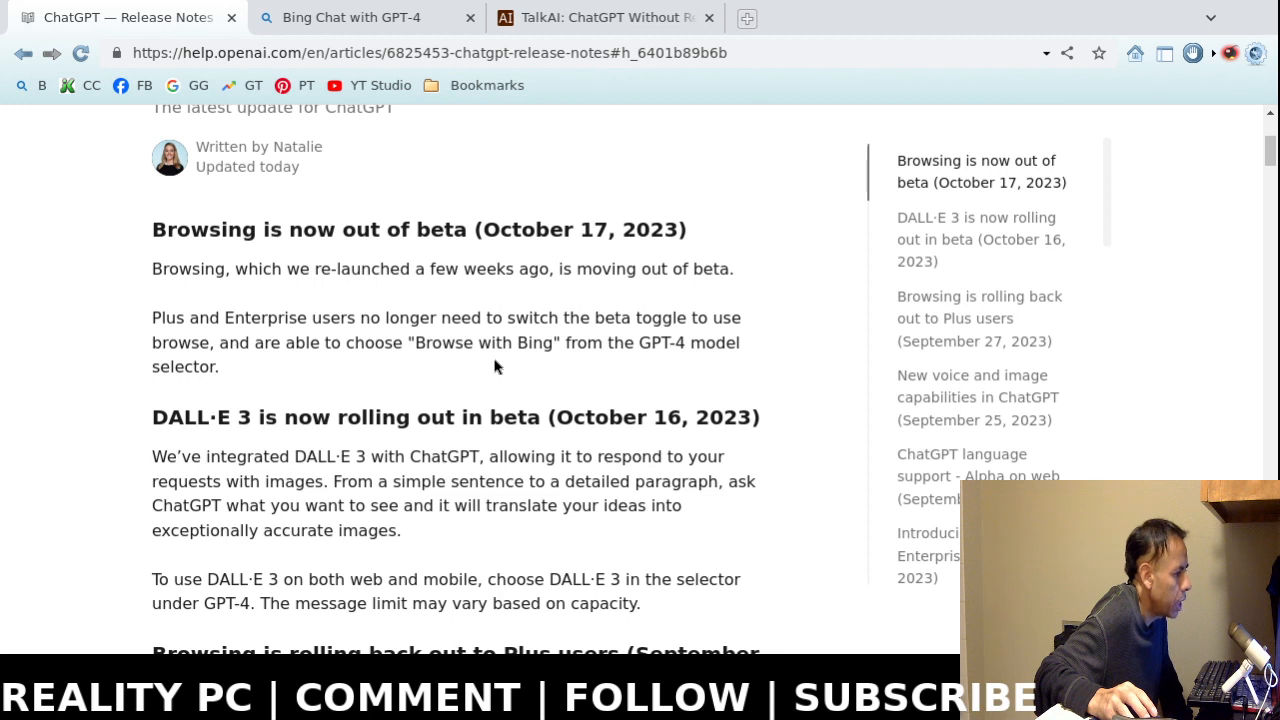
mouse_move(452, 364)
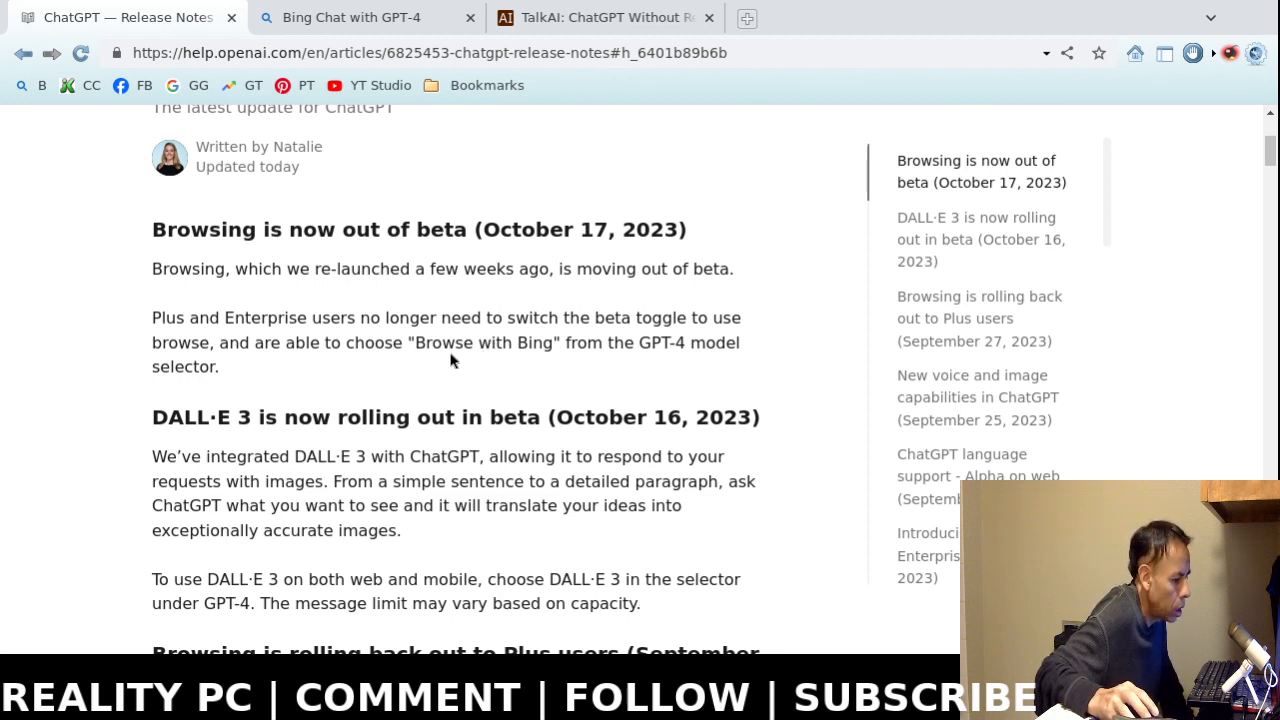
mouse_move(370, 316)
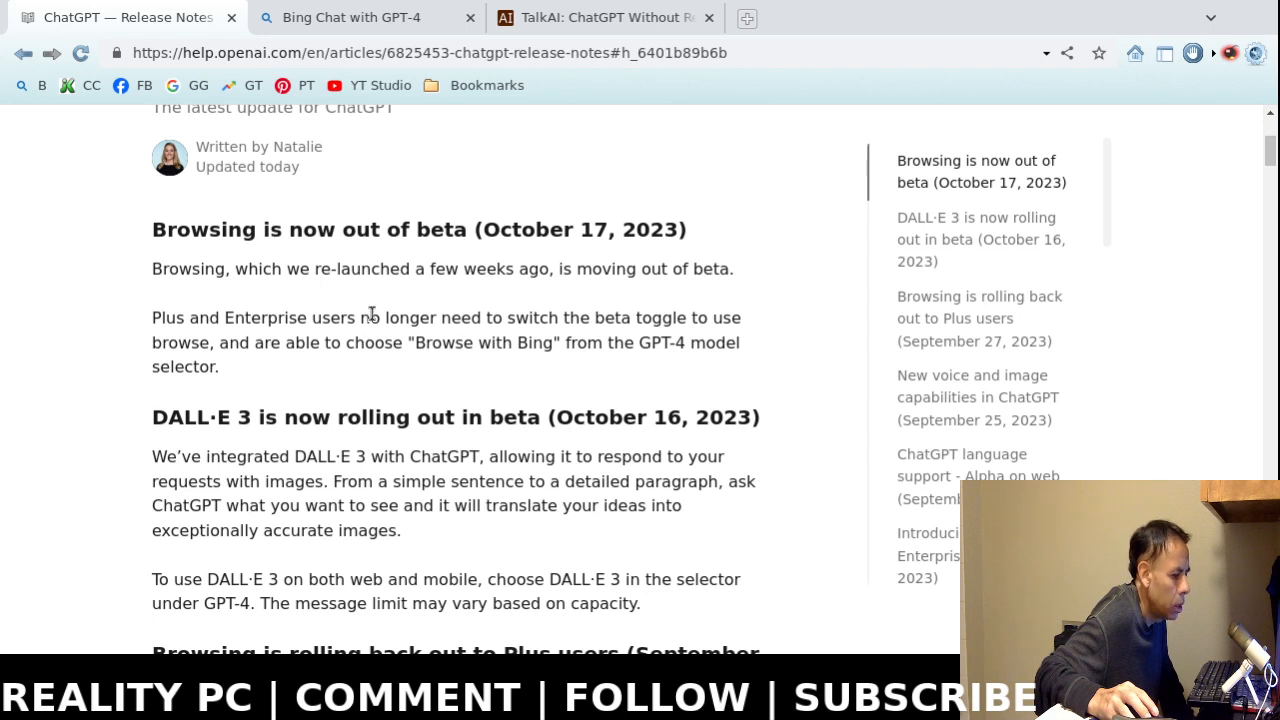
mouse_move(356, 404)
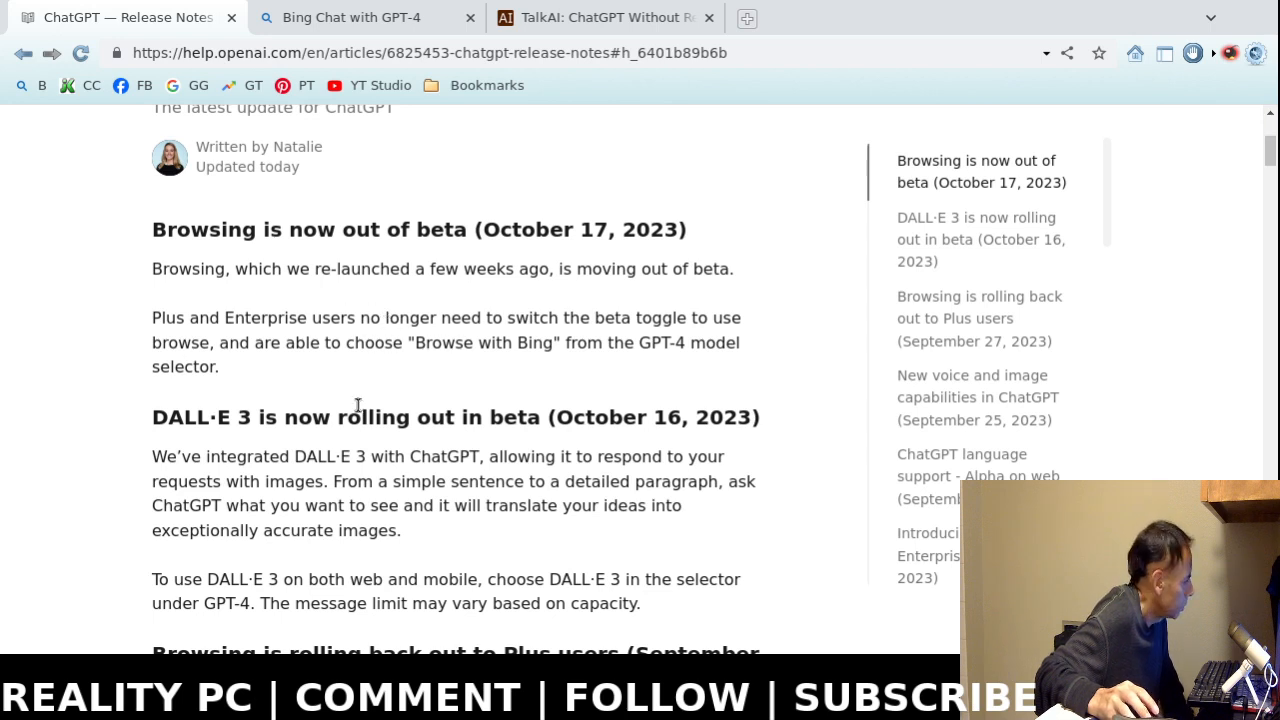
Scroll back up from the DALL·E 3 beta note to the October 17, 2023 browsing-out-of-beta entry.
scroll(down, 3)
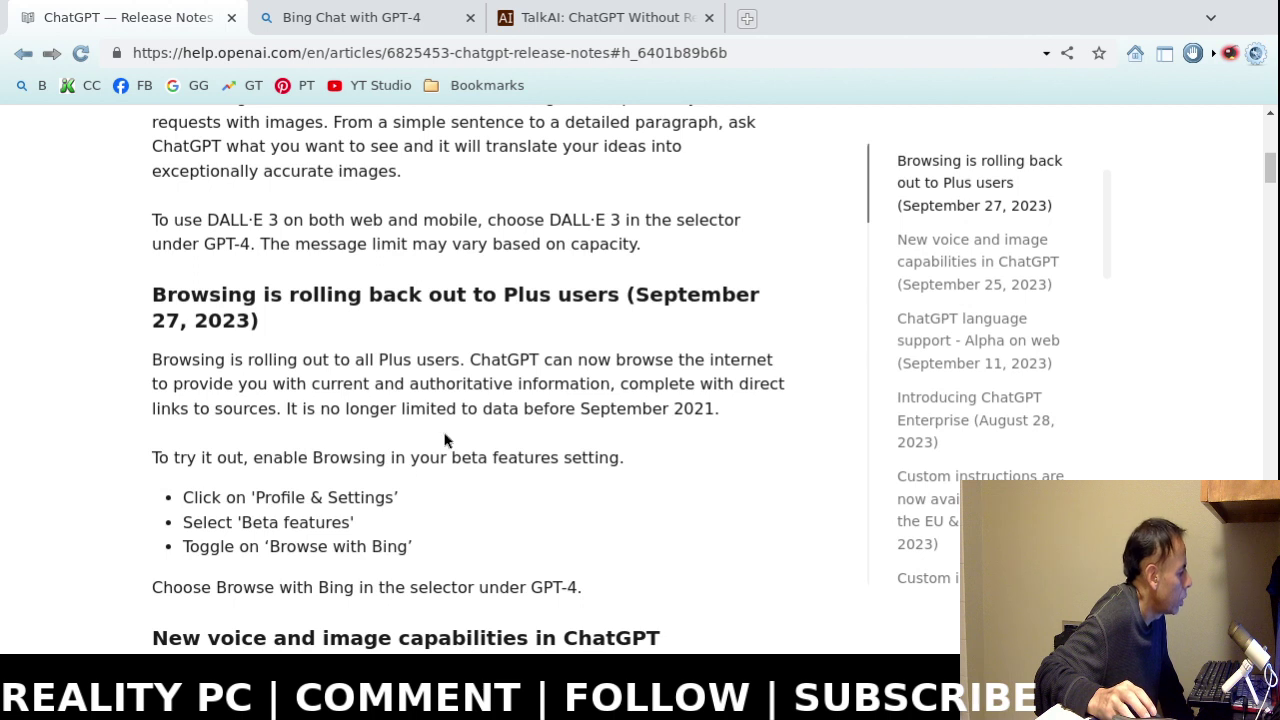
scroll(up, 3)
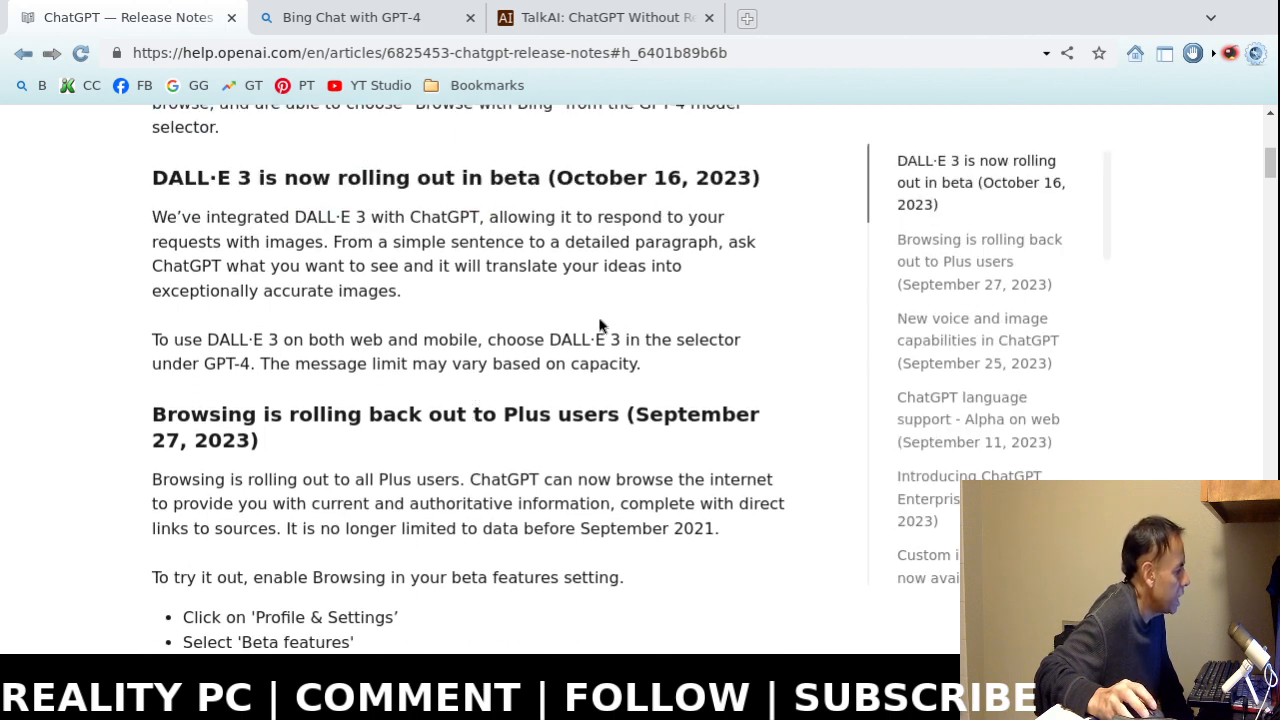
mouse_move(594, 320)
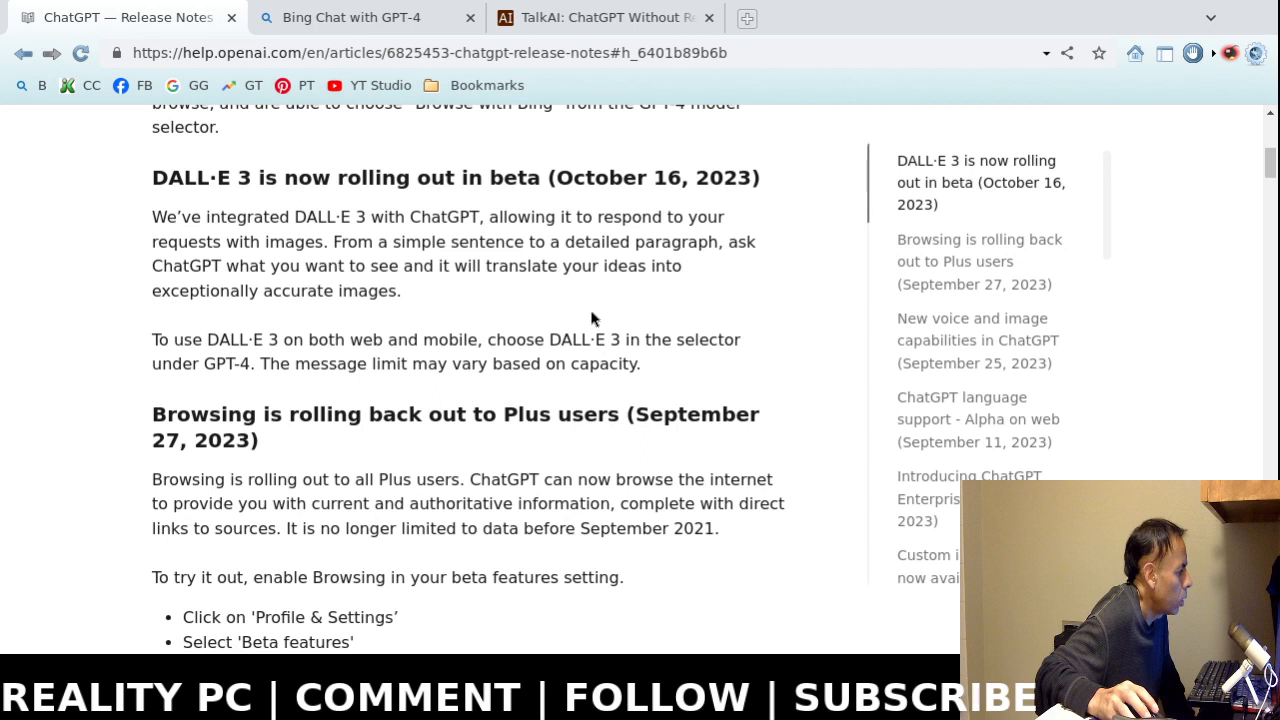
mouse_move(574, 272)
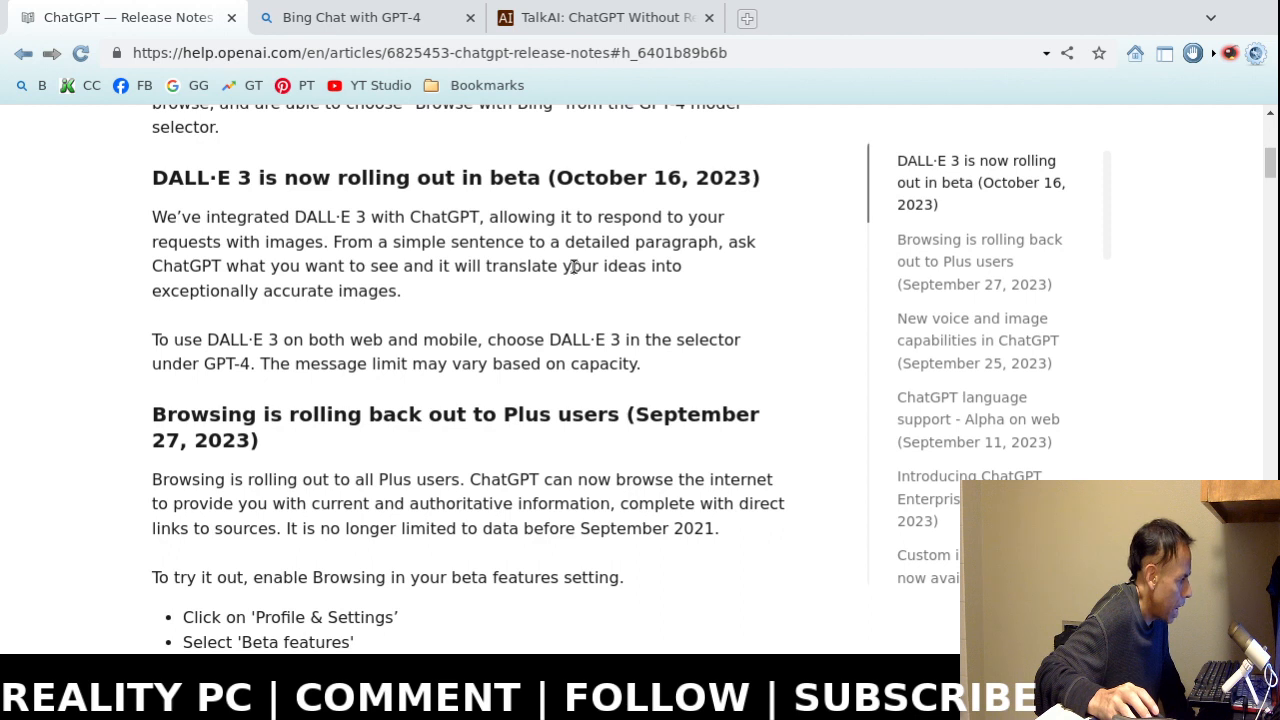
mouse_move(540, 292)
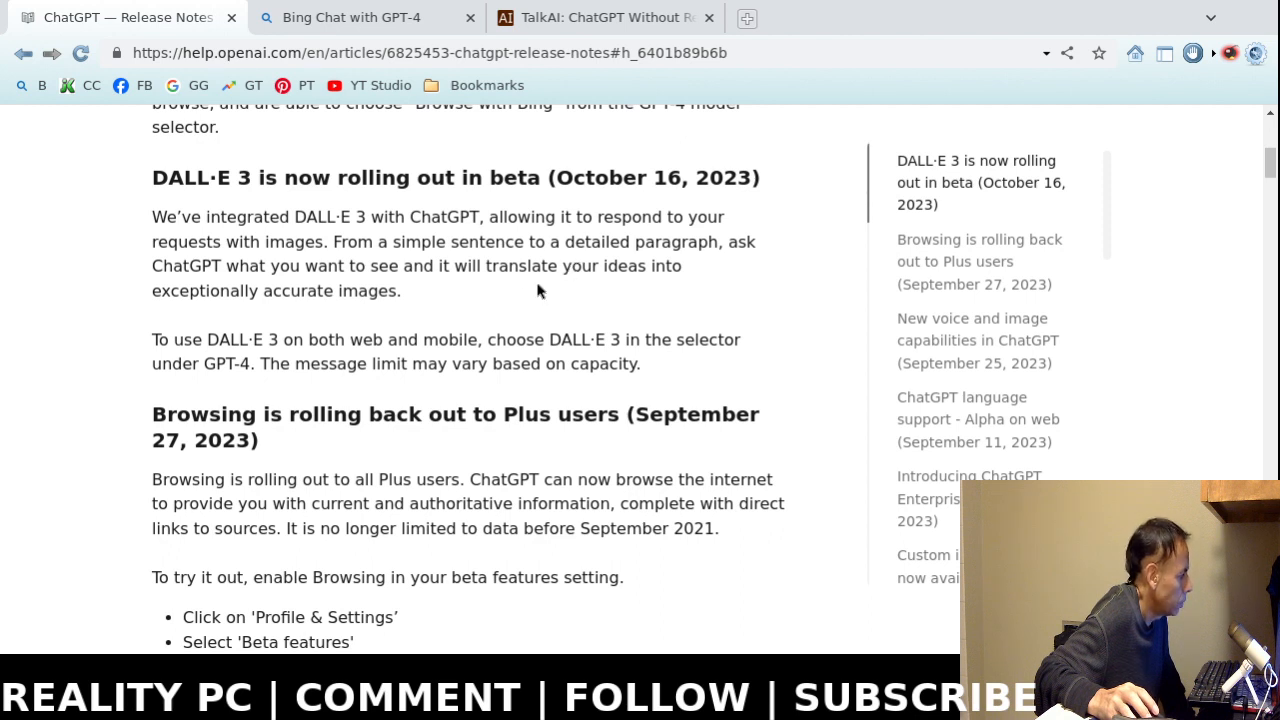
mouse_move(548, 290)
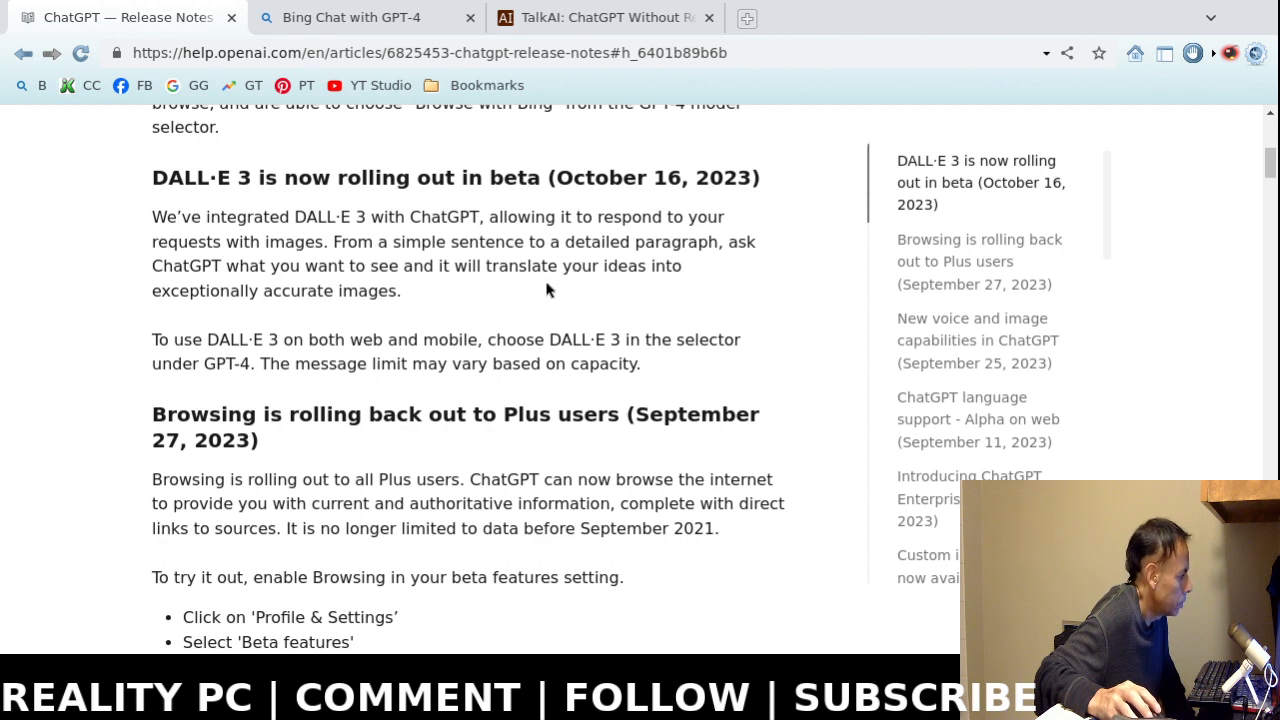
mouse_move(564, 286)
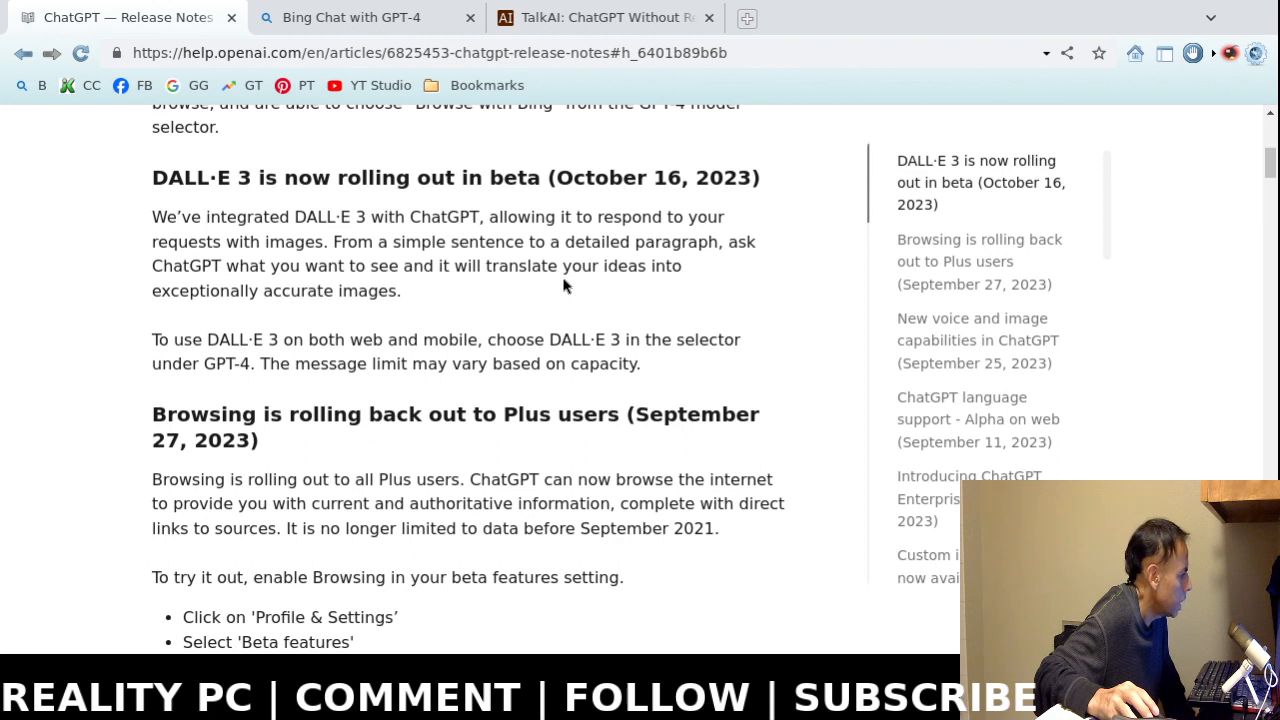
mouse_move(596, 290)
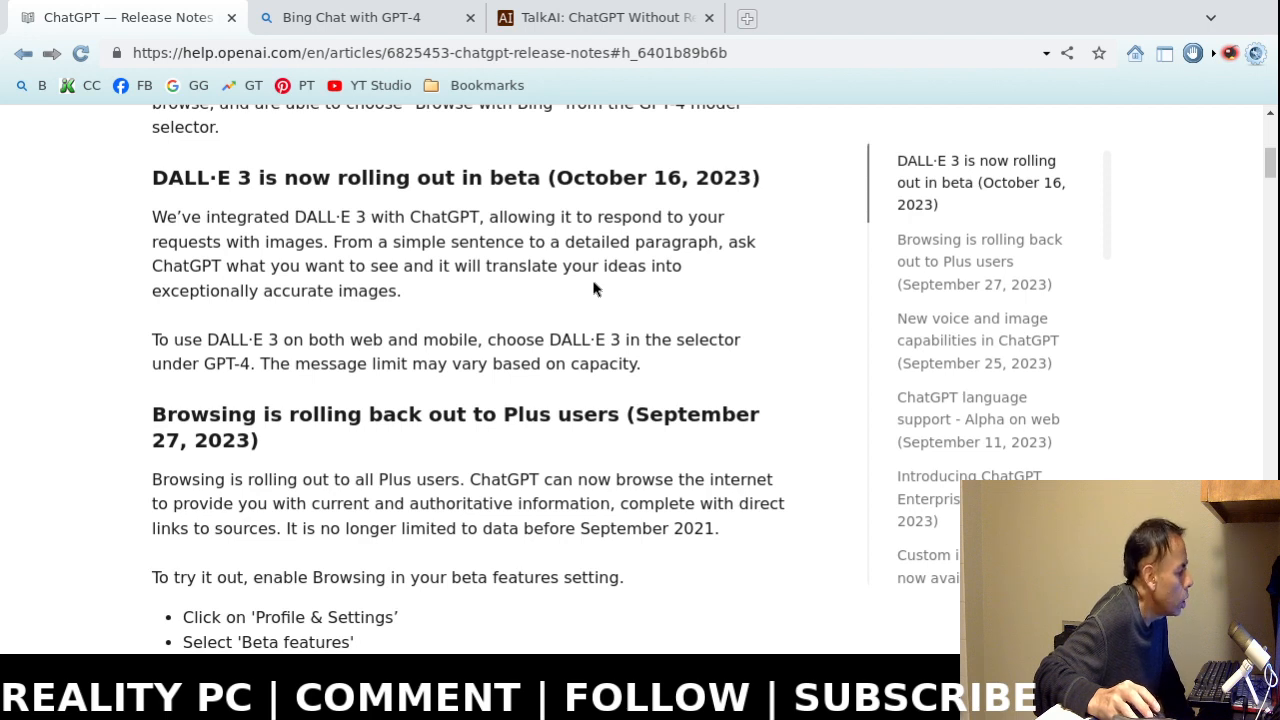
mouse_move(592, 290)
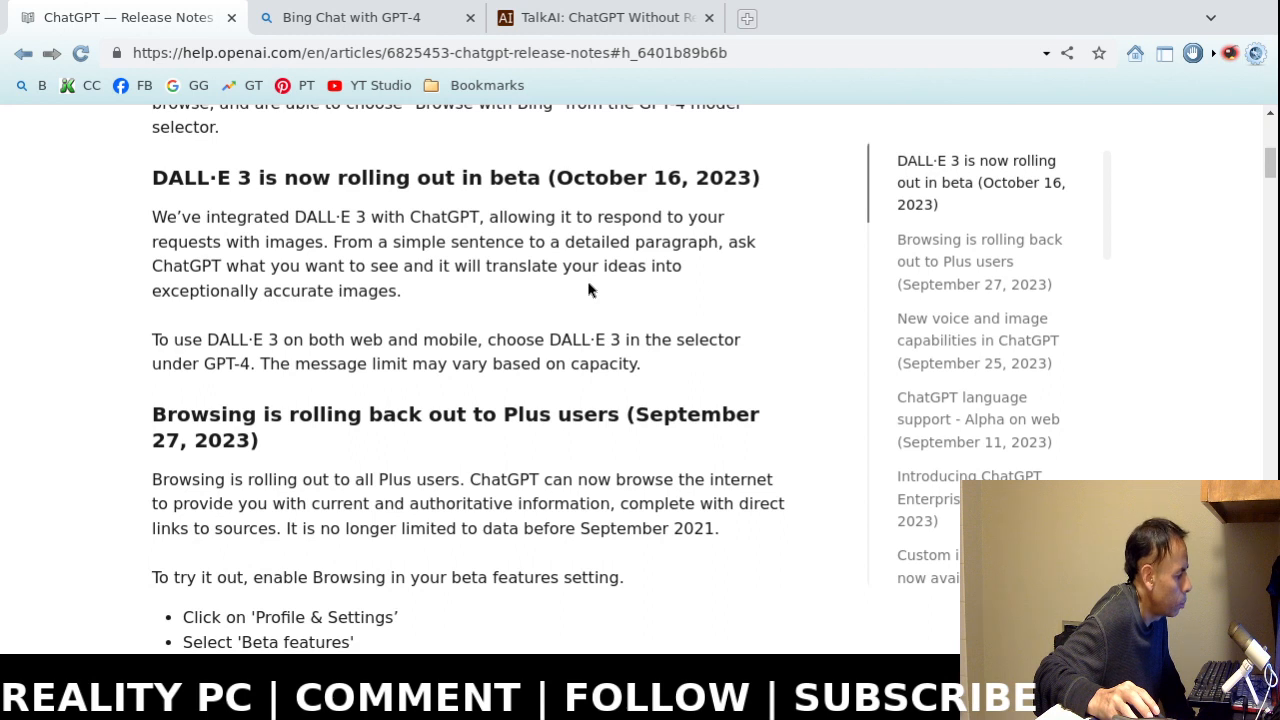
mouse_move(504, 356)
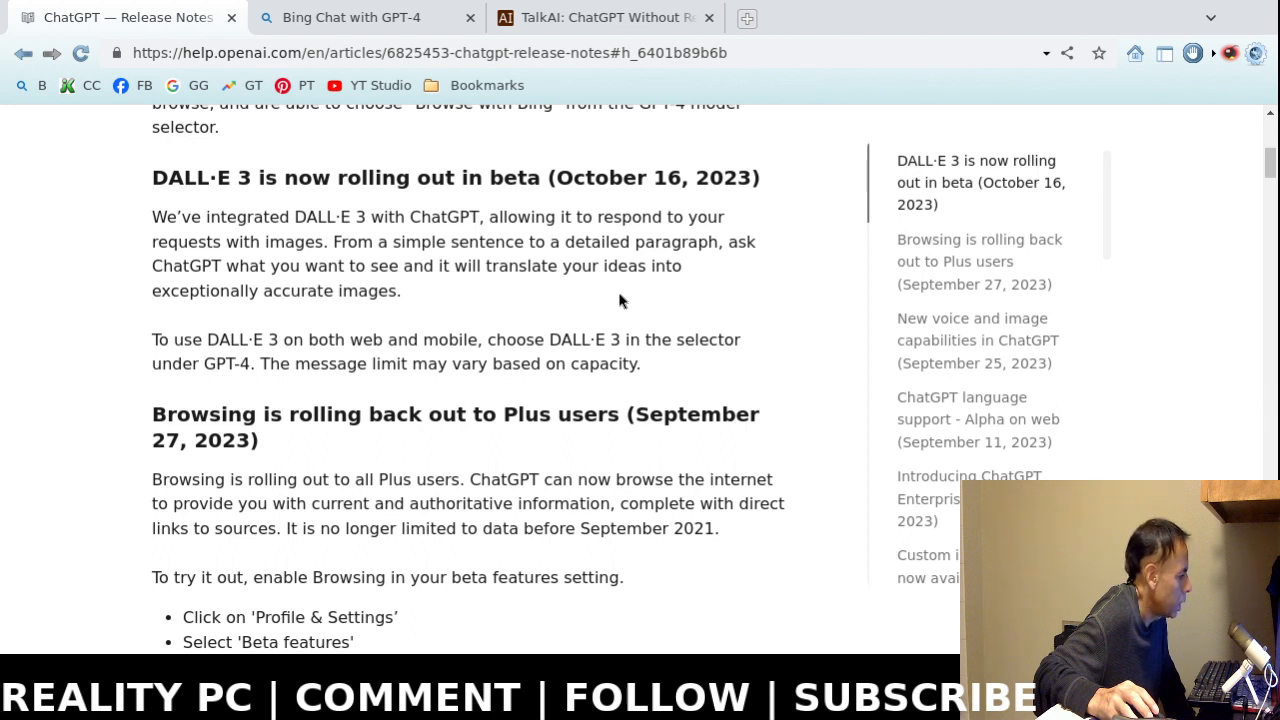
scroll(up, 3)
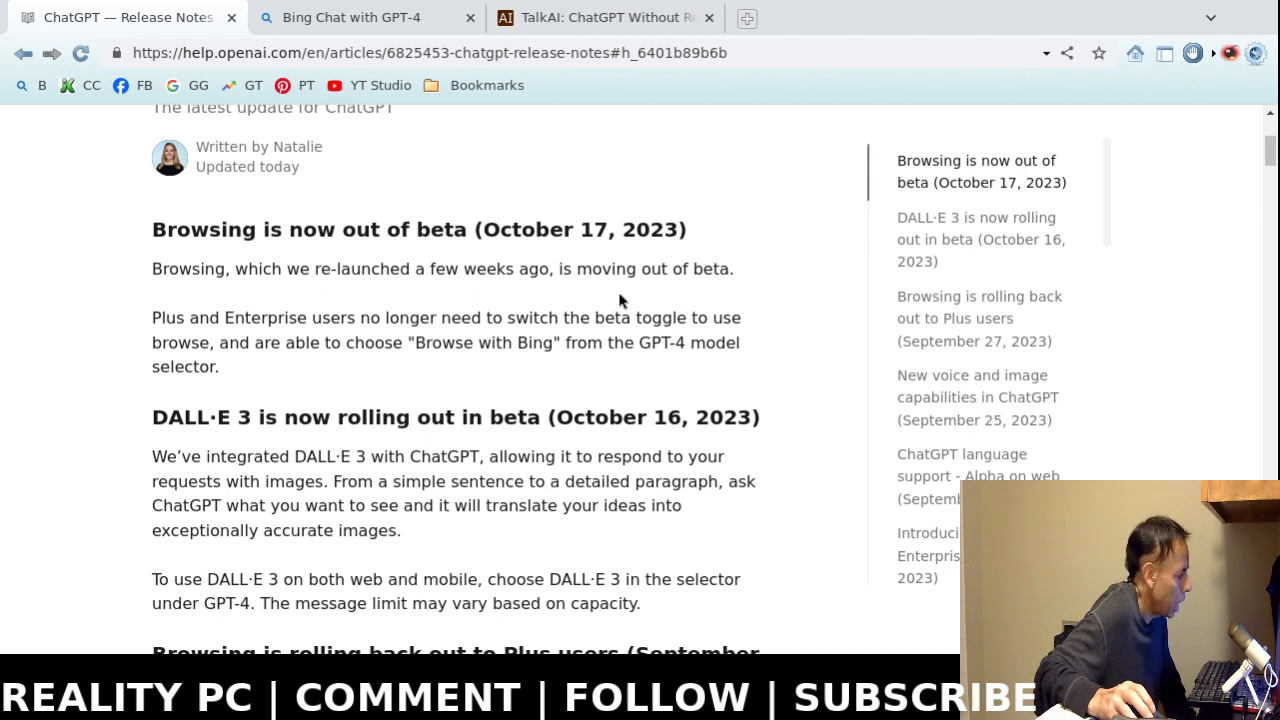
Switch to the 'Bing Chat with GPT-4' tab showing the sign-in prompt and conversation styles.
scroll(up, 3)
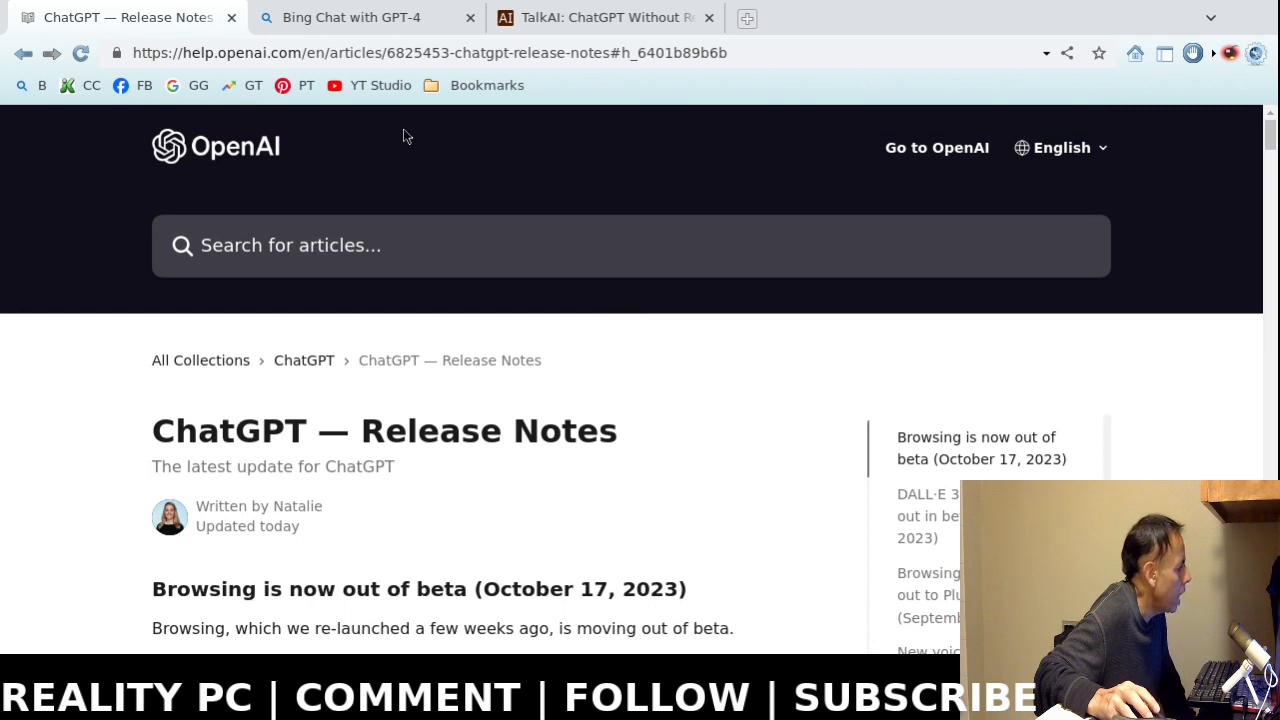
click(348, 16)
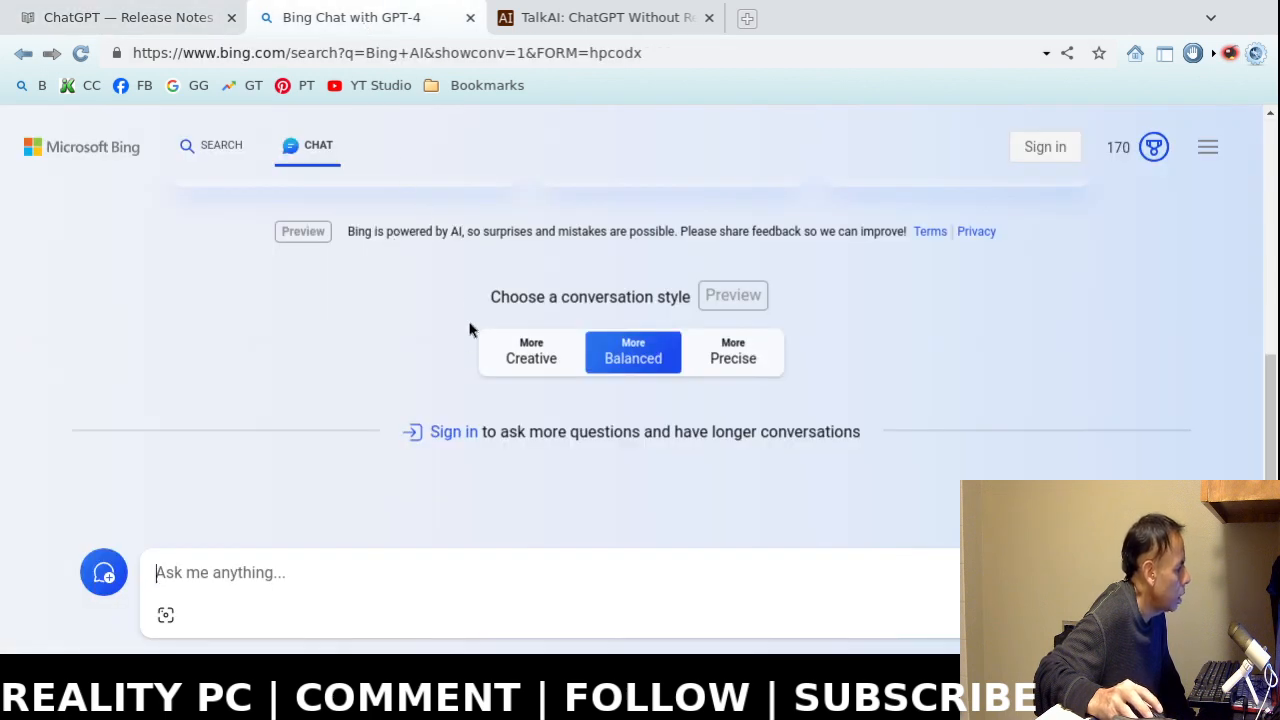
mouse_move(450, 360)
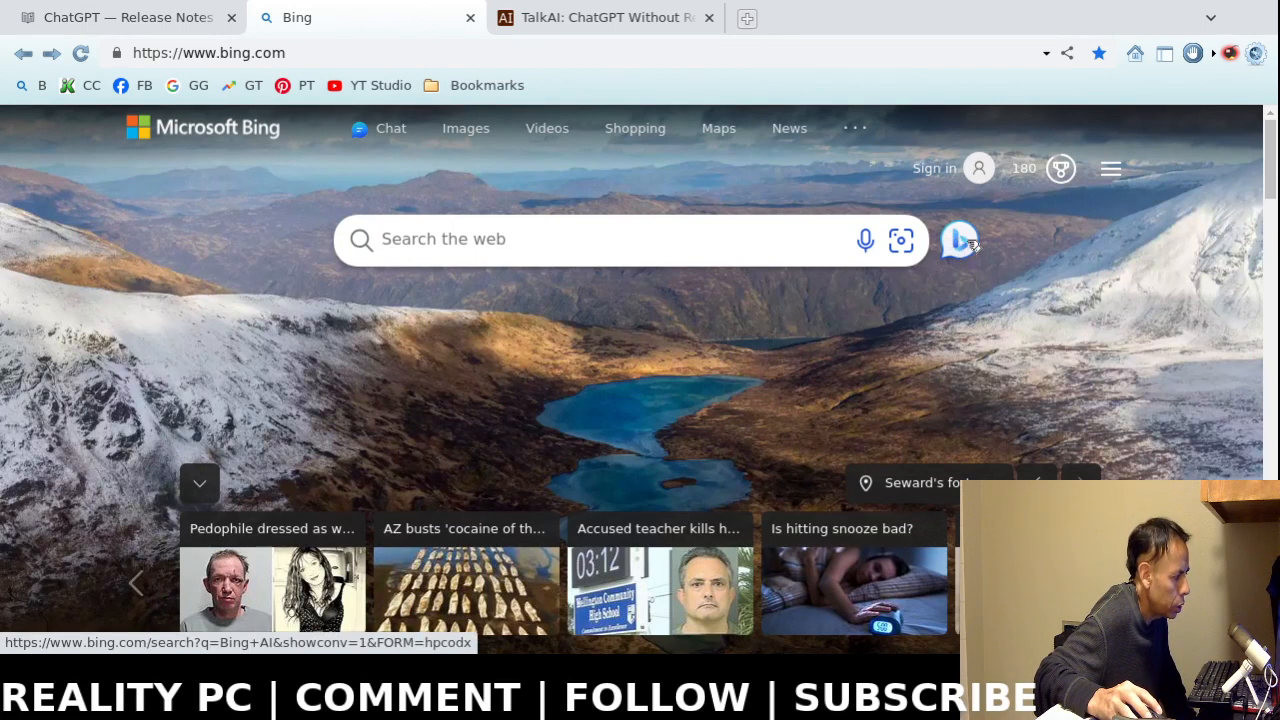
Go from the Bing home page to Bing's AI Chat page.
click(956, 240)
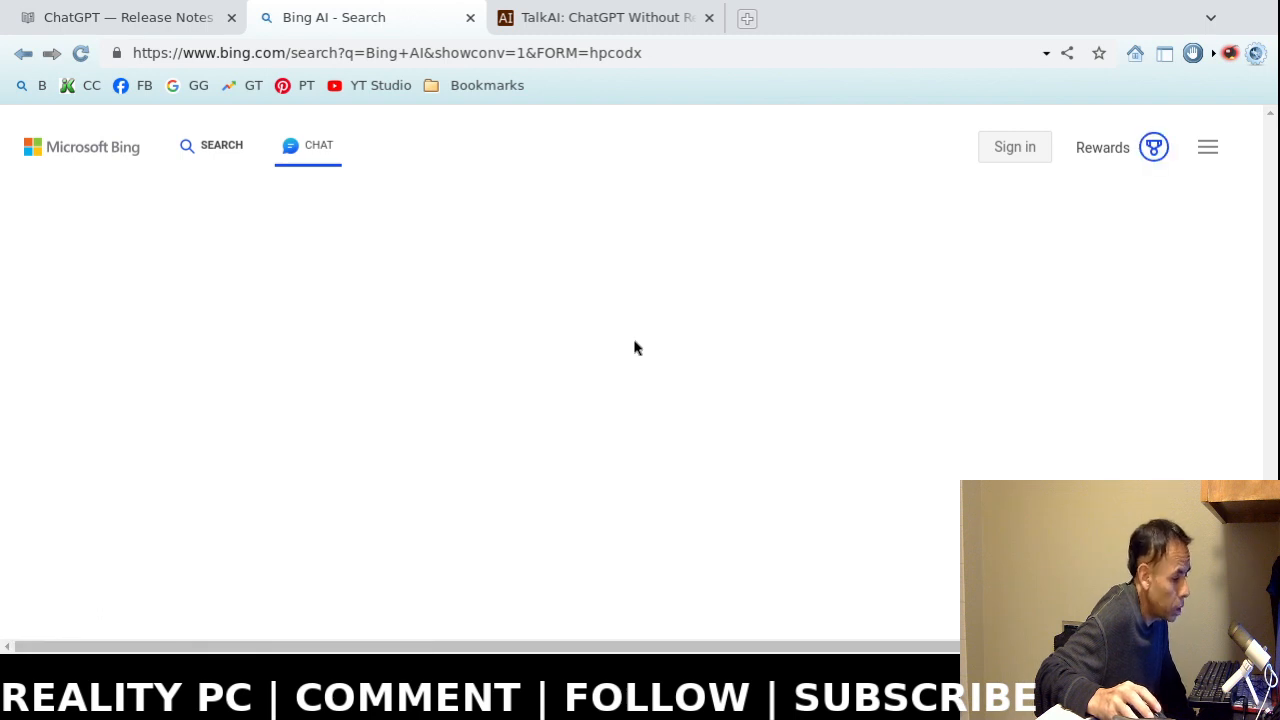
mouse_move(648, 352)
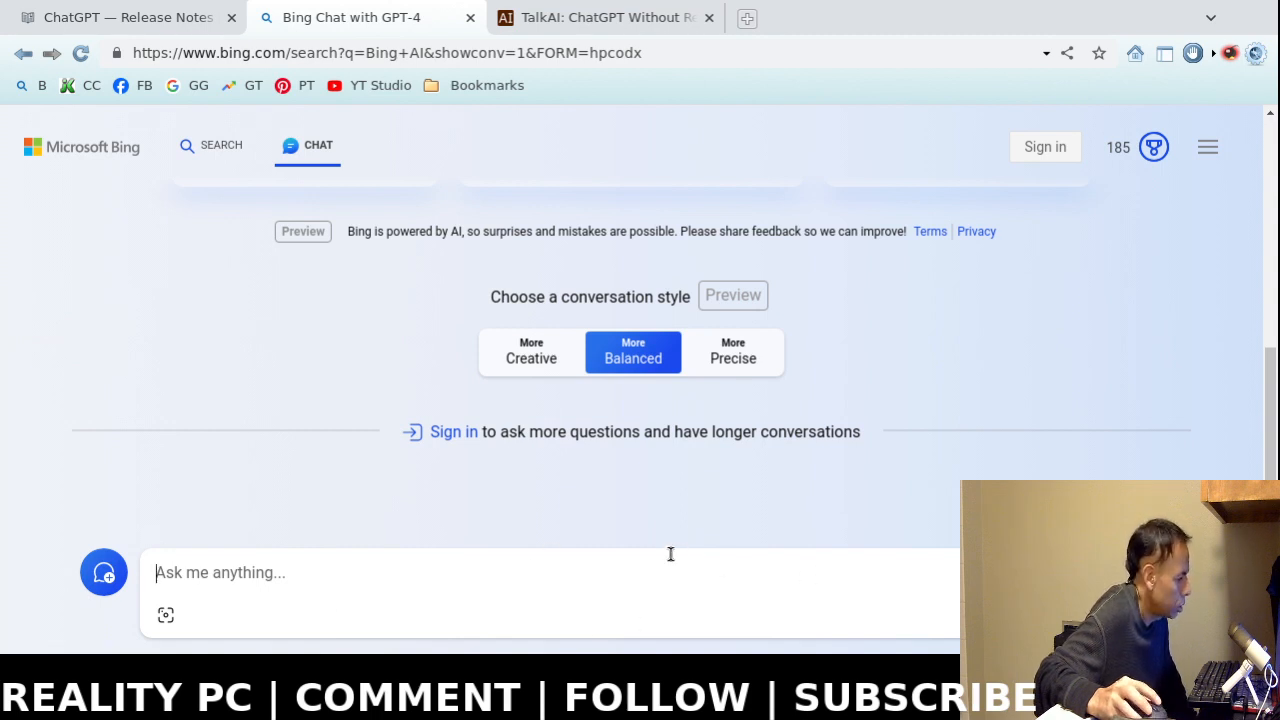
mouse_move(676, 552)
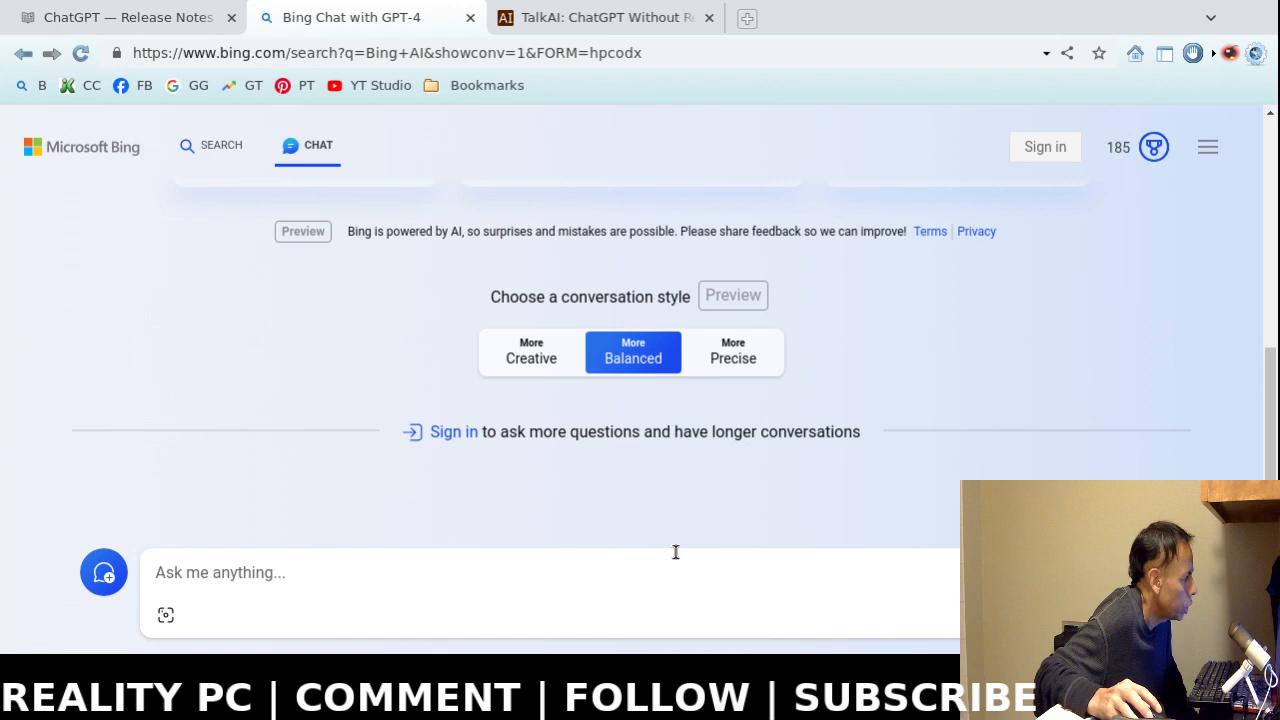
Switch to the 'TalkAI: ChatGPT Without Registration' tab.
click(616, 16)
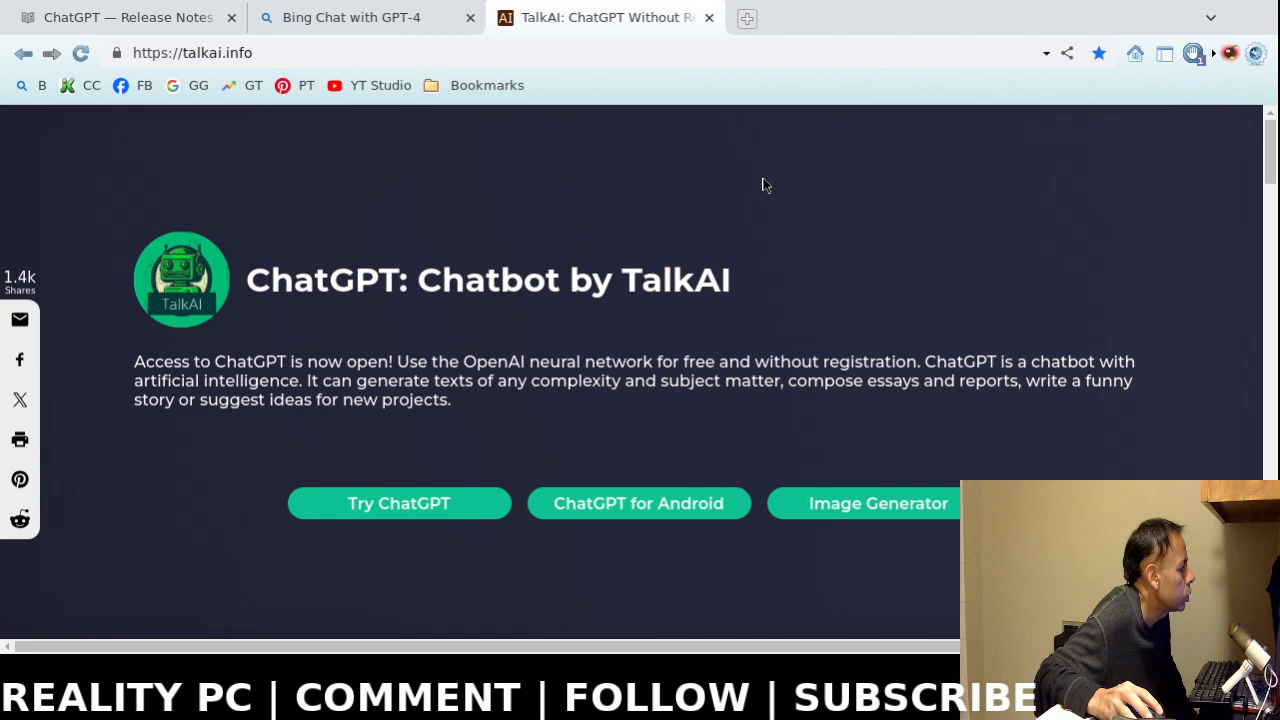
mouse_move(768, 216)
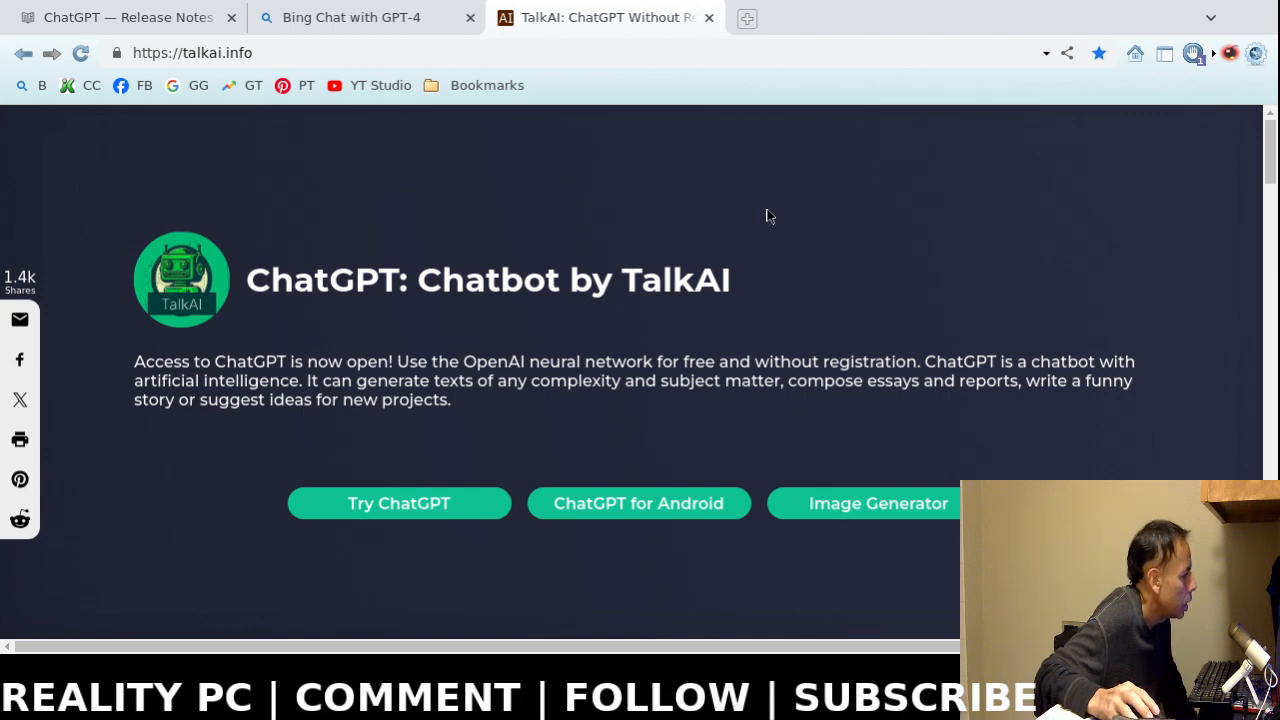
mouse_move(800, 228)
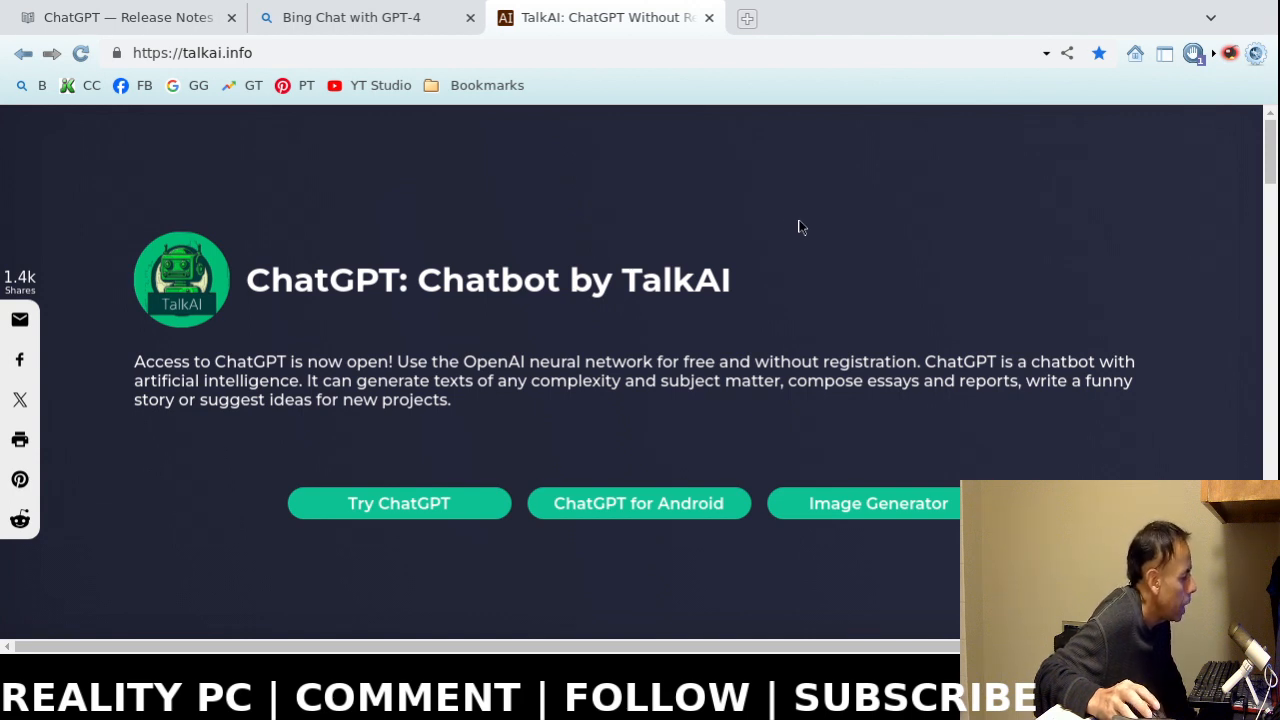
mouse_move(792, 234)
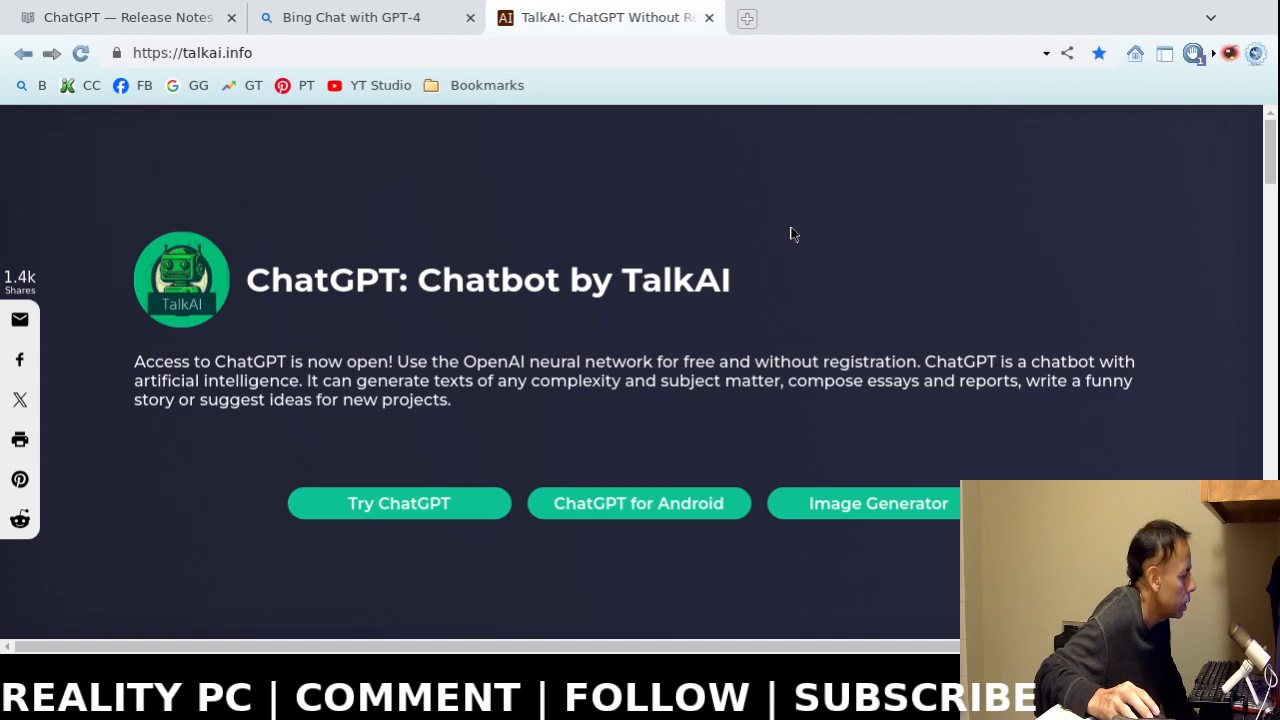
mouse_move(764, 276)
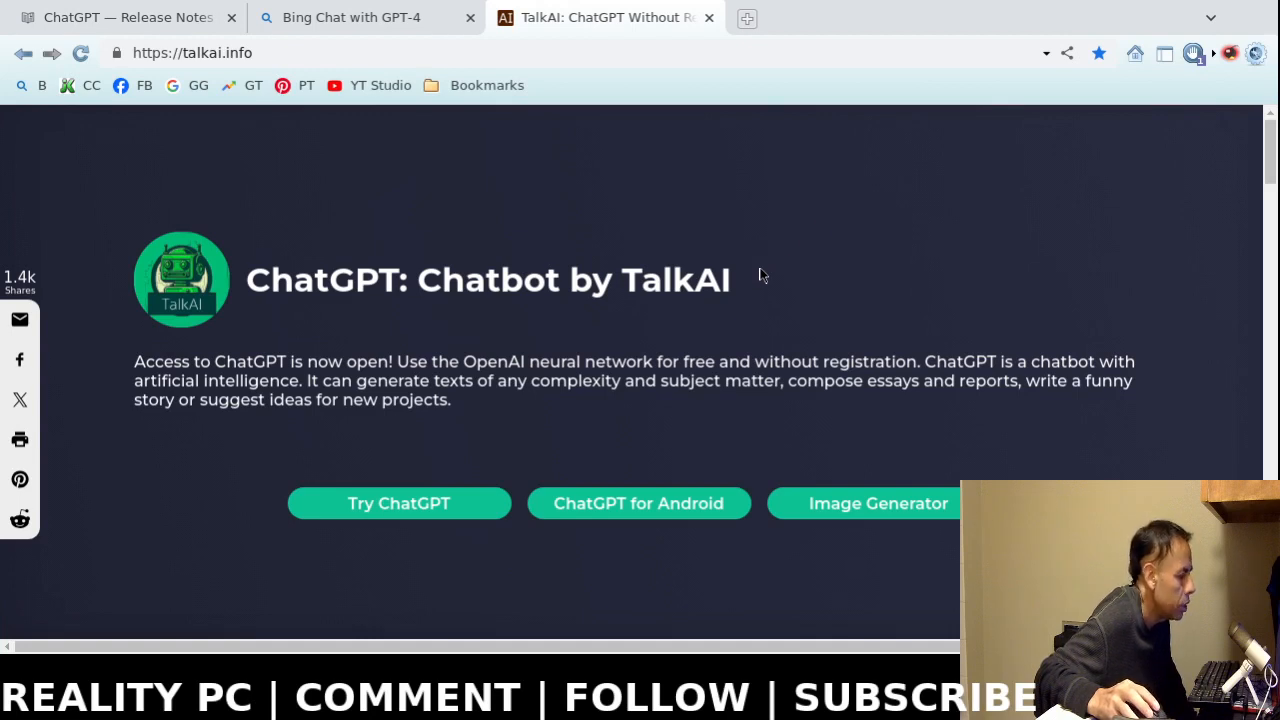
mouse_move(808, 272)
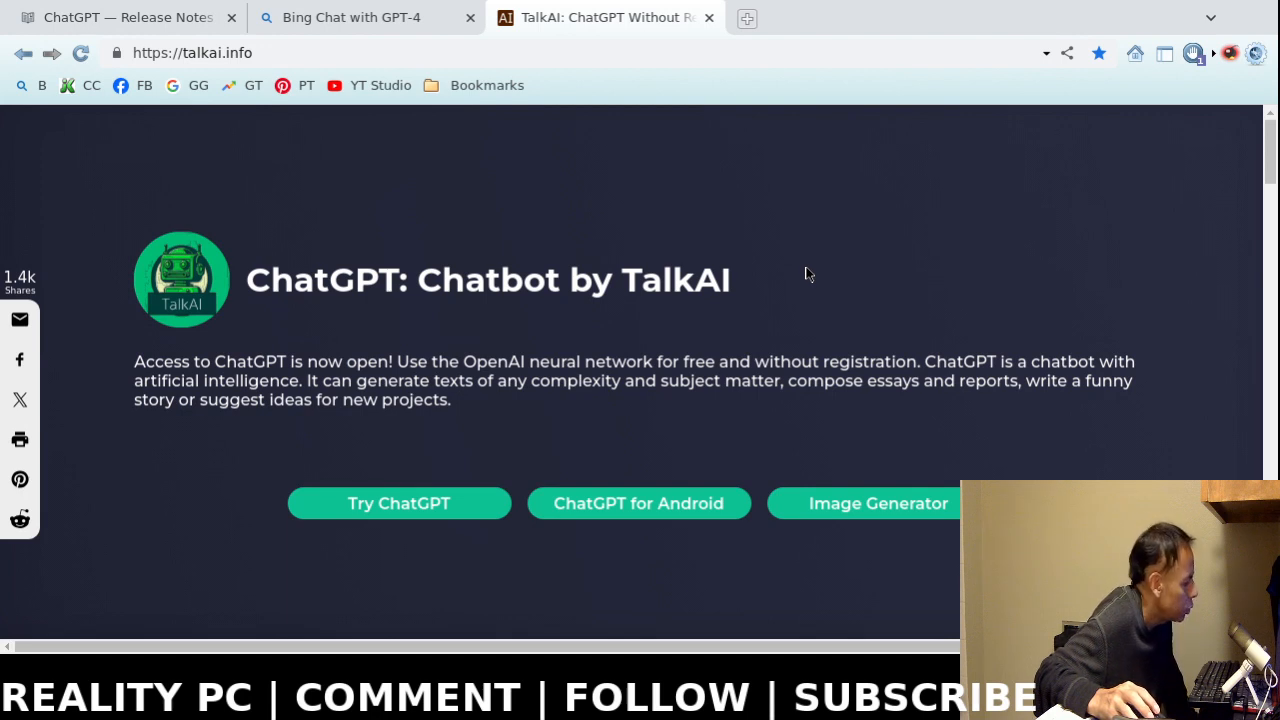
mouse_move(404, 512)
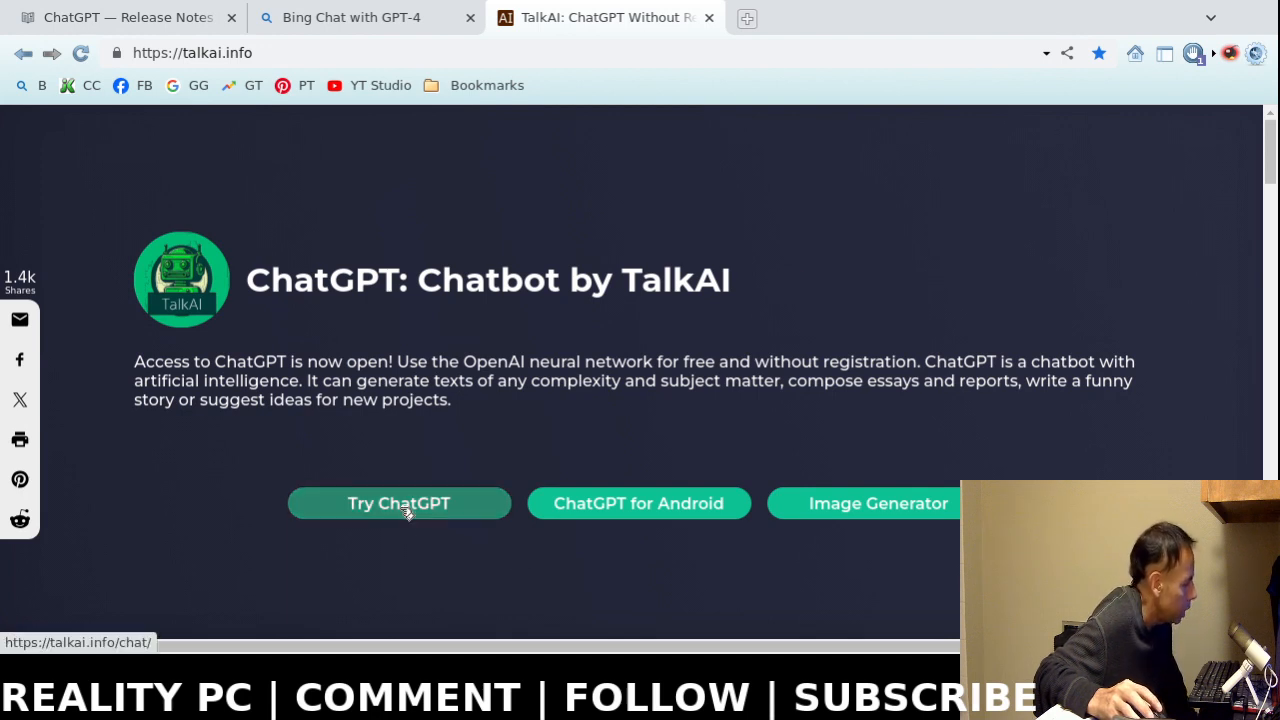
Start a TalkAI chat and ask 'What temperature is it in chicago today?', correcting a typo along the way.
click(400, 504)
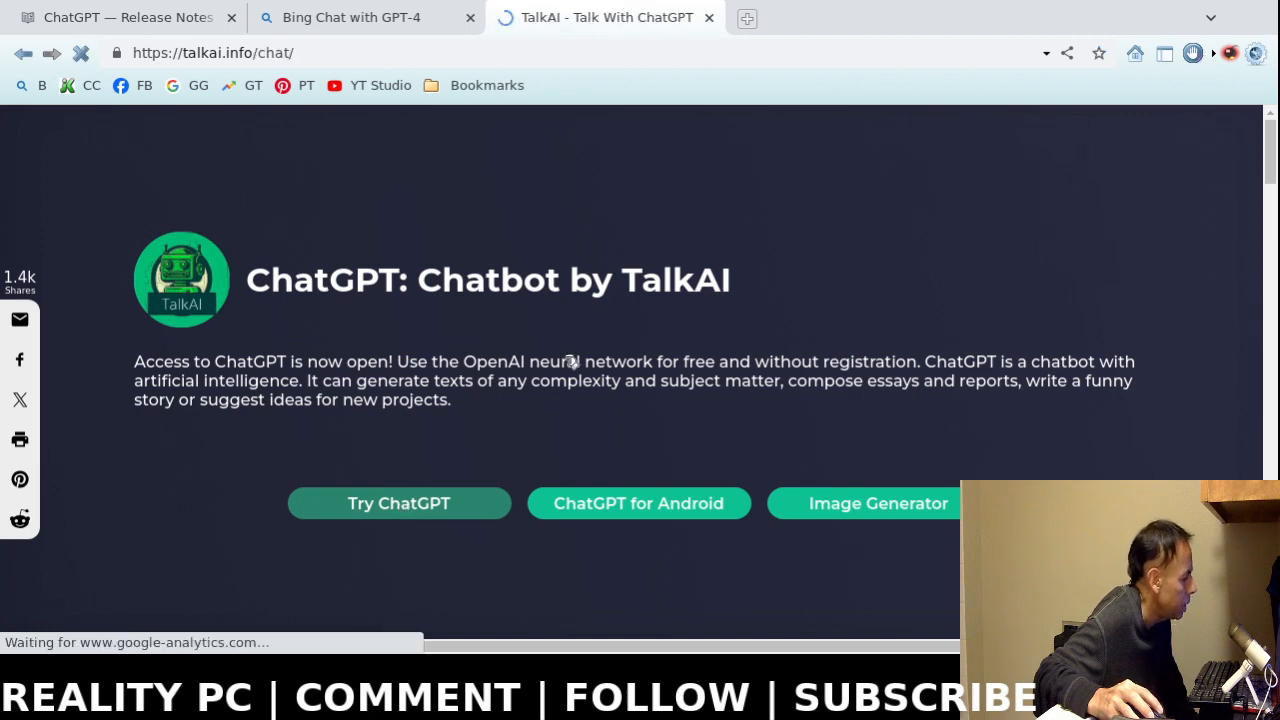
click(400, 504)
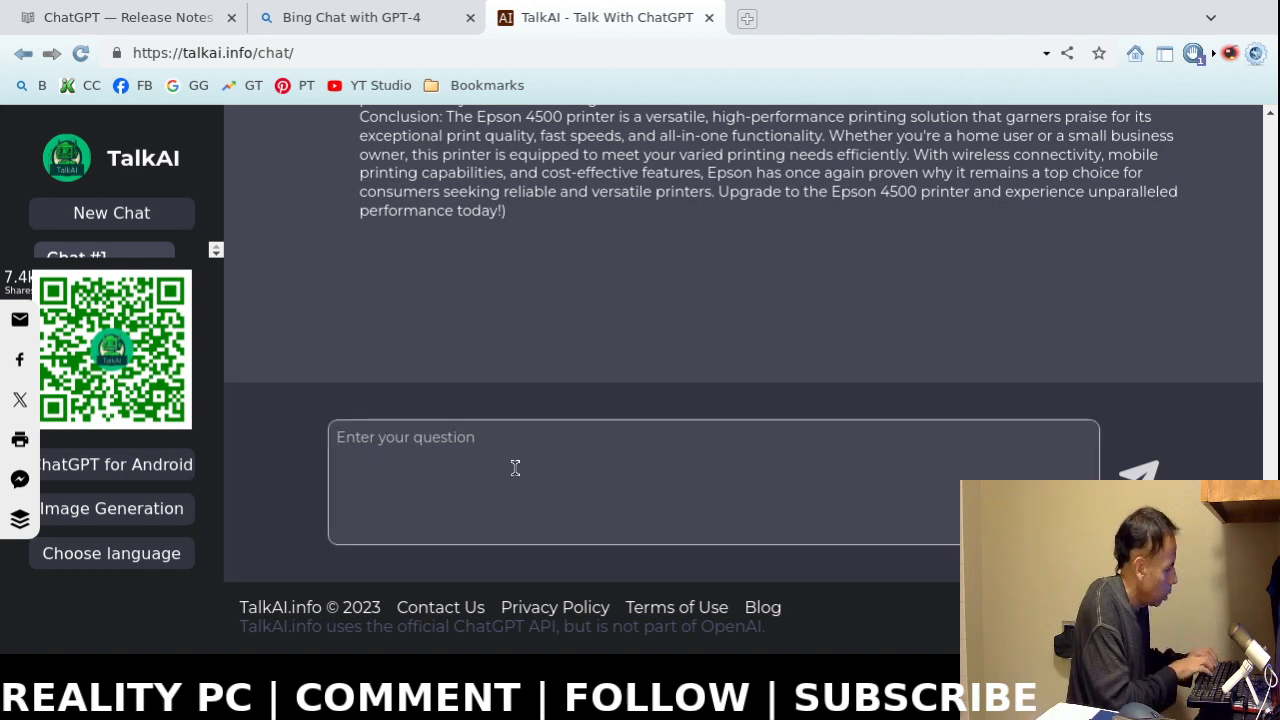
text(What tem)
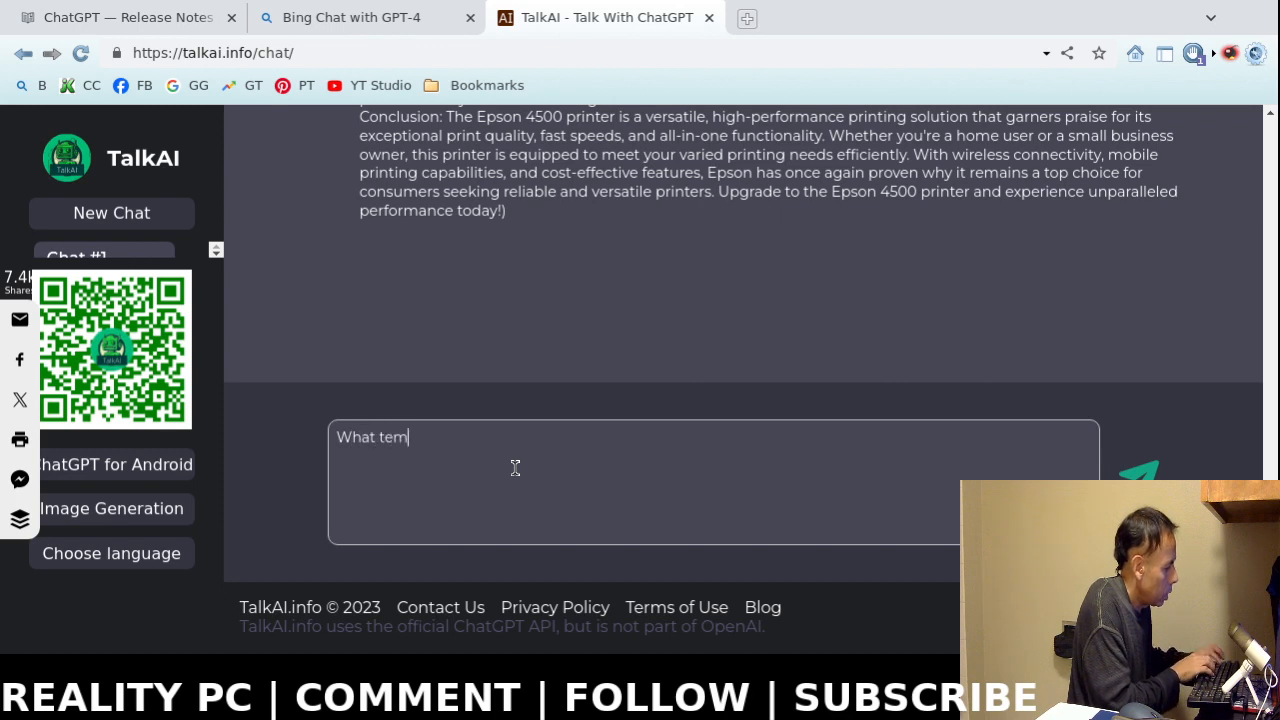
text(para)
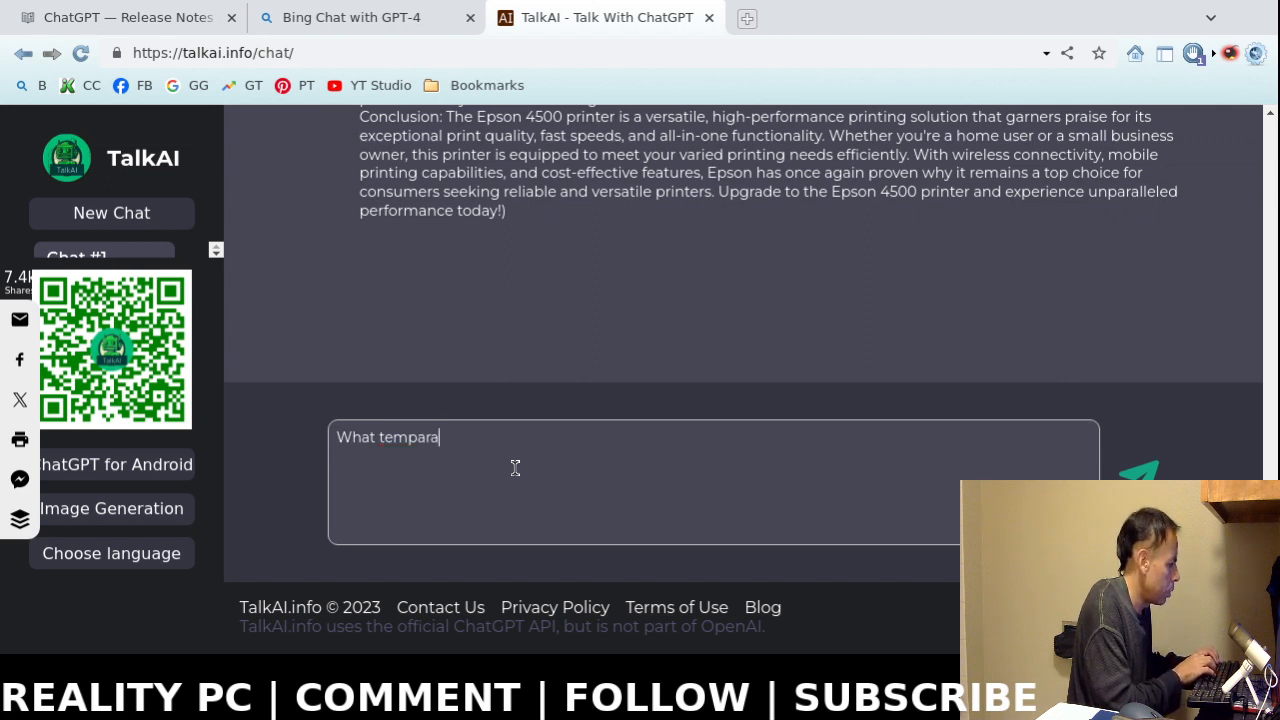
key(Backspace)
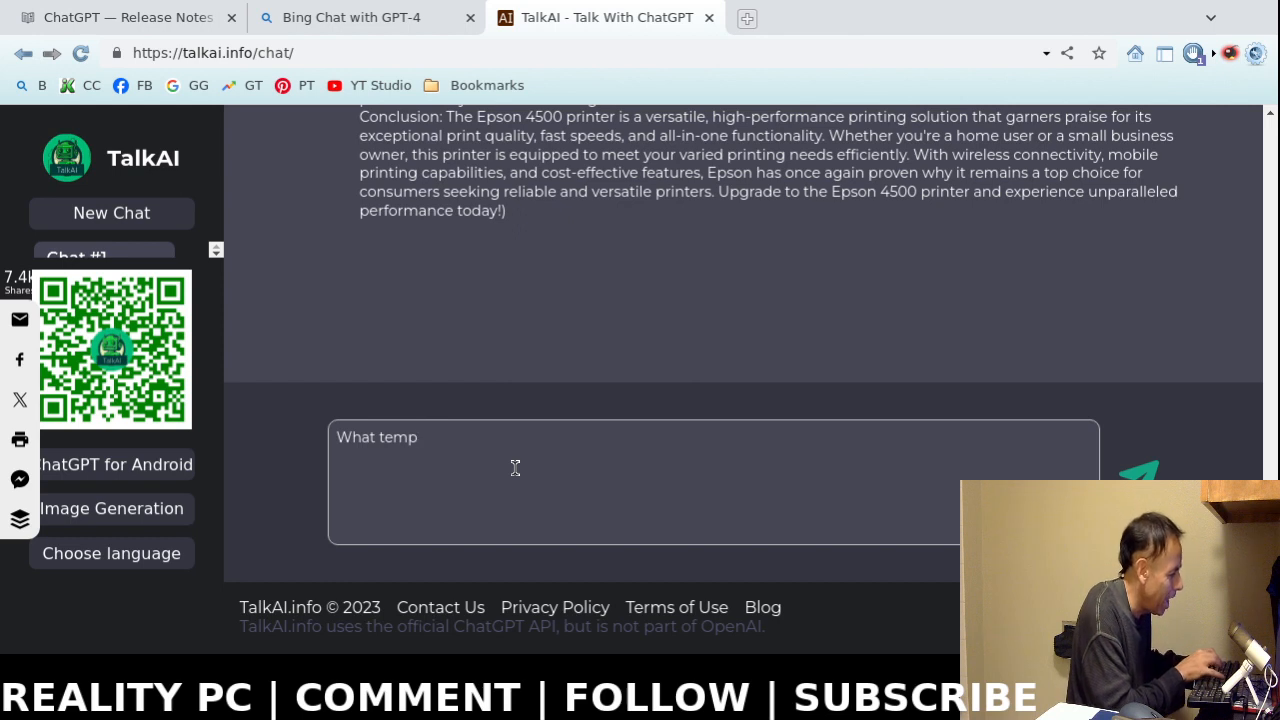
text(erature wa)
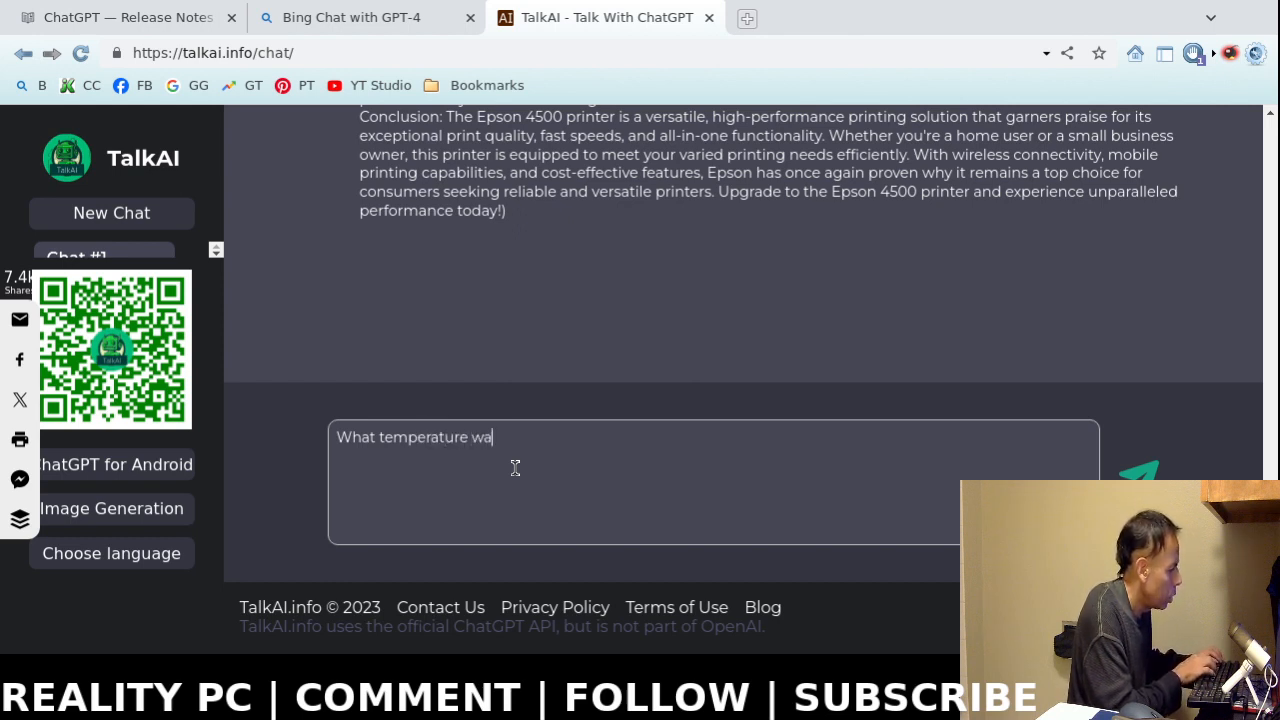
text(s it in chic)
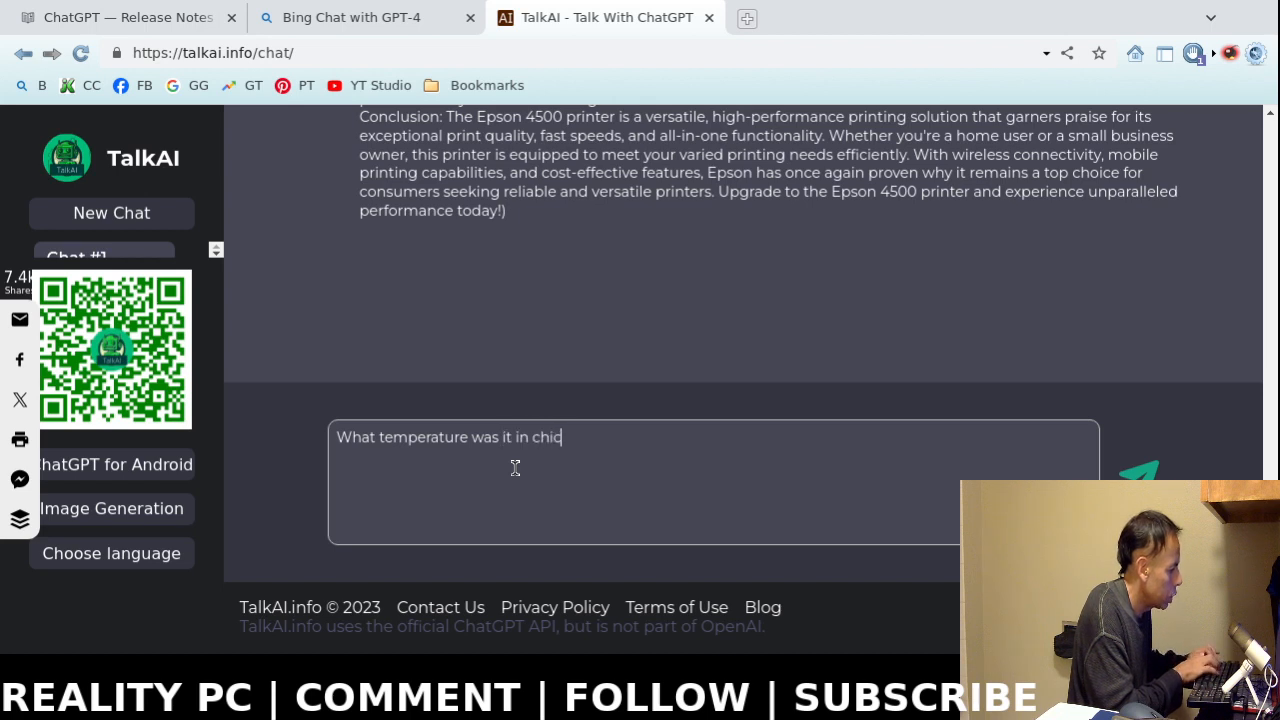
text(ago toda)
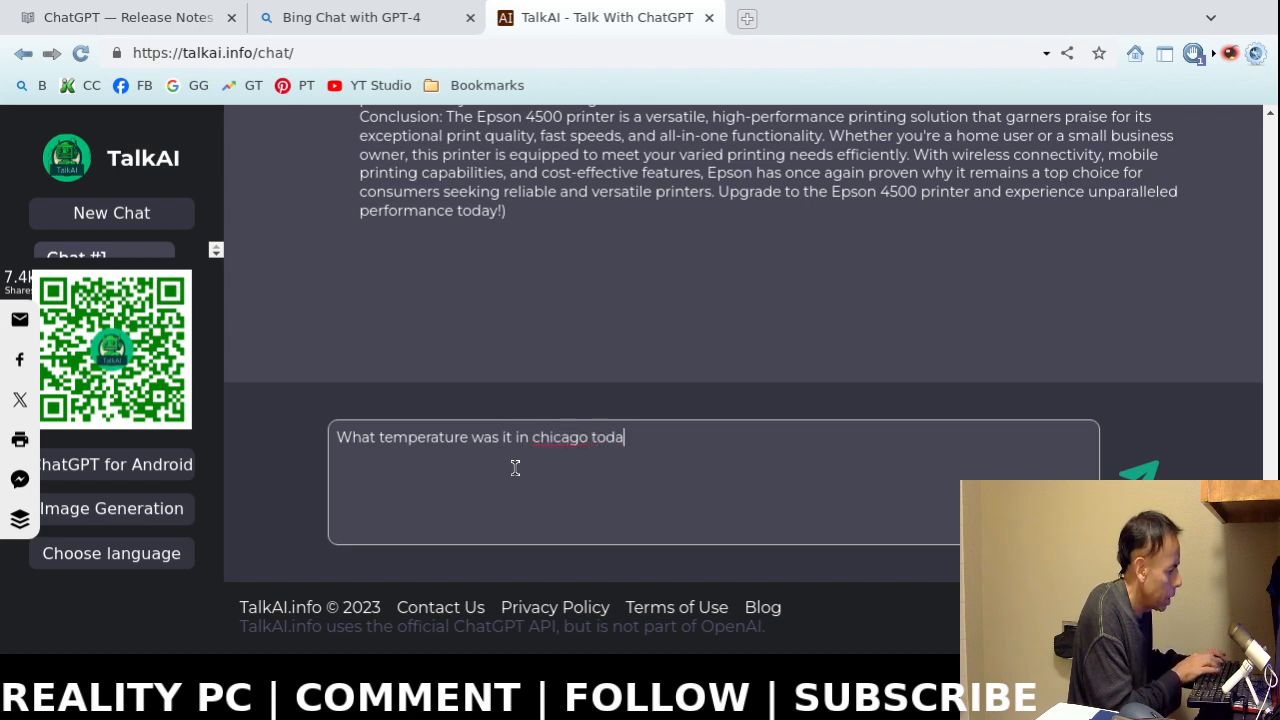
text(y?)
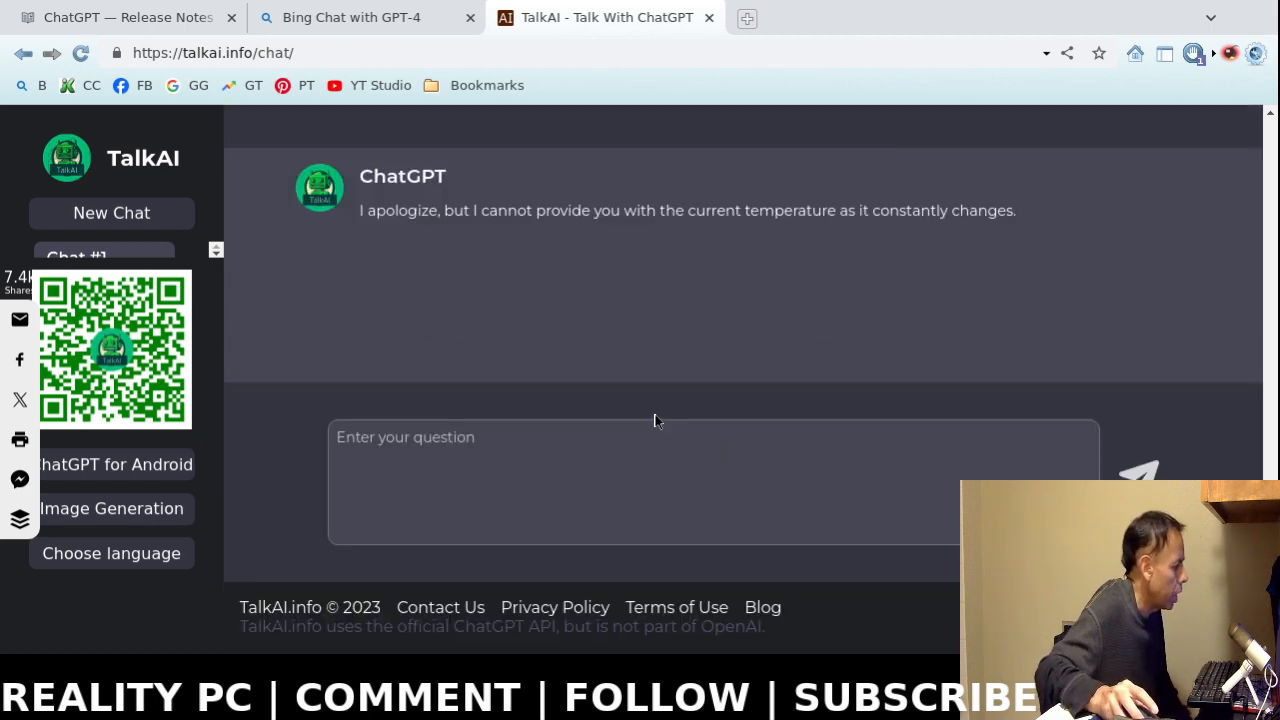
mouse_move(698, 316)
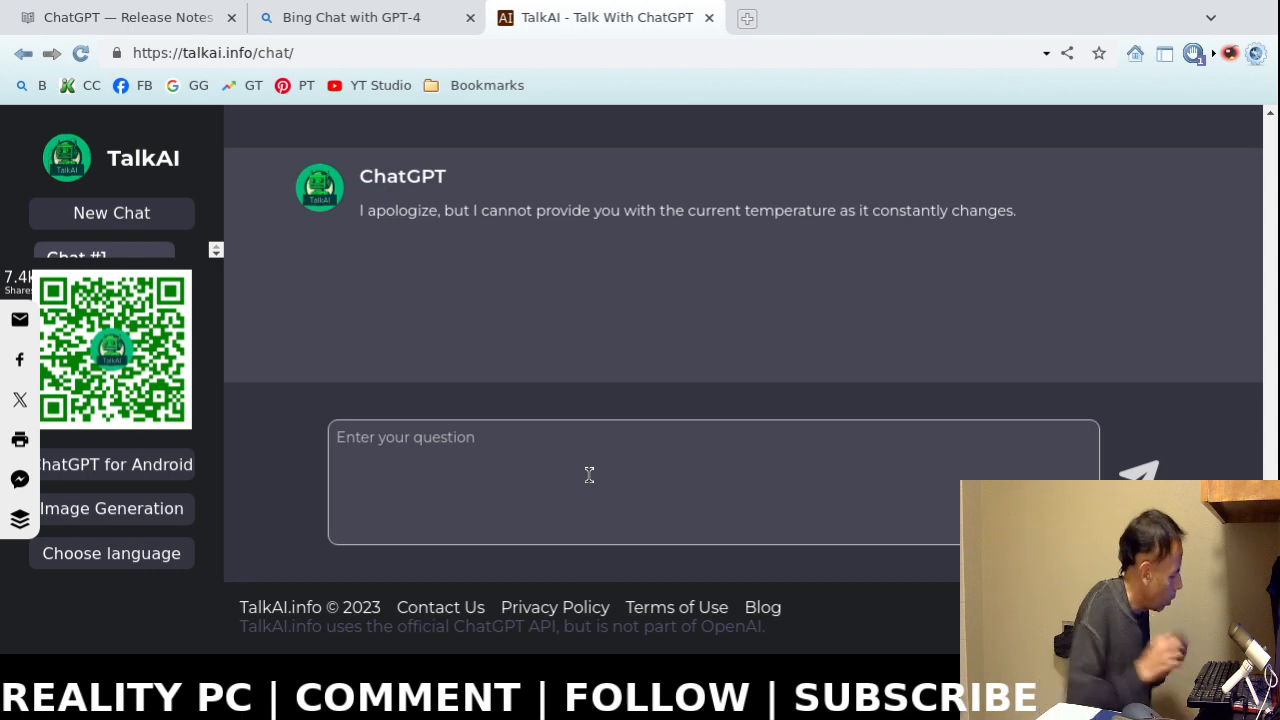
text(What is tod)
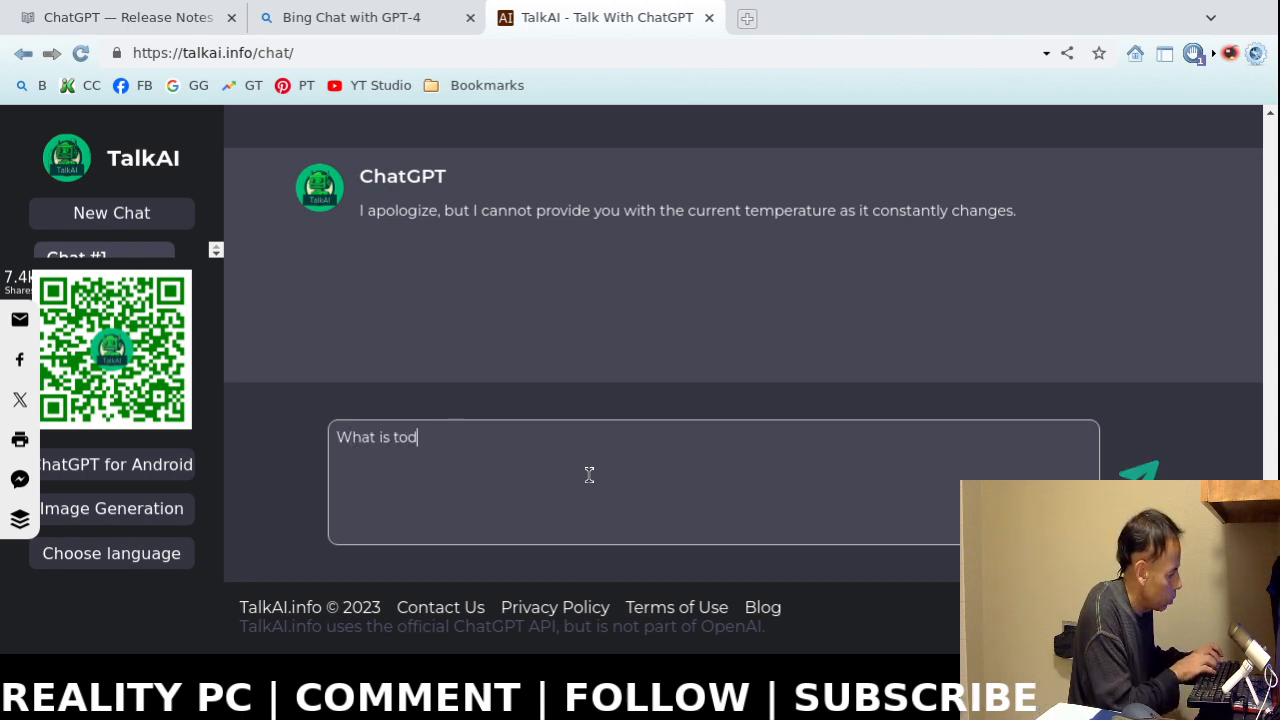
text(ays date)
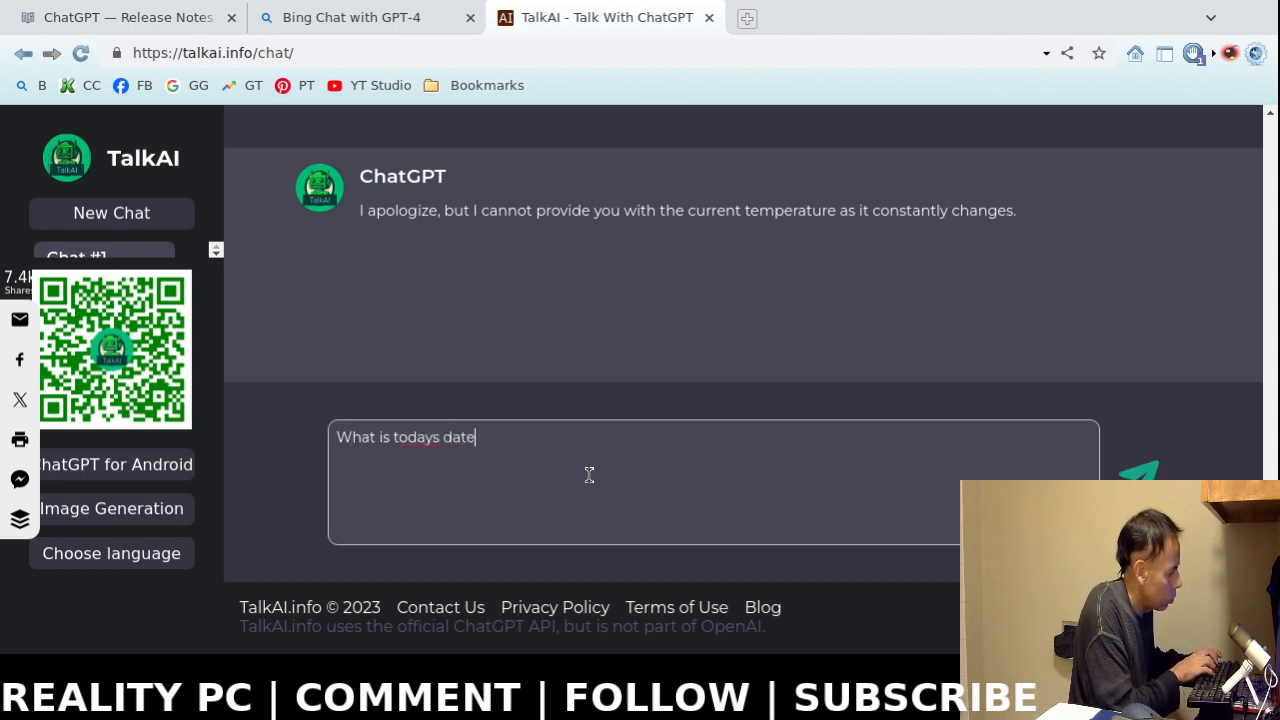
text(?)
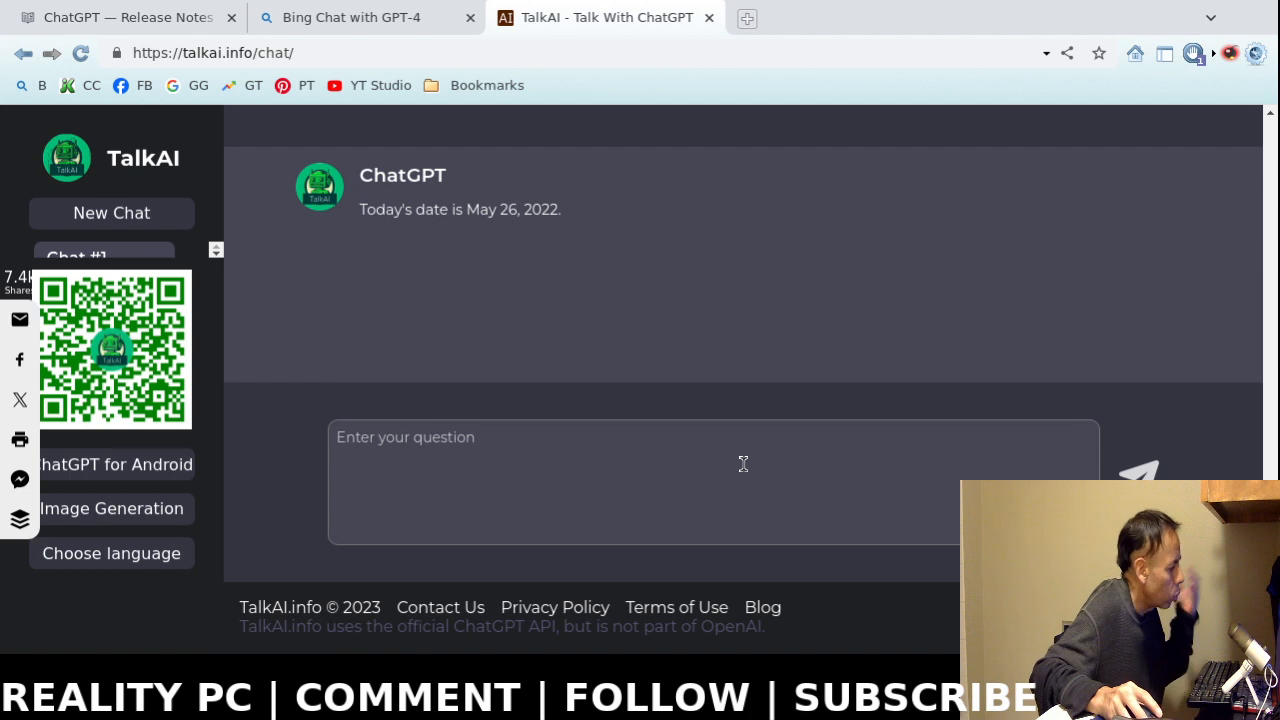
mouse_move(516, 224)
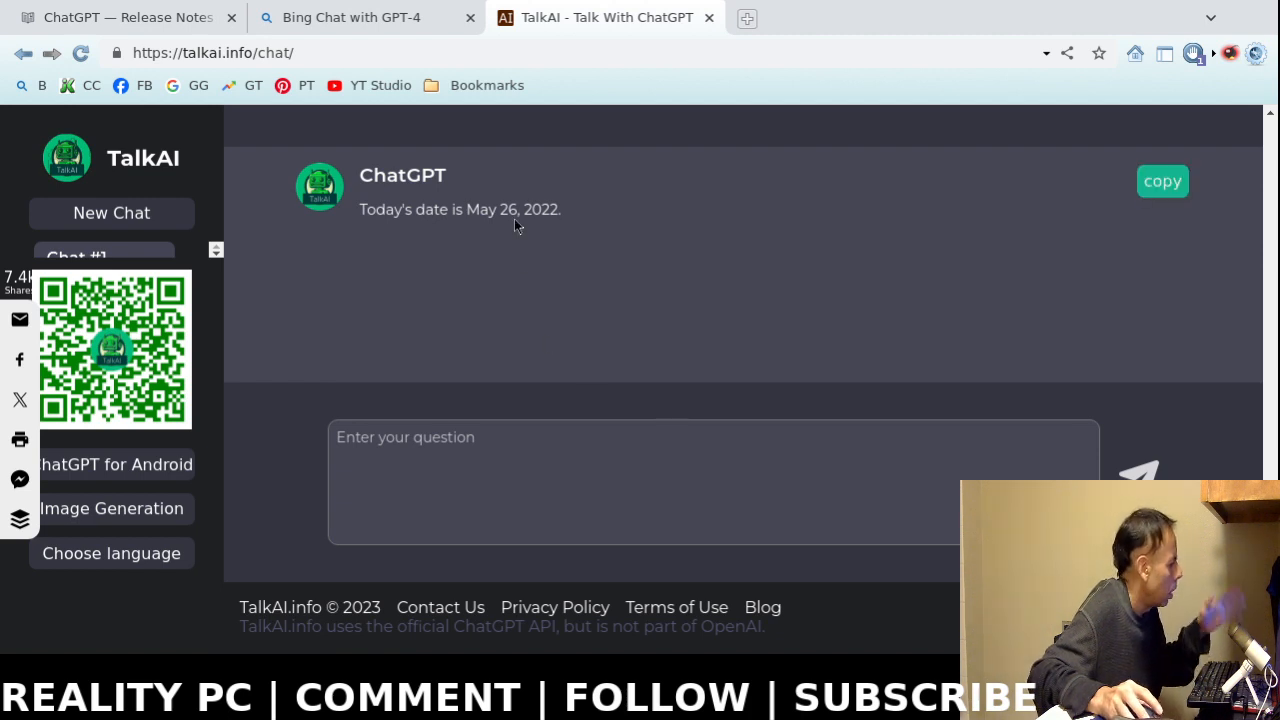
mouse_move(550, 226)
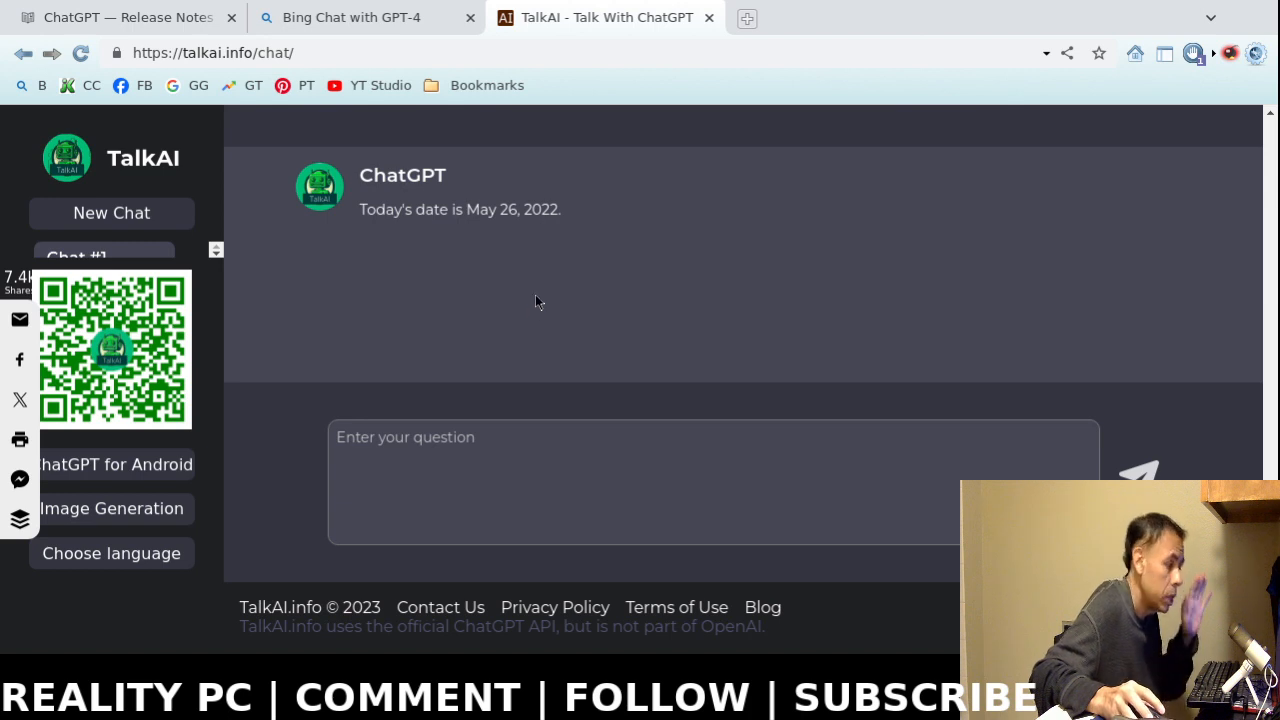
mouse_move(504, 308)
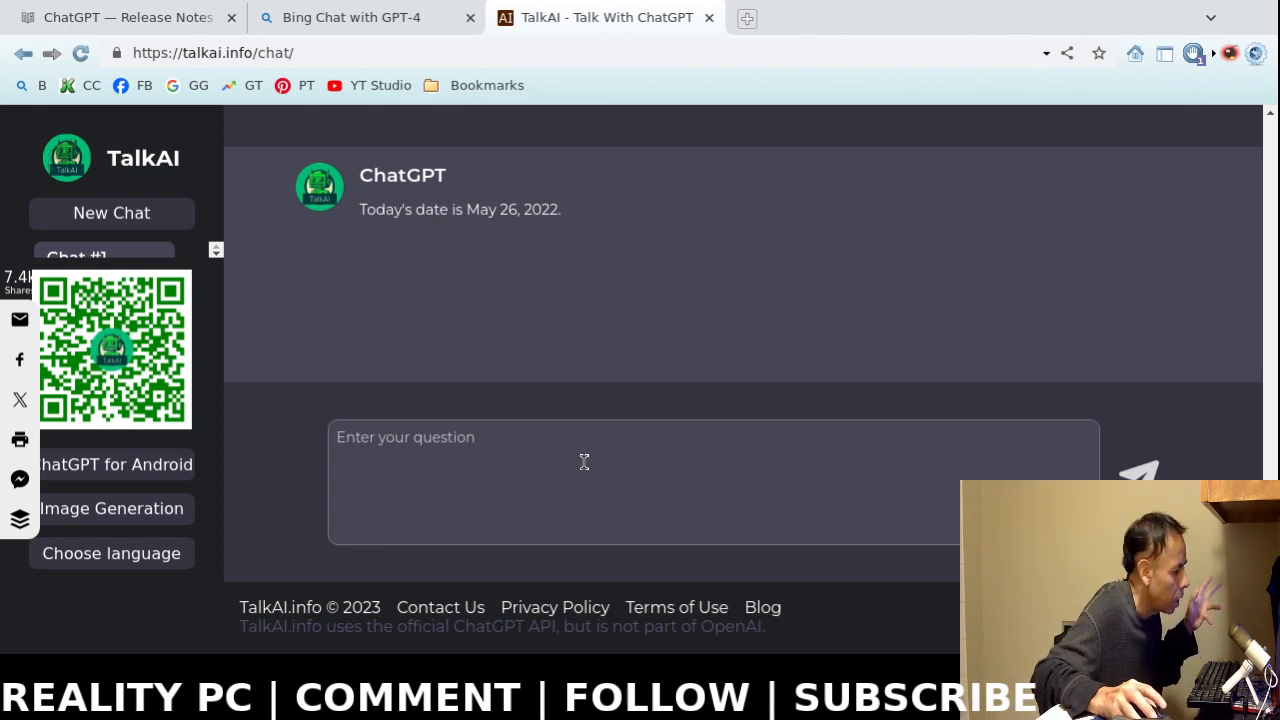
mouse_move(556, 476)
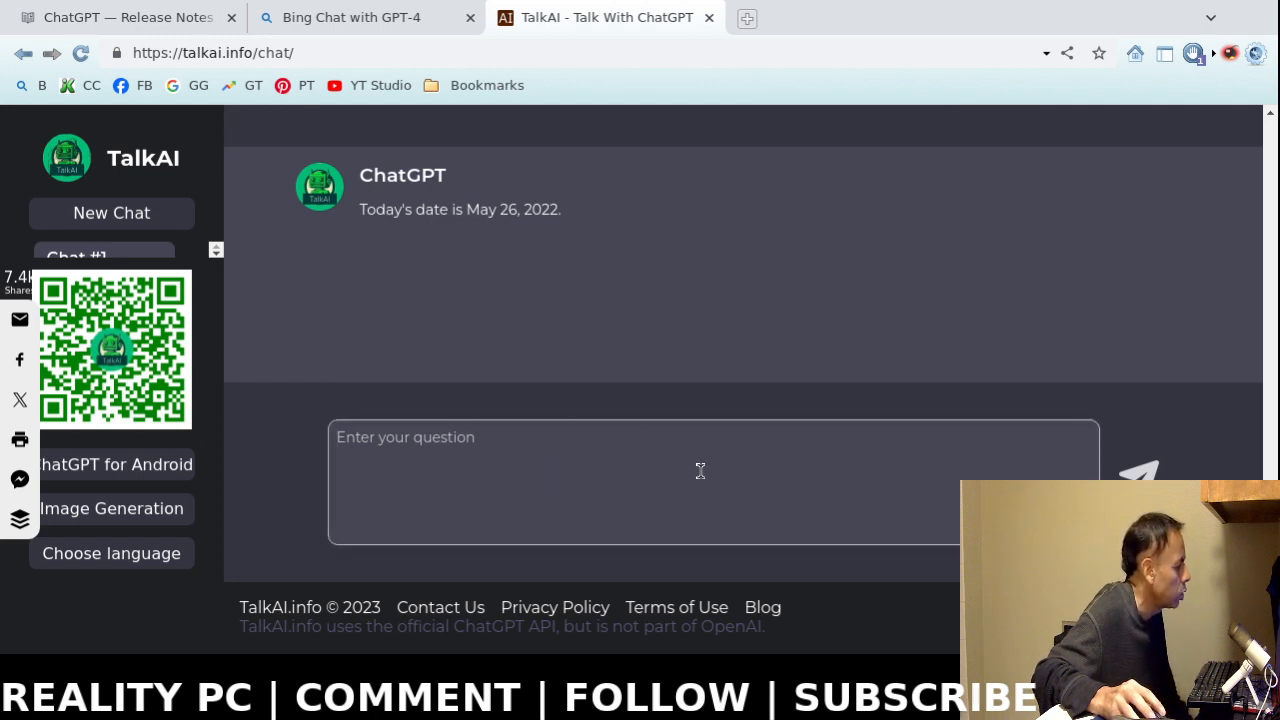
Ask TalkAI 'Please create an image of an automobile.' and read its written sedan description.
text(P)
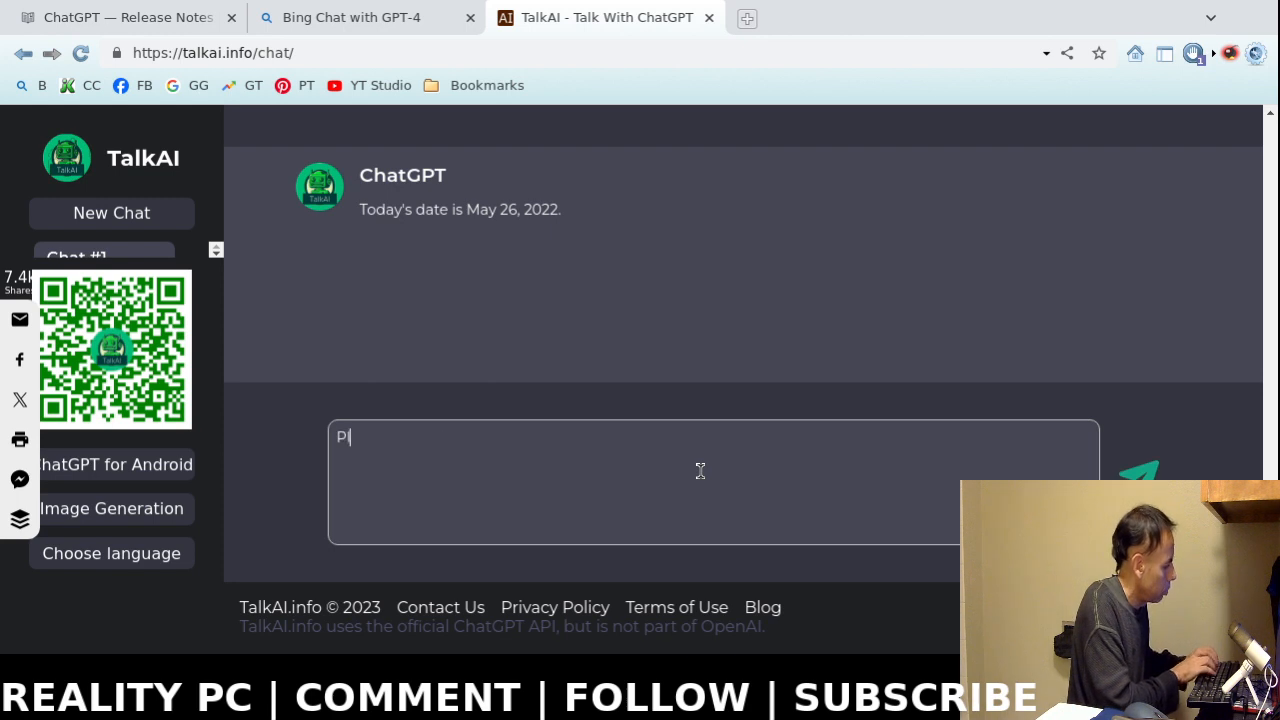
text(lease cre)
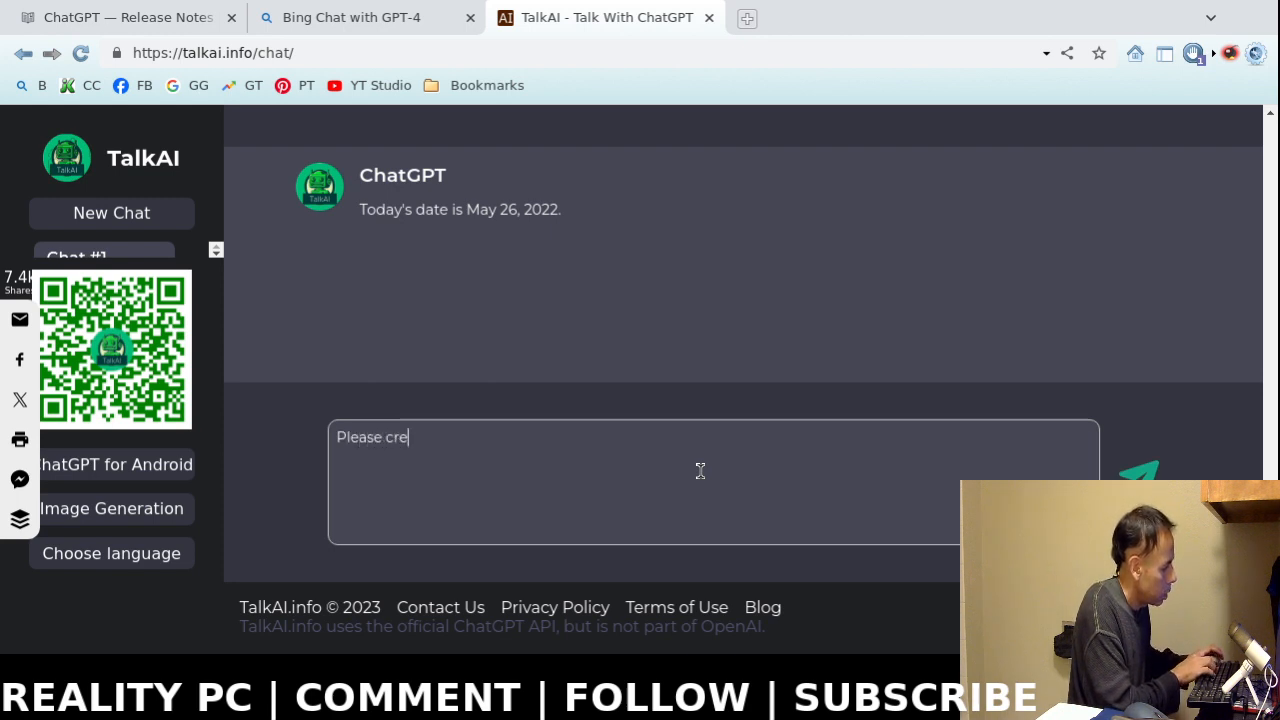
text(ate an image of an aut)
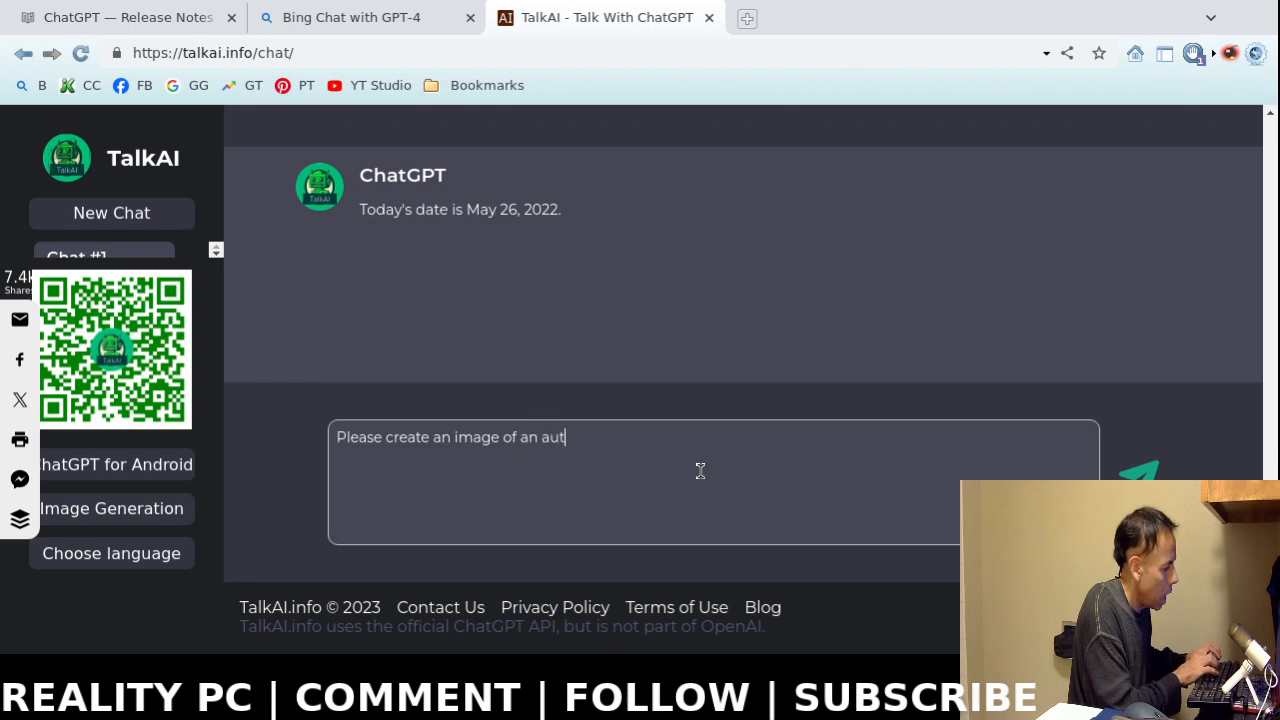
text(om)
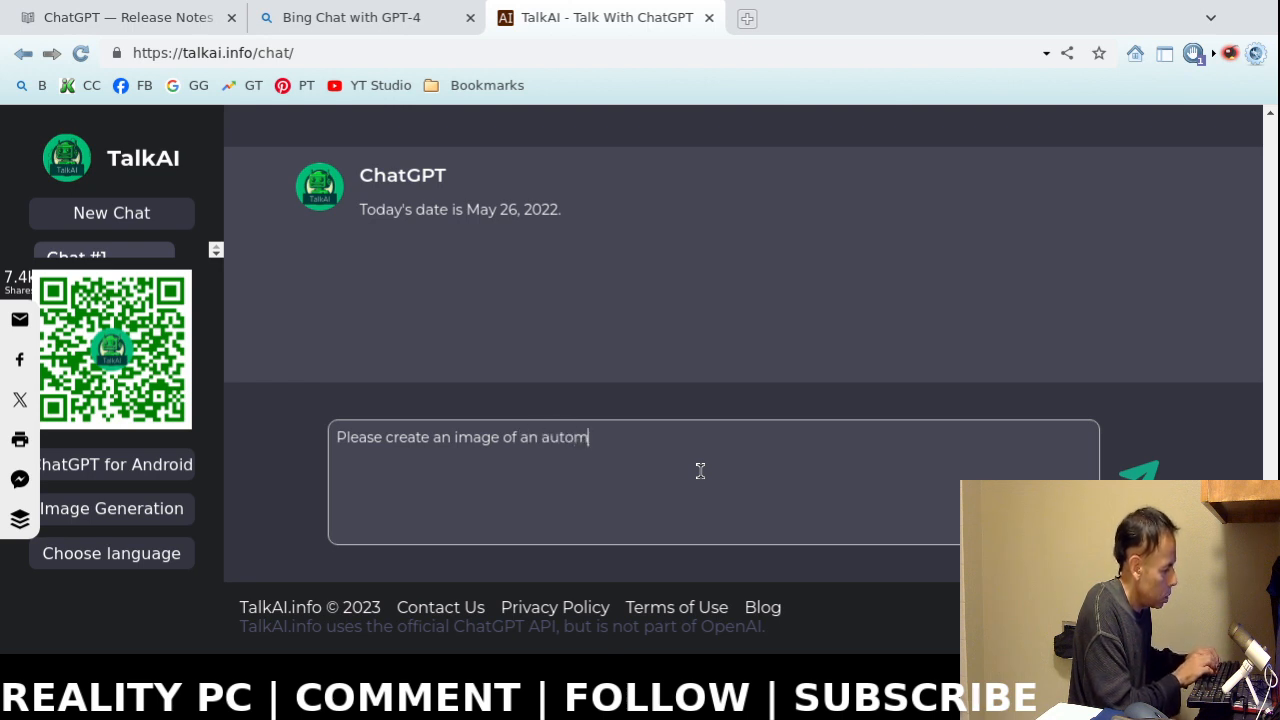
text(obile.)
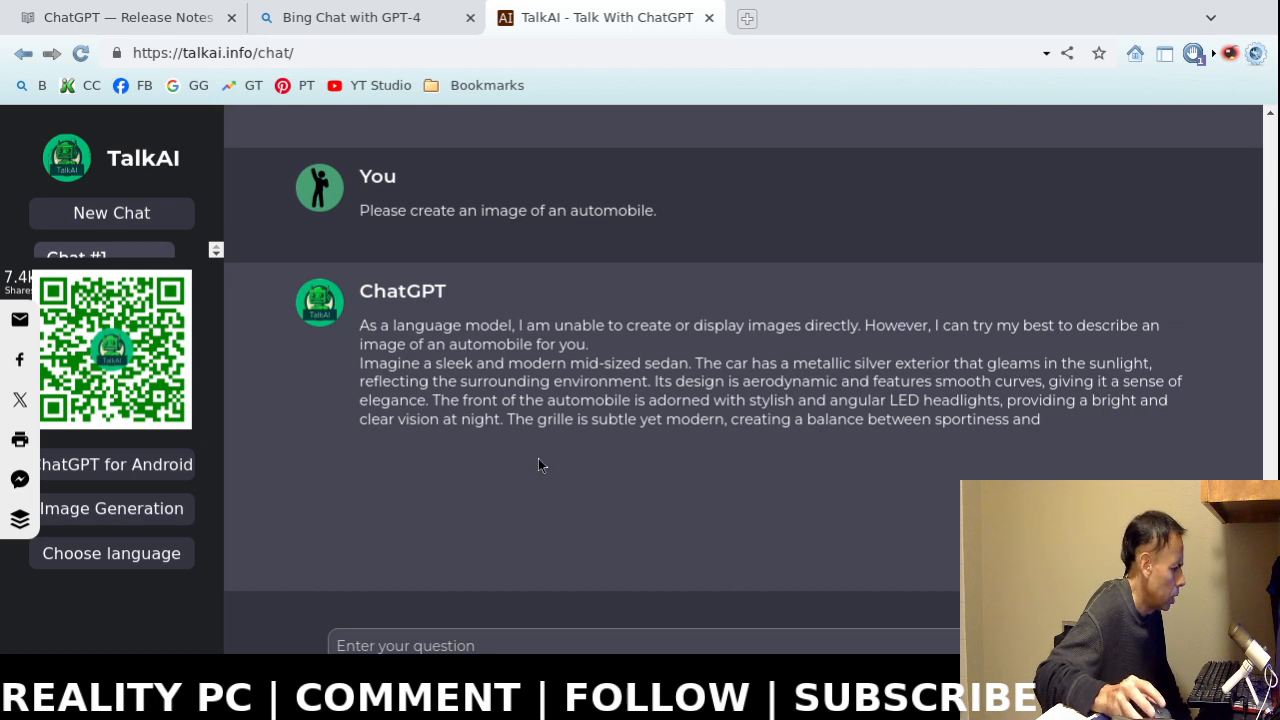
scroll(down, 3)
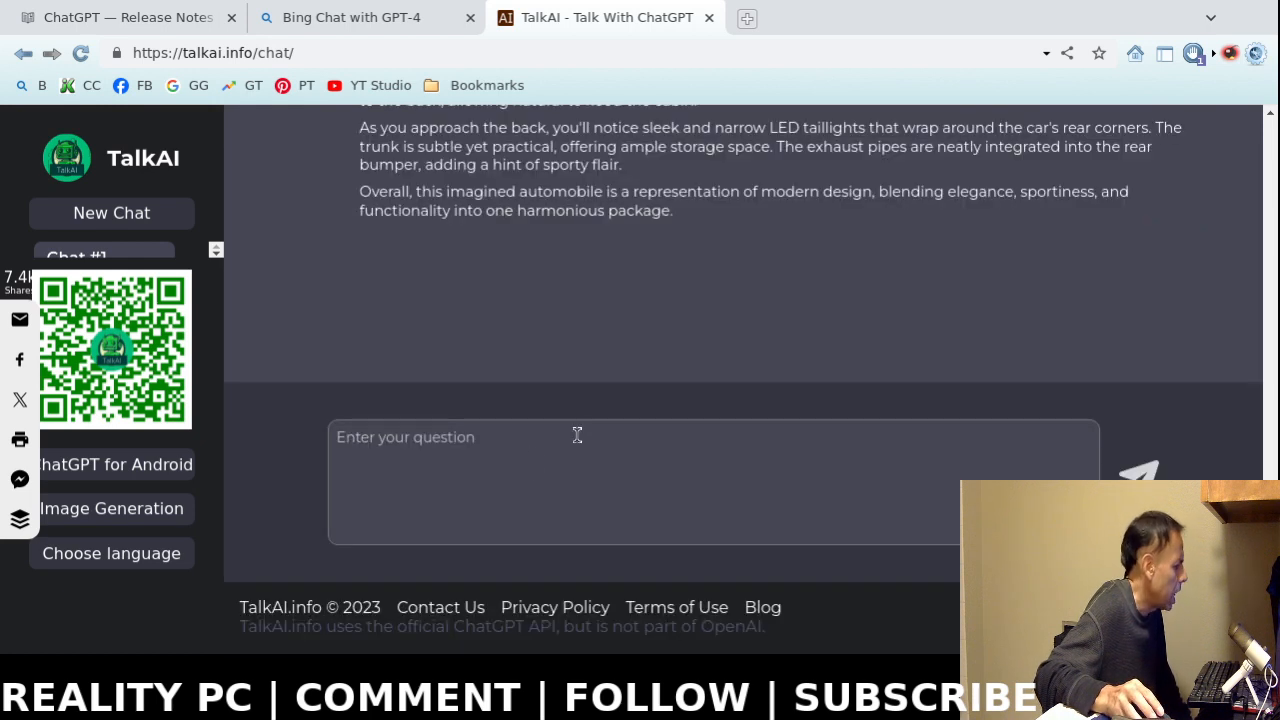
mouse_move(576, 486)
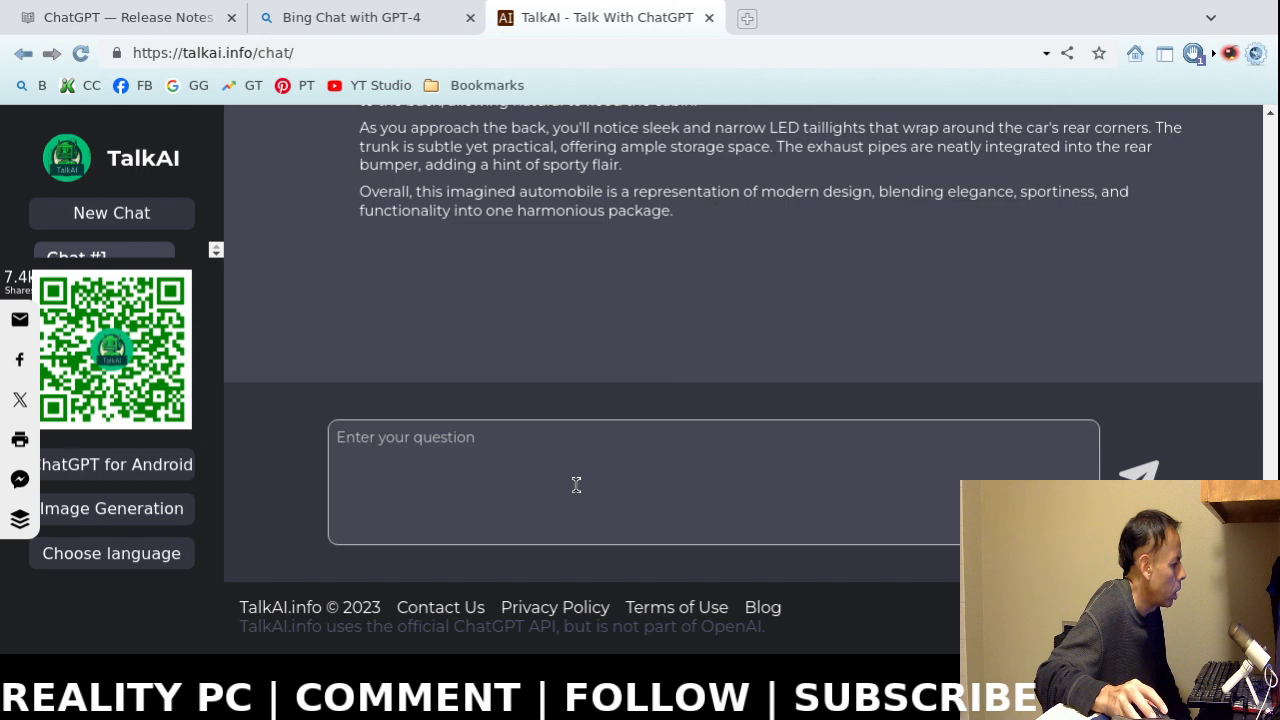
mouse_move(582, 486)
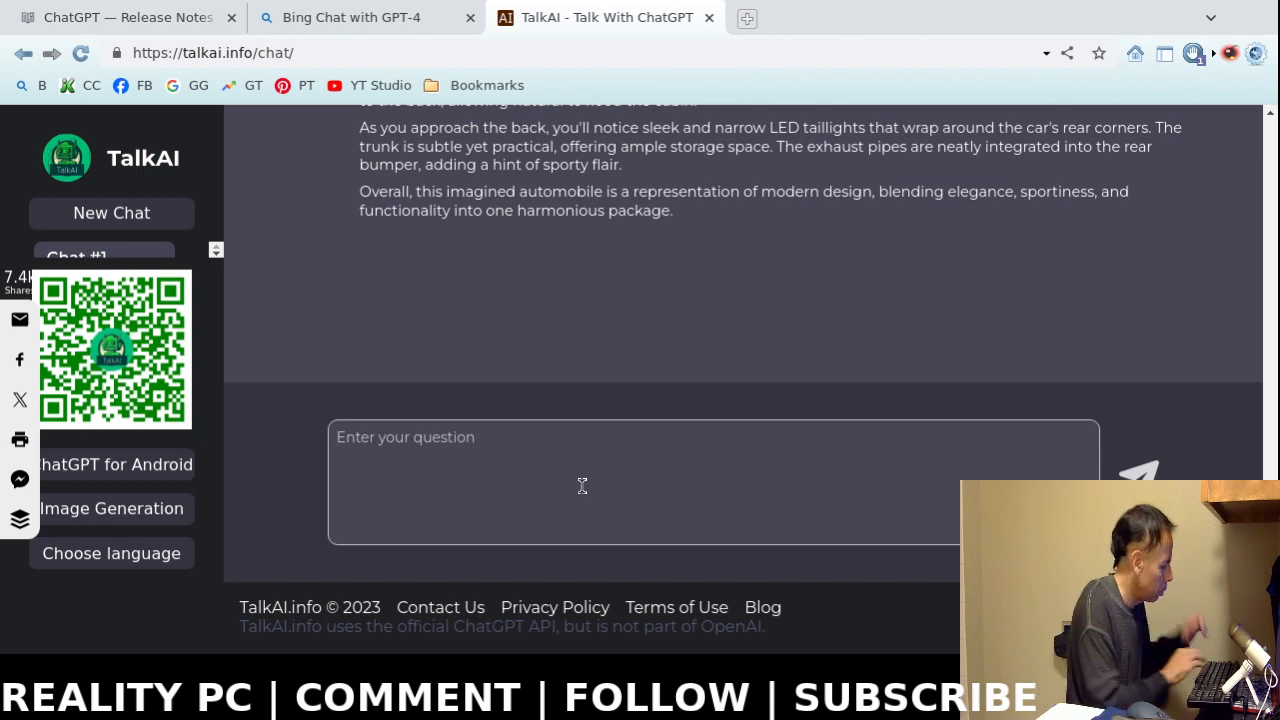
Ask TalkAI 'Please create an image of a telephone' and read its corded-phone description.
text(Please create an image)
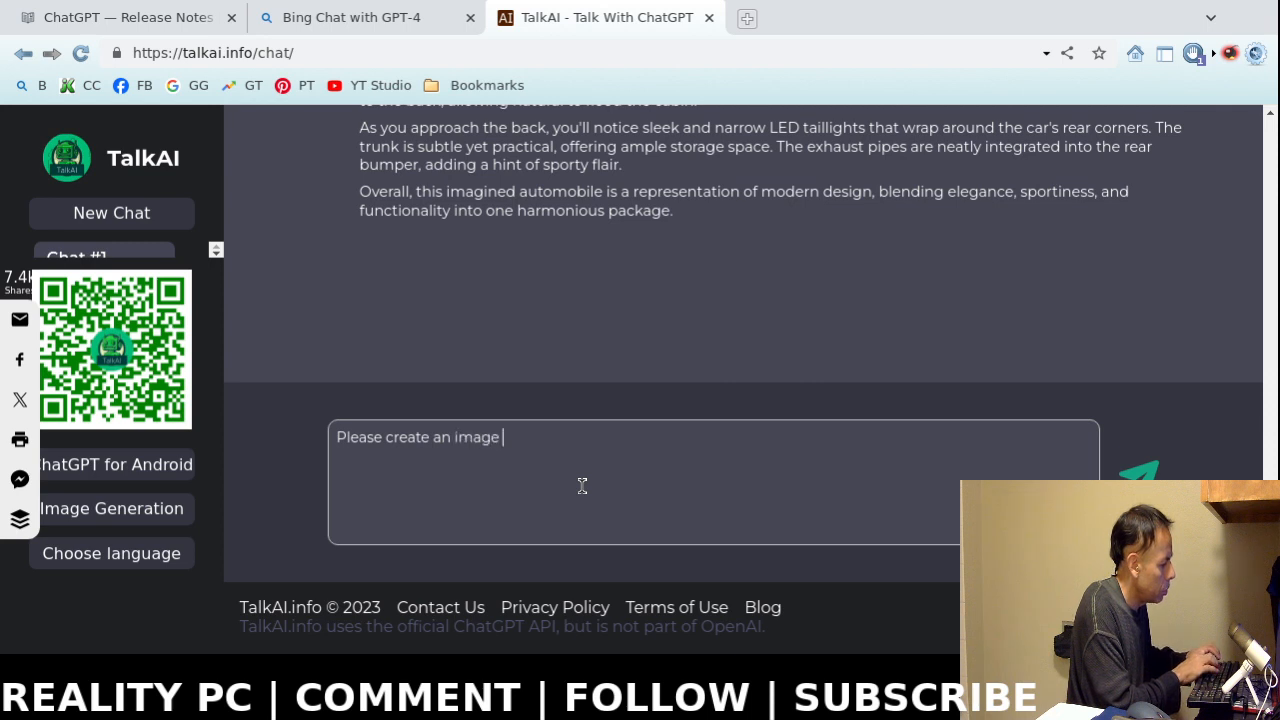
text(of a telephone)
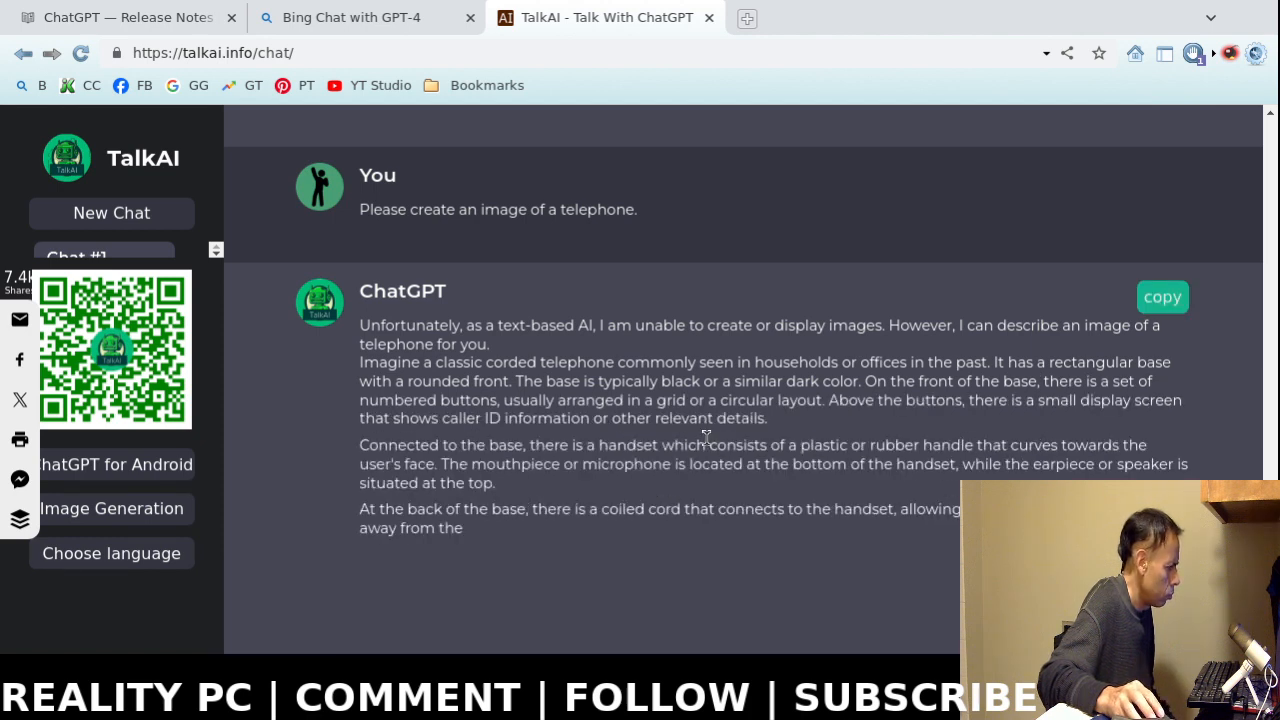
scroll(down, 3)
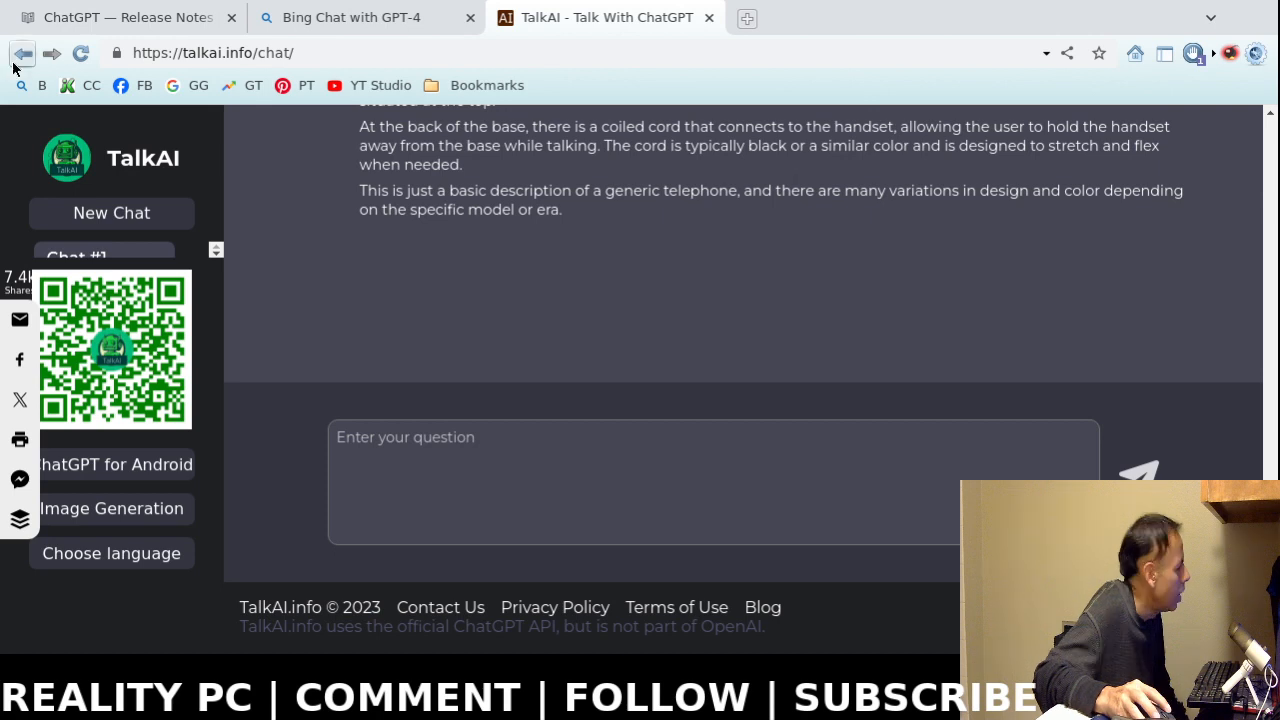
Go back to the 'ChatGPT: Chatbot by TalkAI' home page.
click(20, 52)
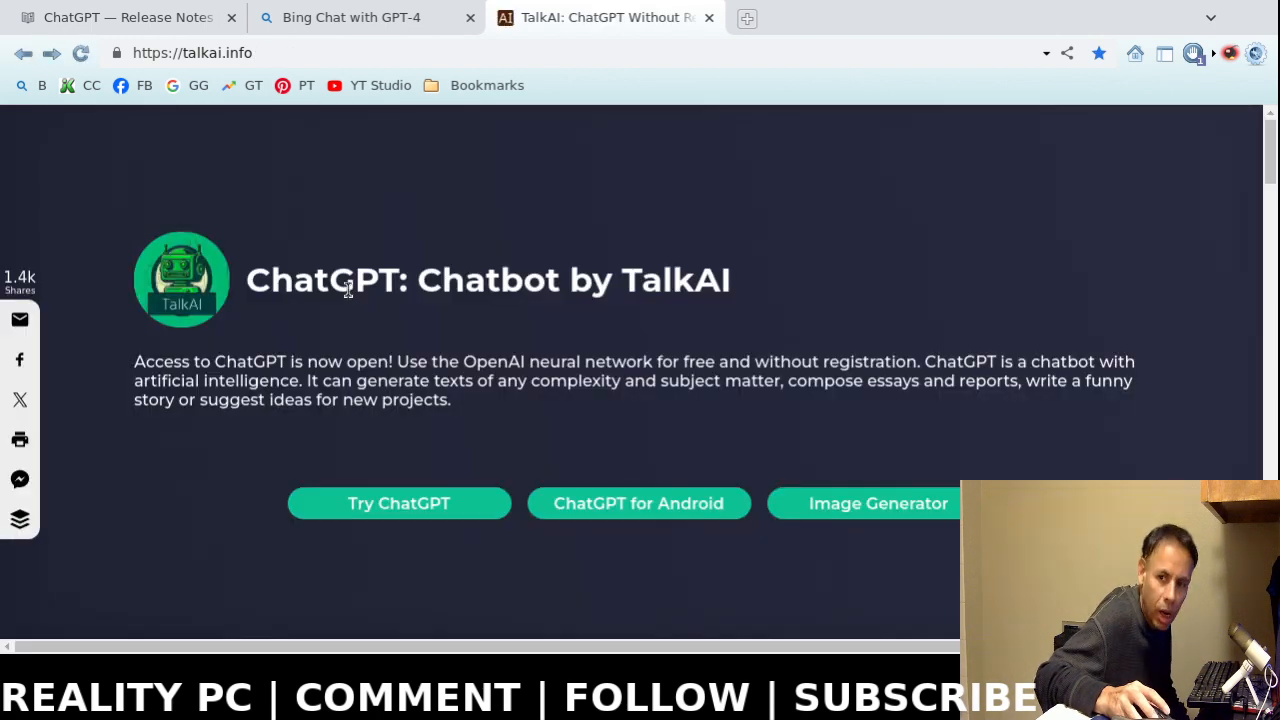
mouse_move(892, 504)
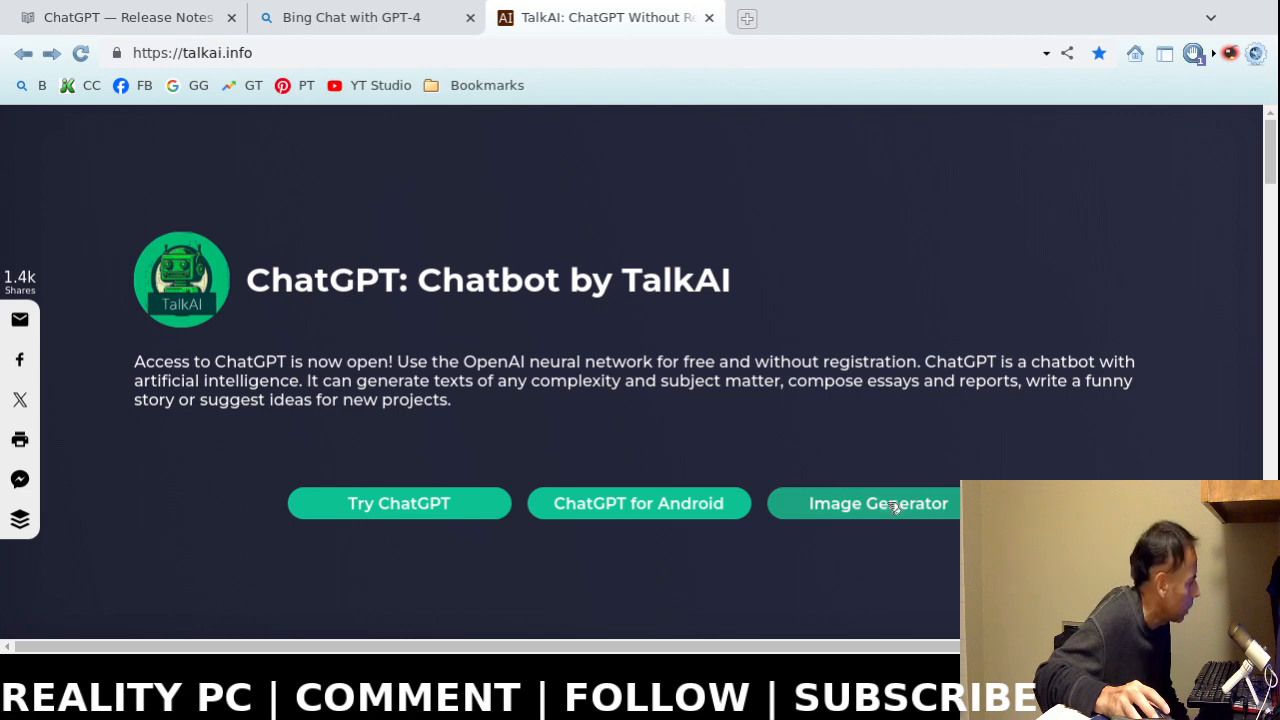
mouse_move(884, 512)
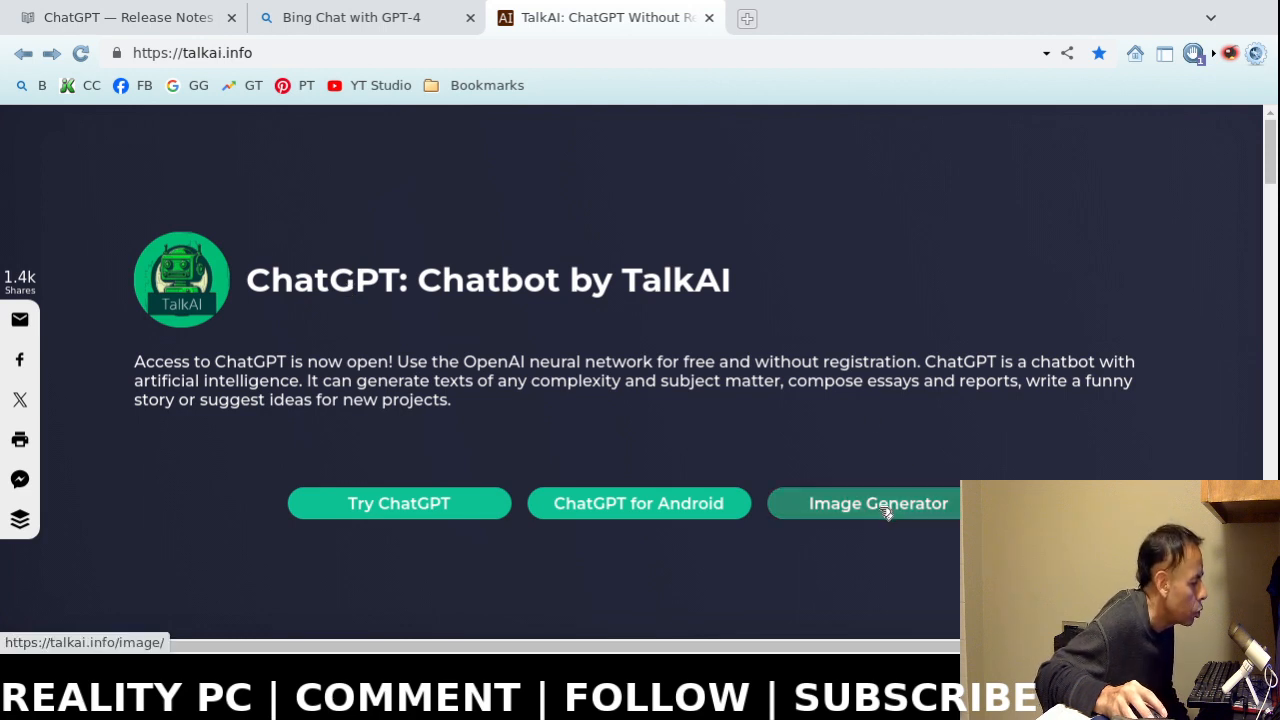
mouse_move(378, 34)
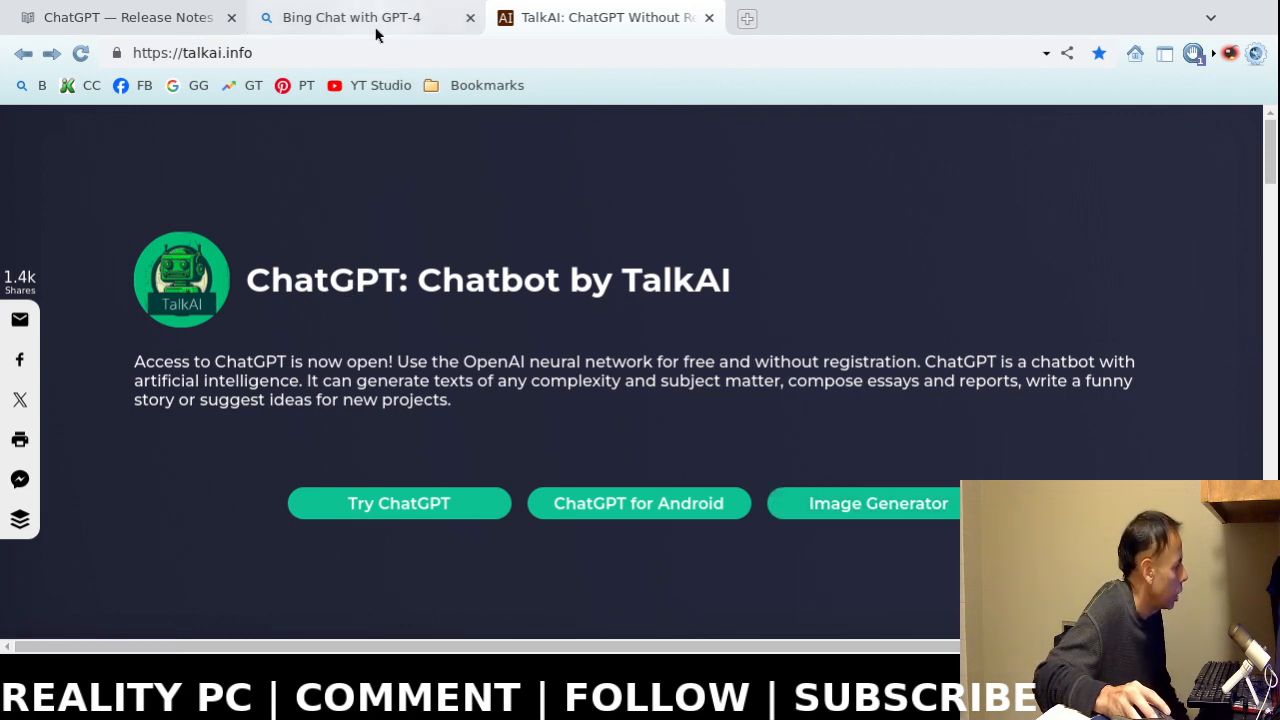
Switch to Bing Chat and ask 'Please create an image of an automobile.'.
click(352, 16)
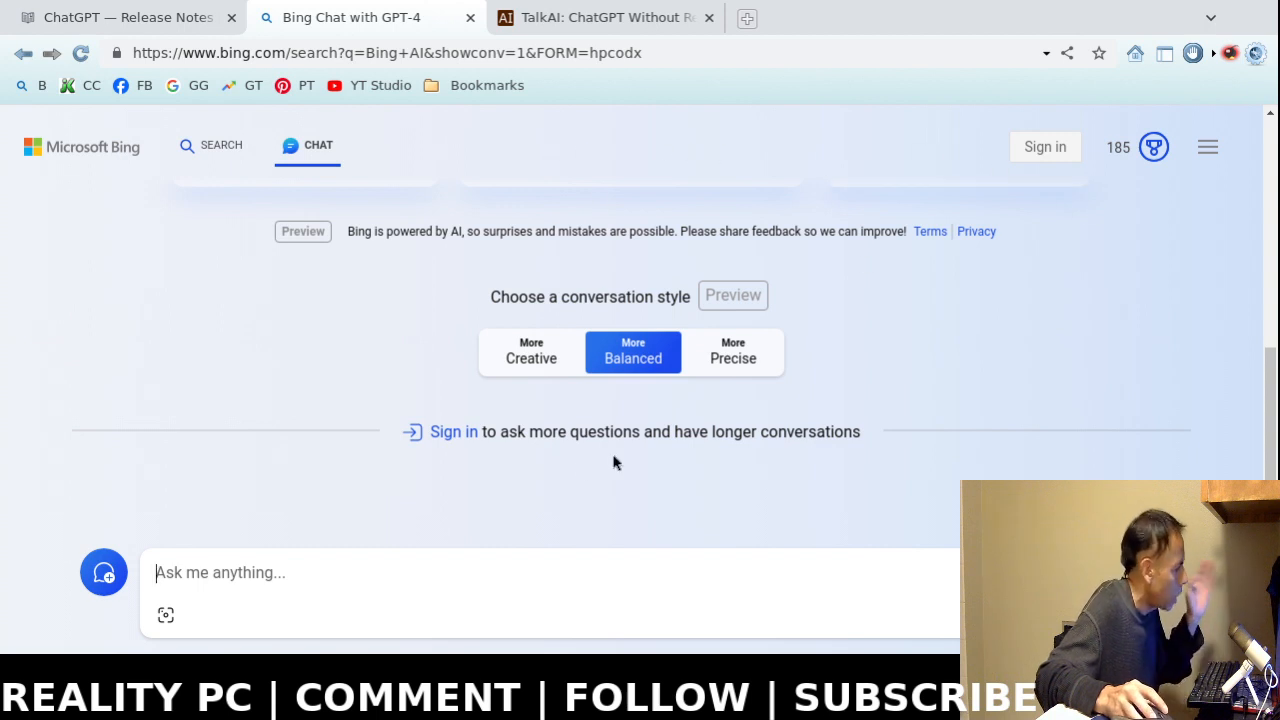
mouse_move(468, 562)
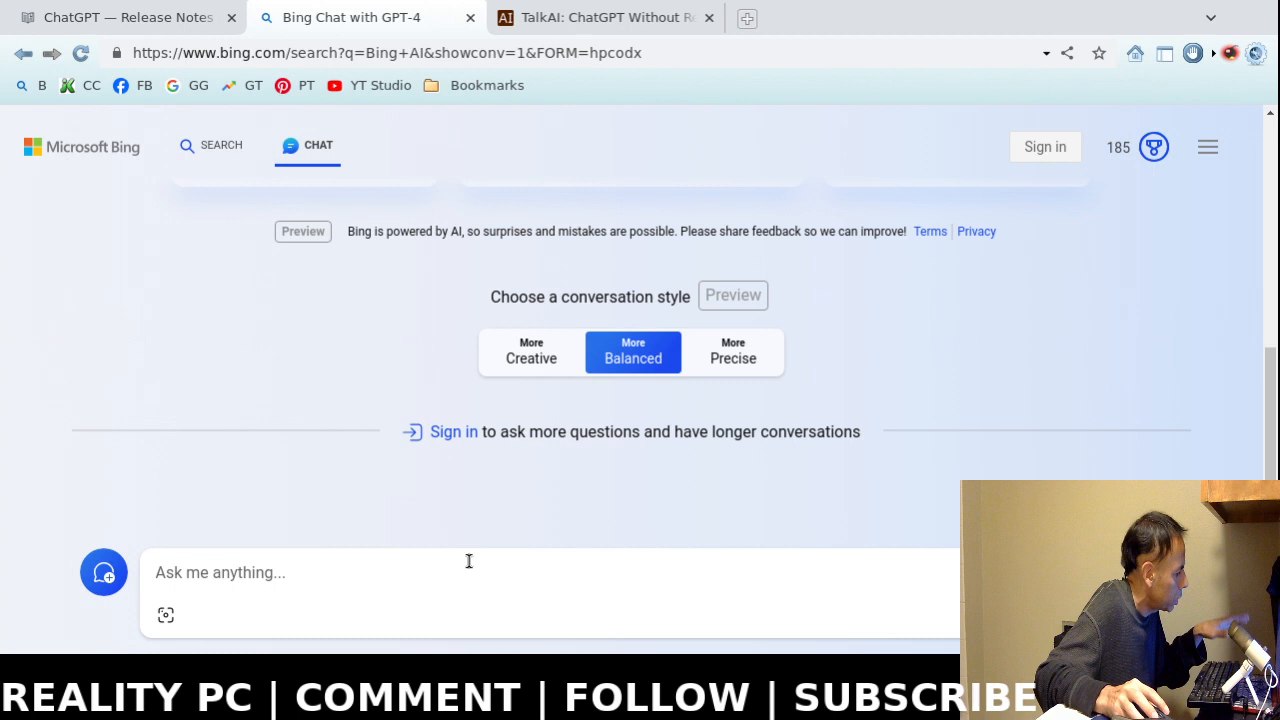
text(Please create an image)
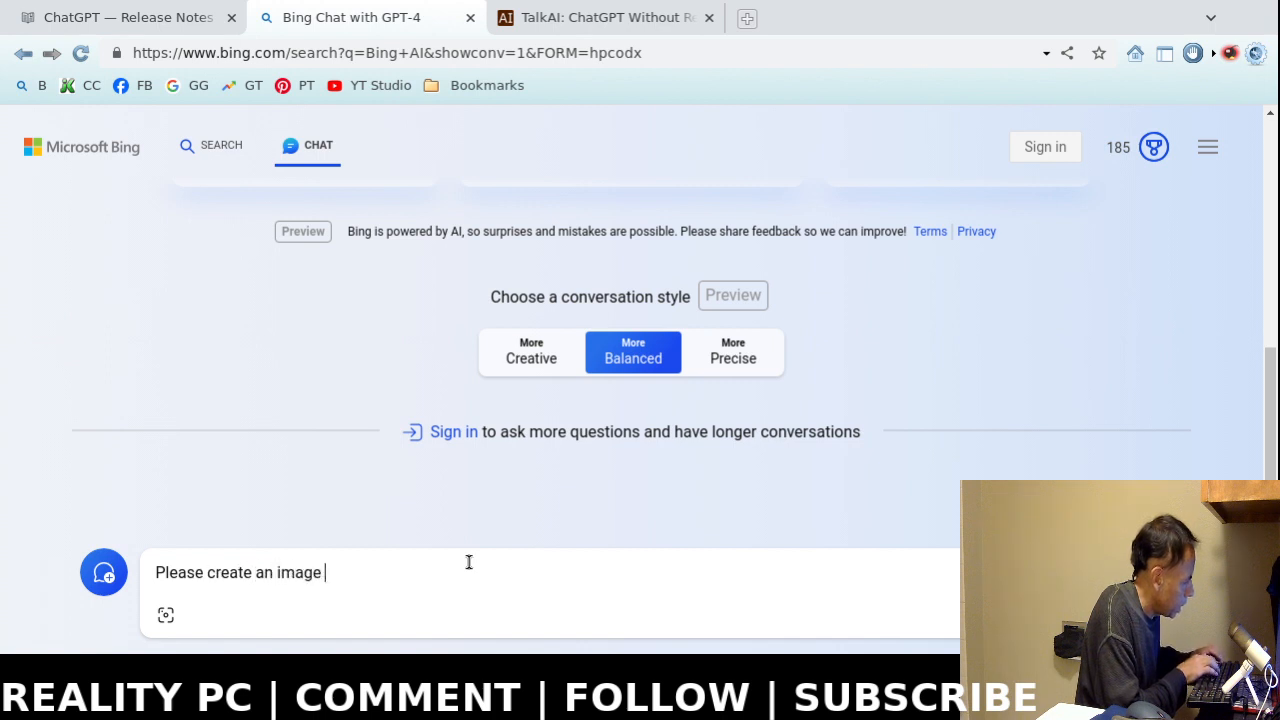
text(of an author)
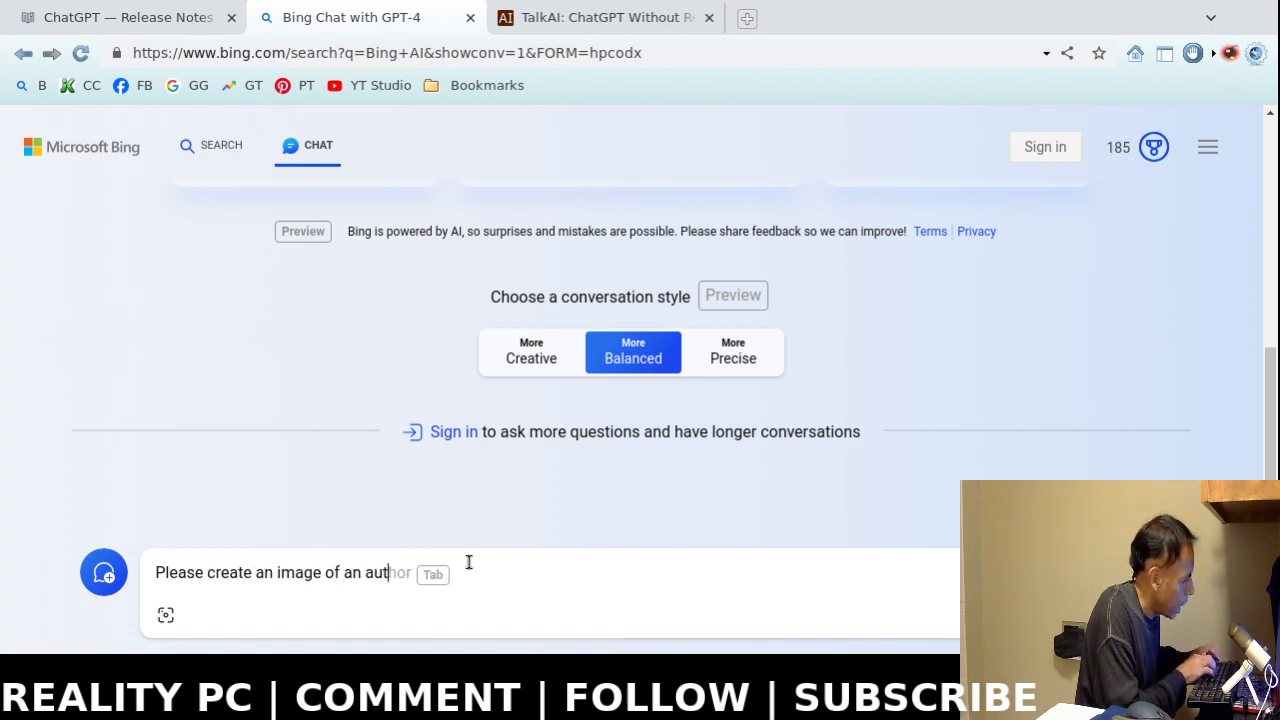
text(o)
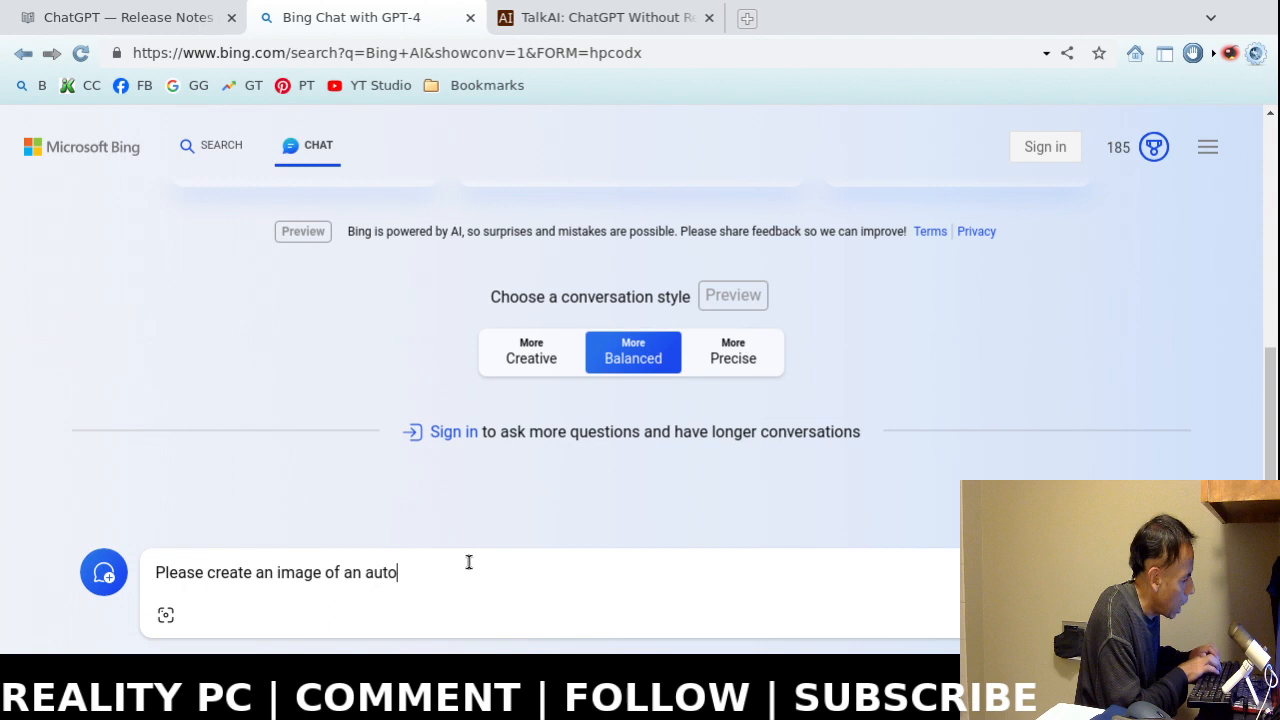
text(mobile.)
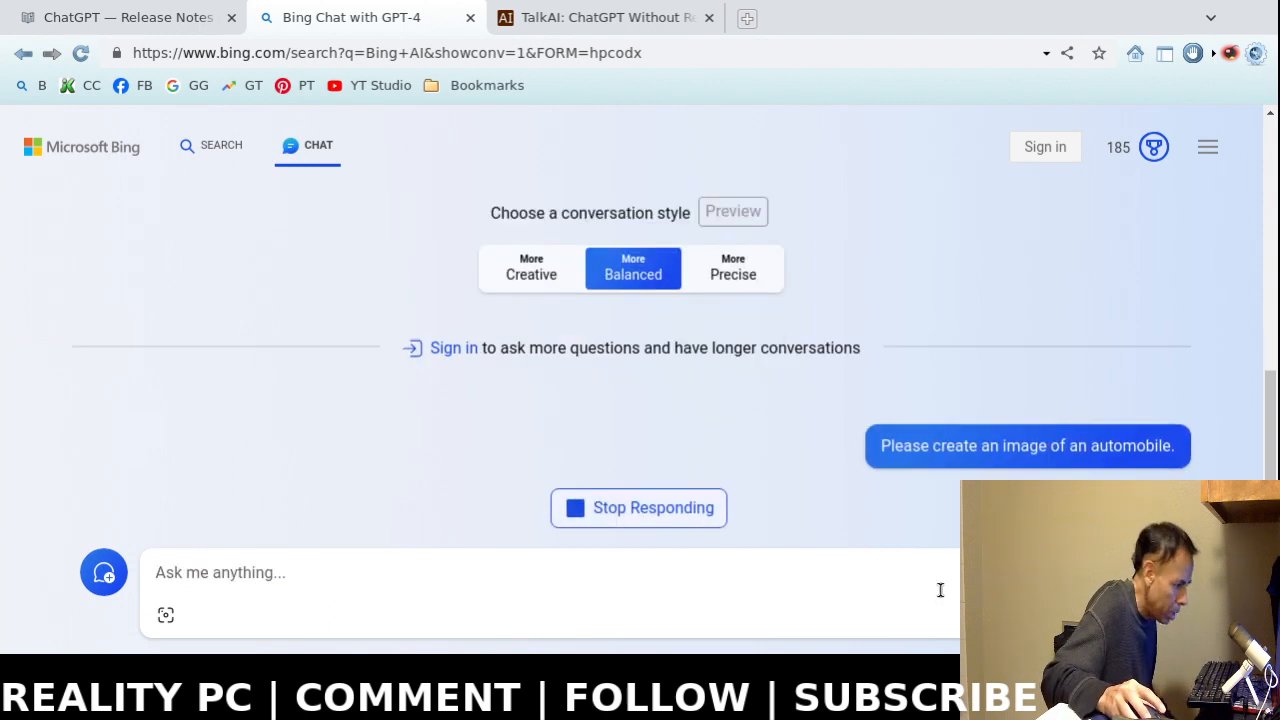
Read the 'Please sign in to create images' notice and accept the terms of use to continue.
scroll(down, 3)
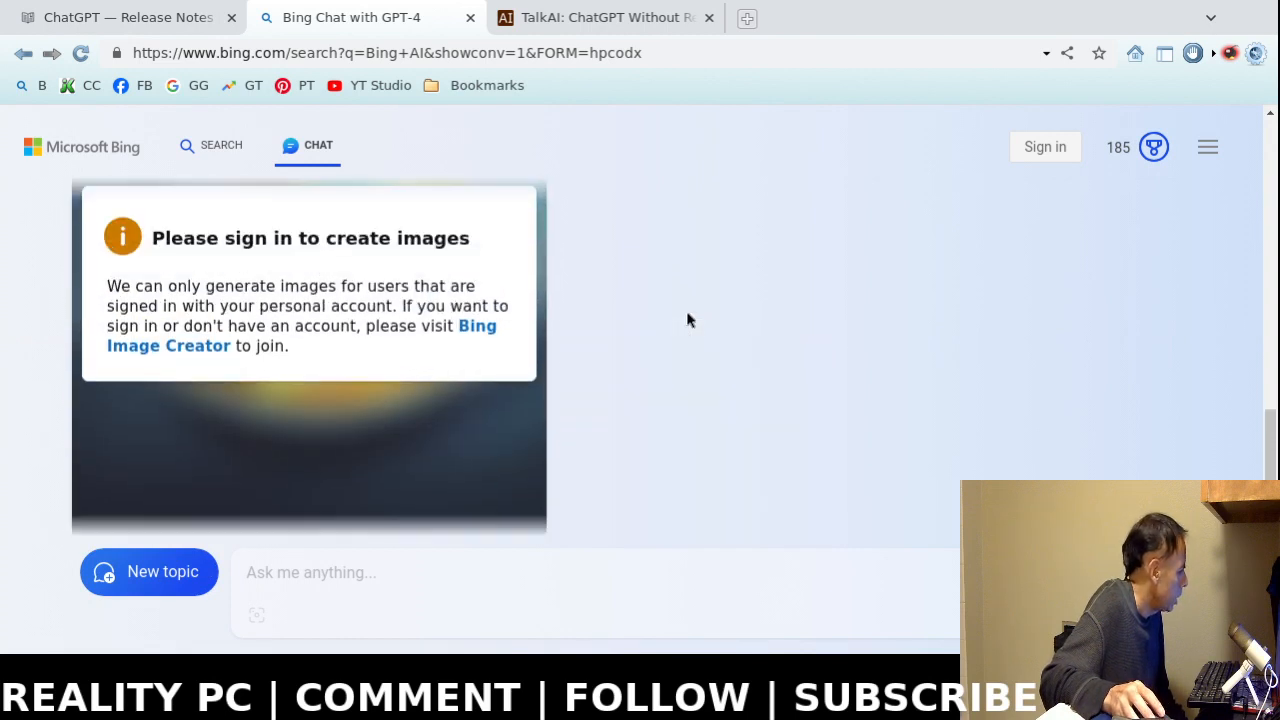
mouse_move(704, 344)
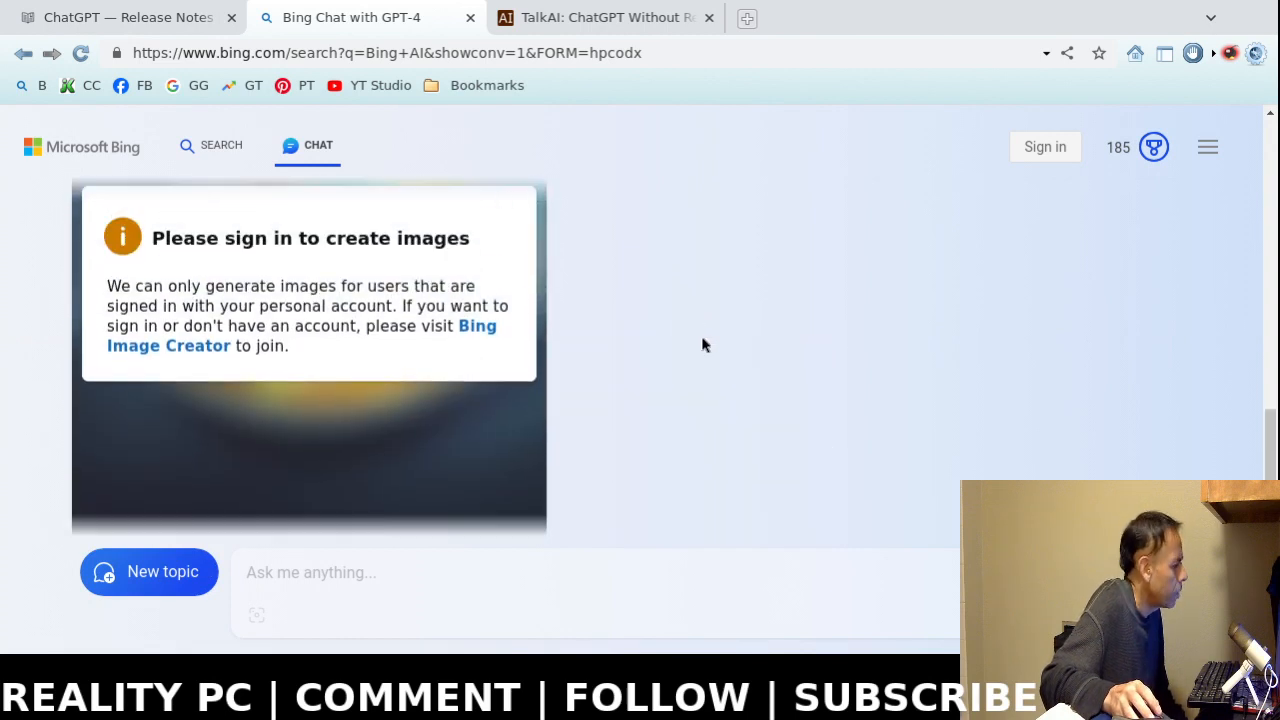
scroll(down, 3)
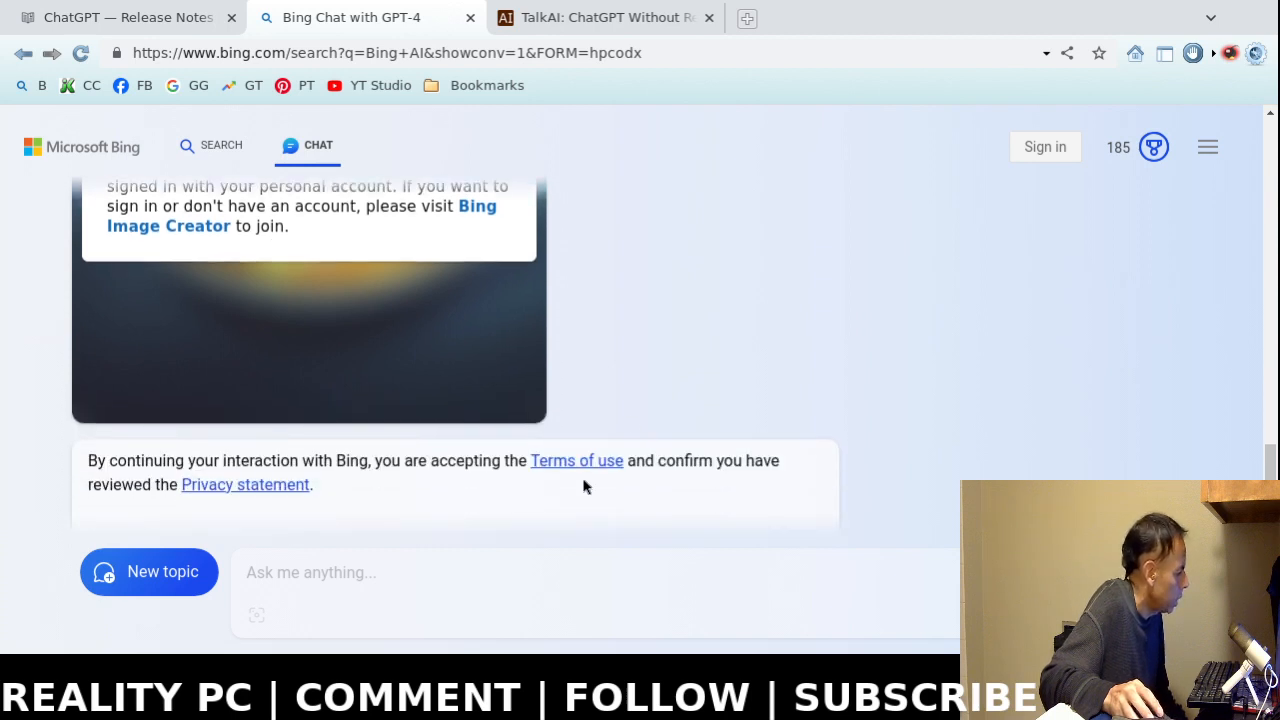
scroll(down, 3)
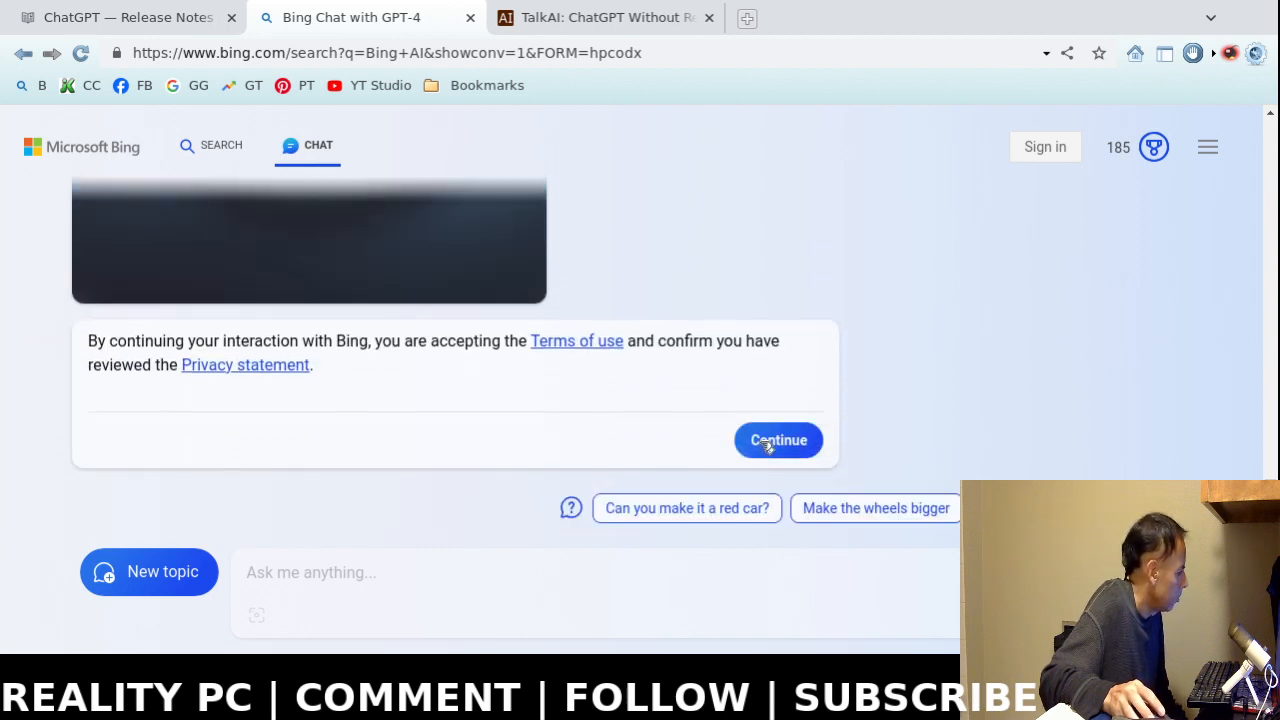
click(778, 440)
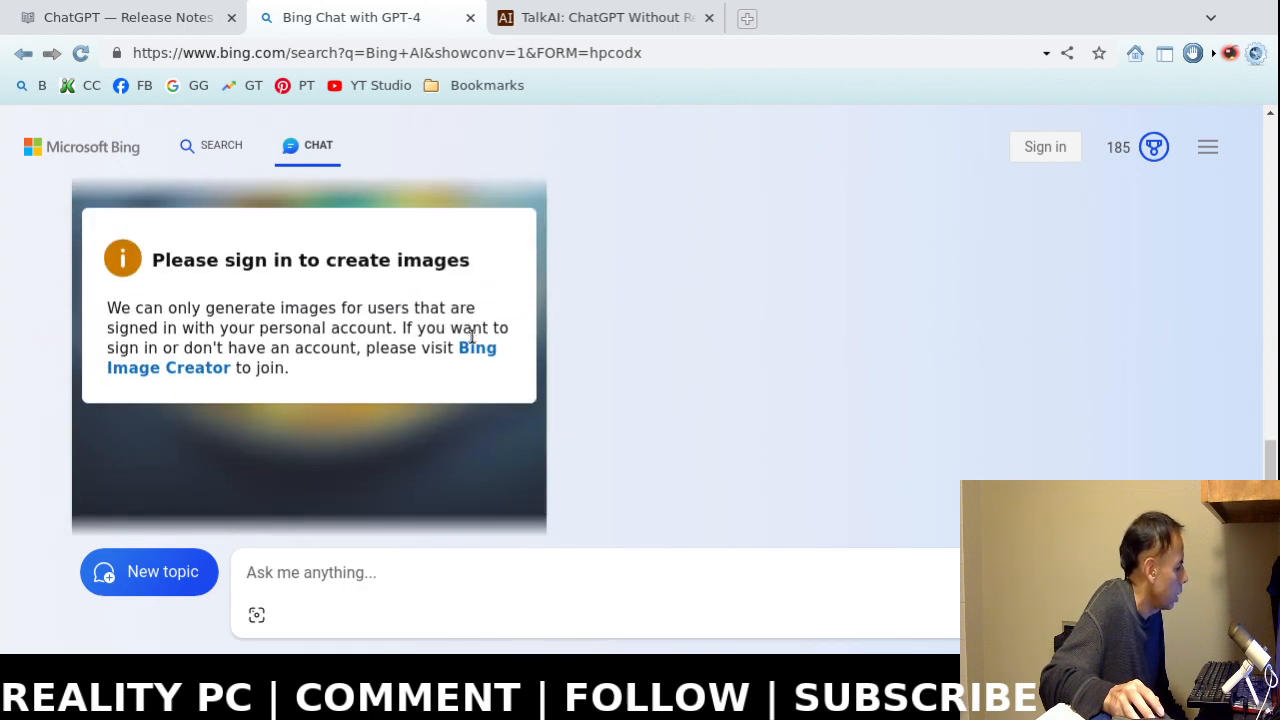
mouse_move(648, 68)
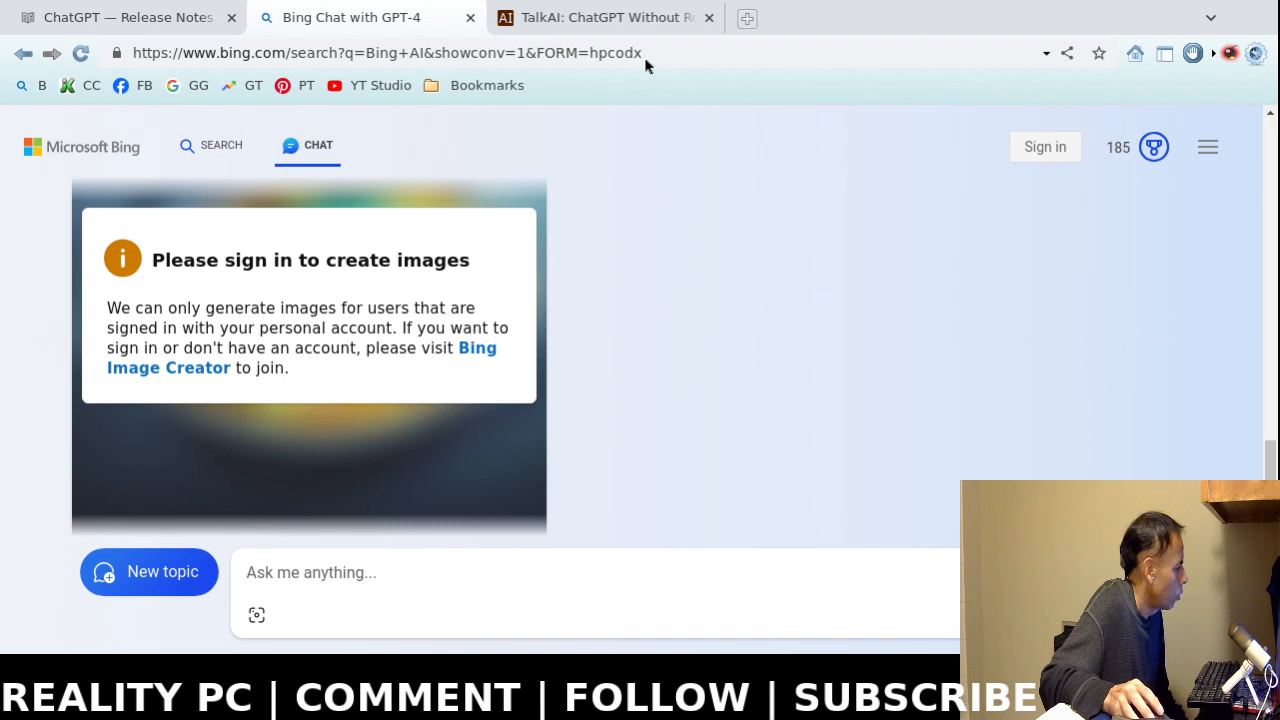
Switch back to the TalkAI 'ChatGPT: Chatbot by TalkAI' browser tab.
click(604, 18)
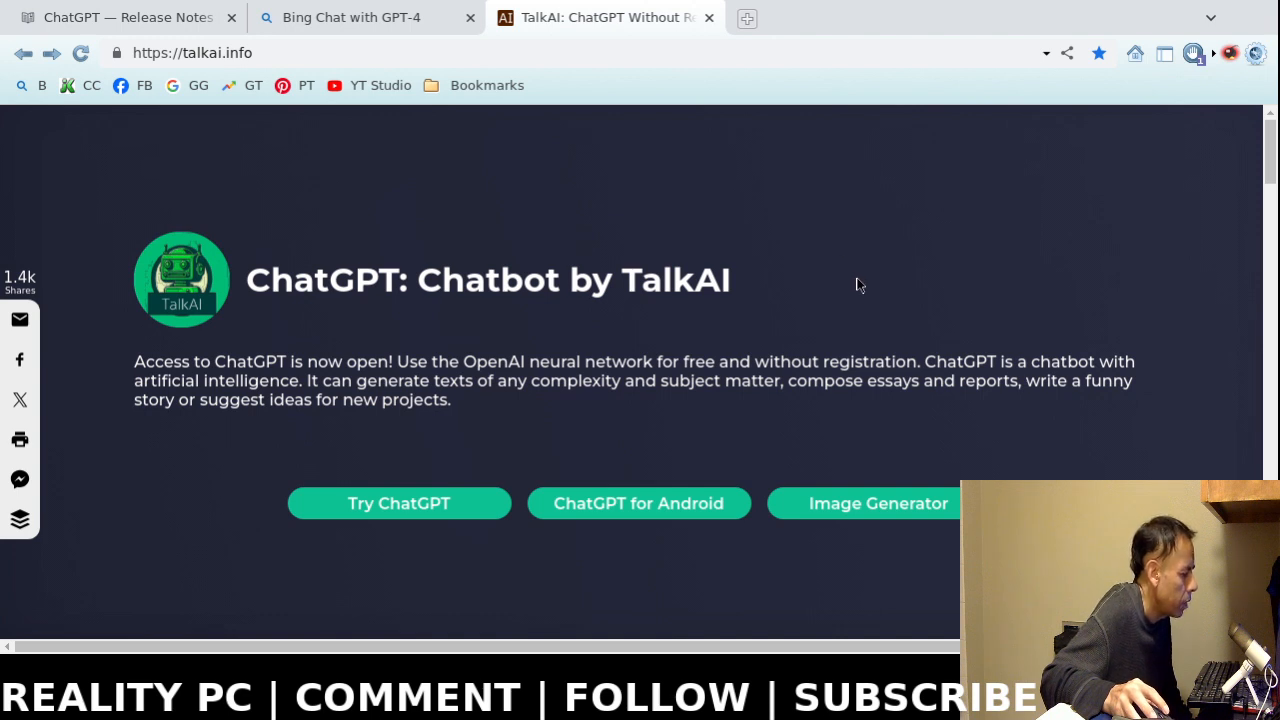
mouse_move(854, 284)
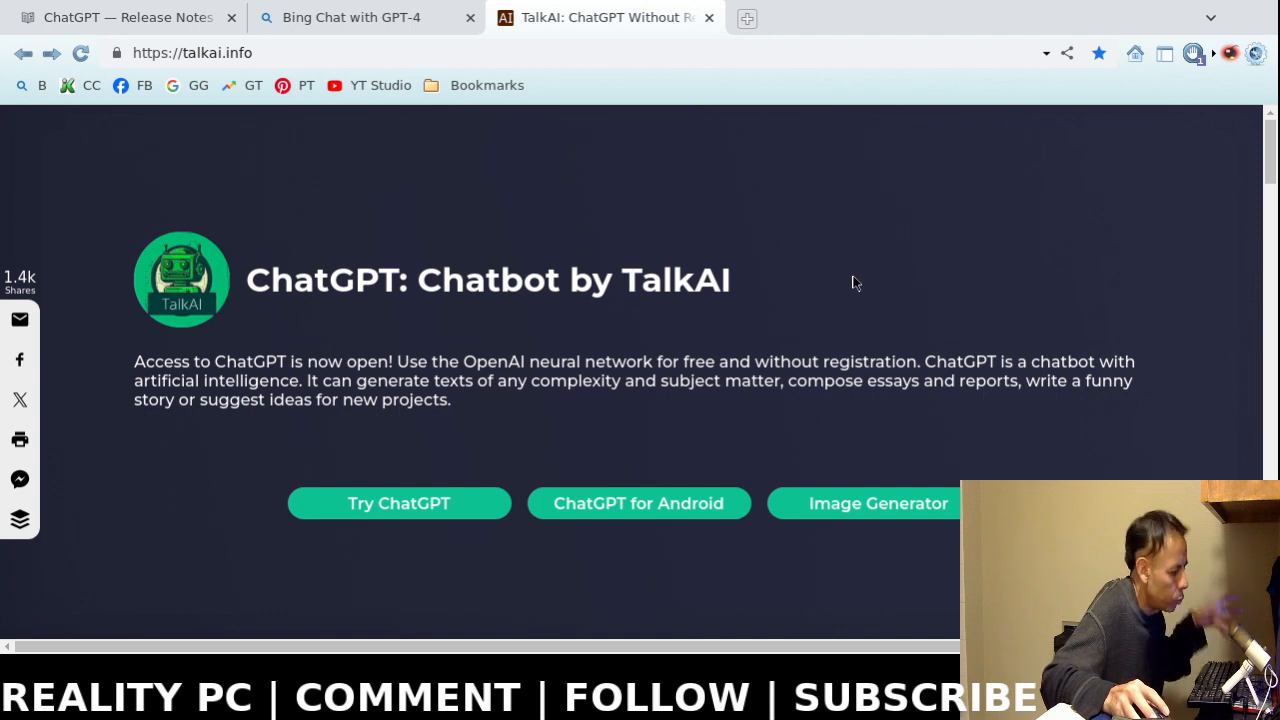
mouse_move(756, 262)
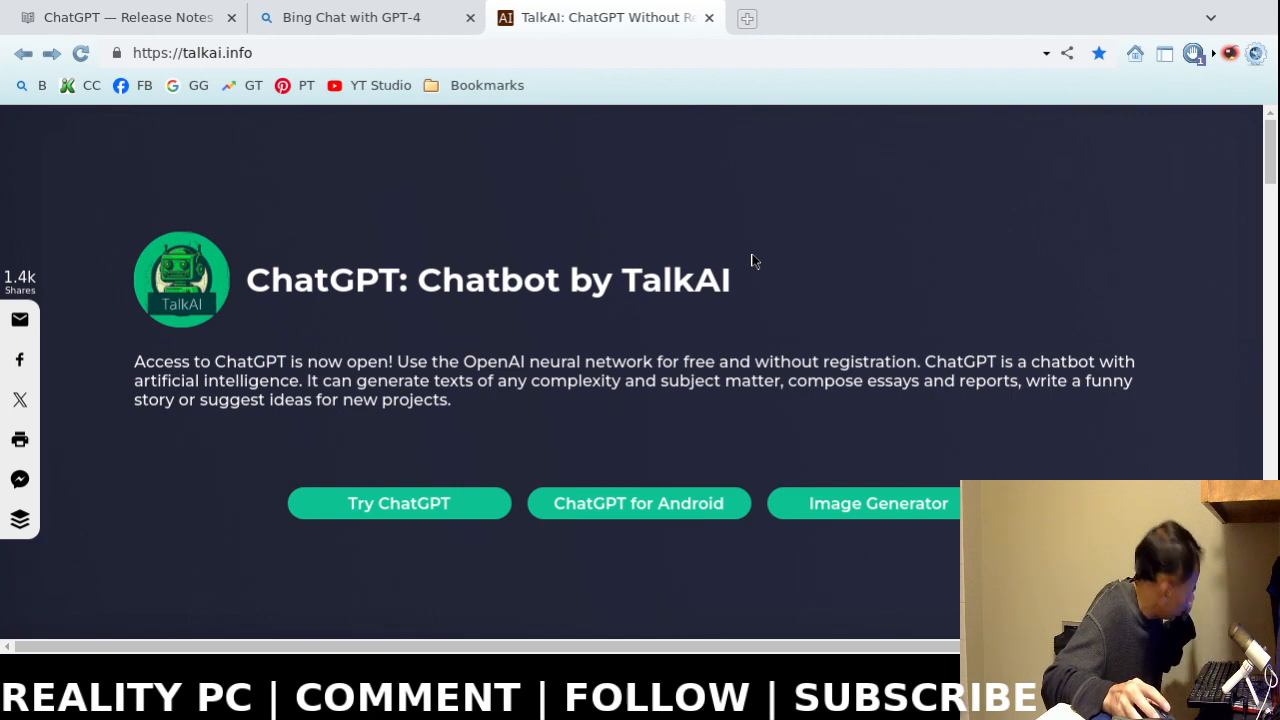
mouse_move(778, 264)
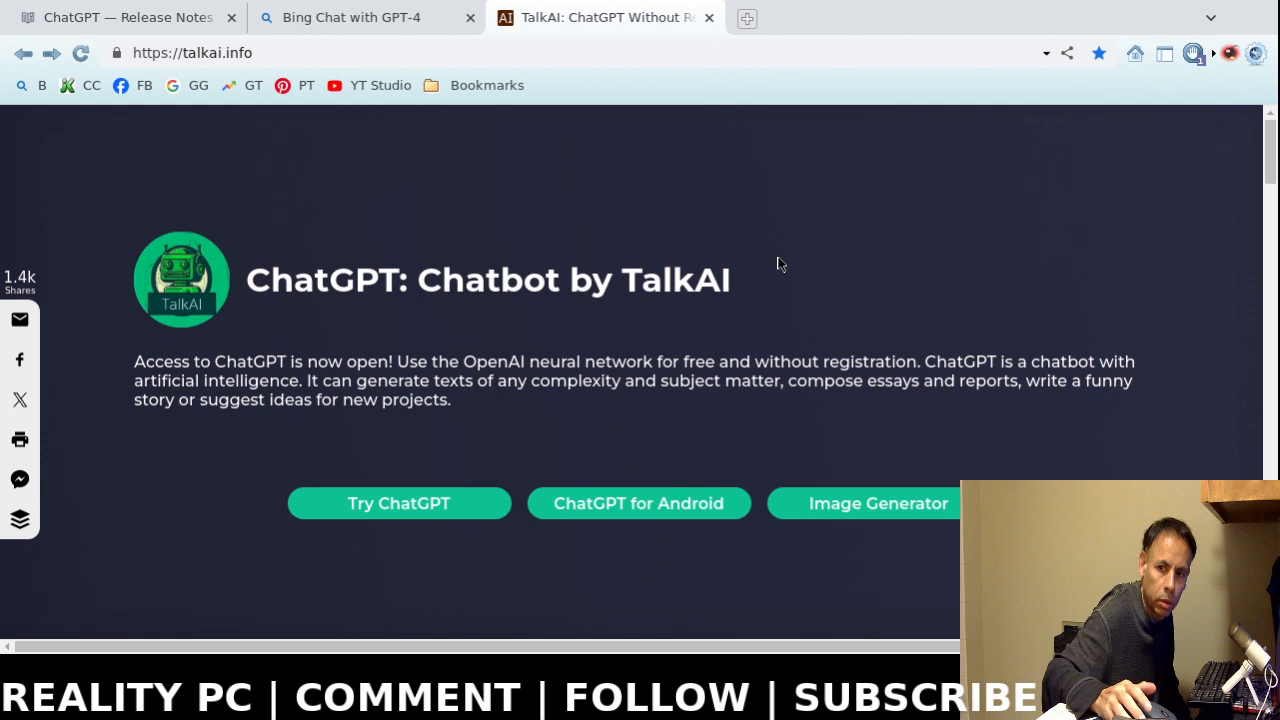
mouse_move(834, 268)
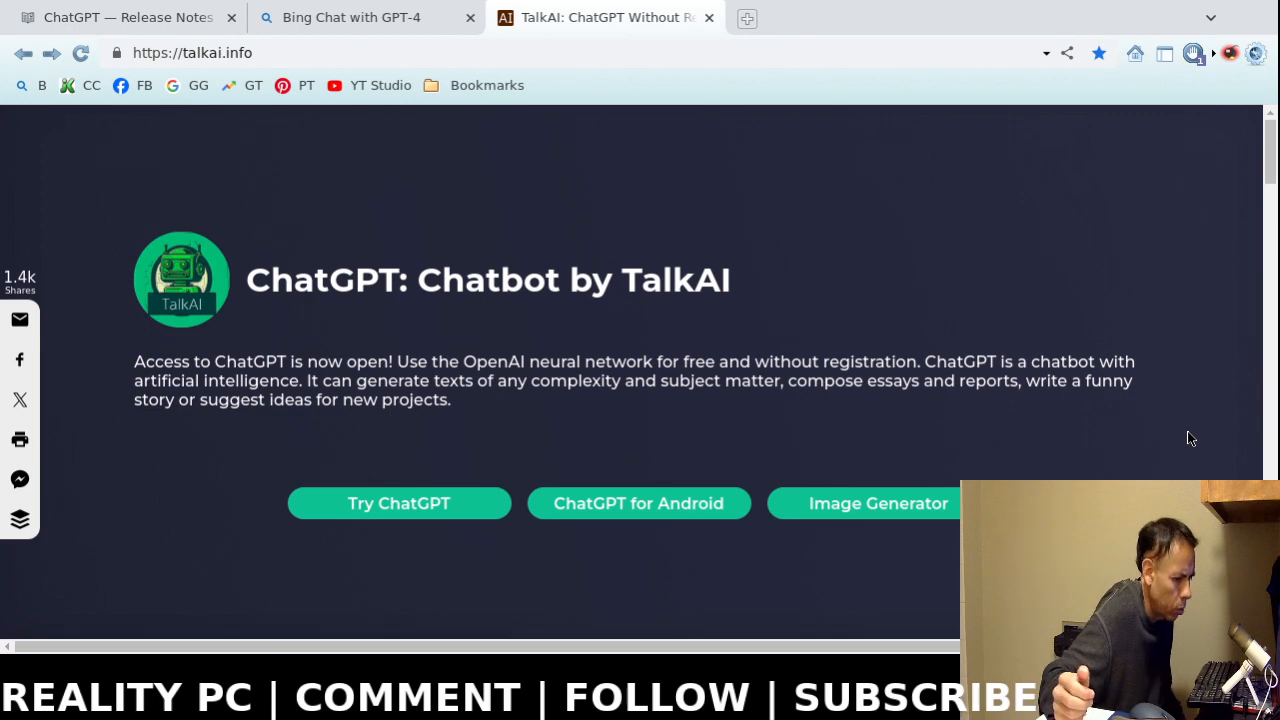
mouse_move(1064, 456)
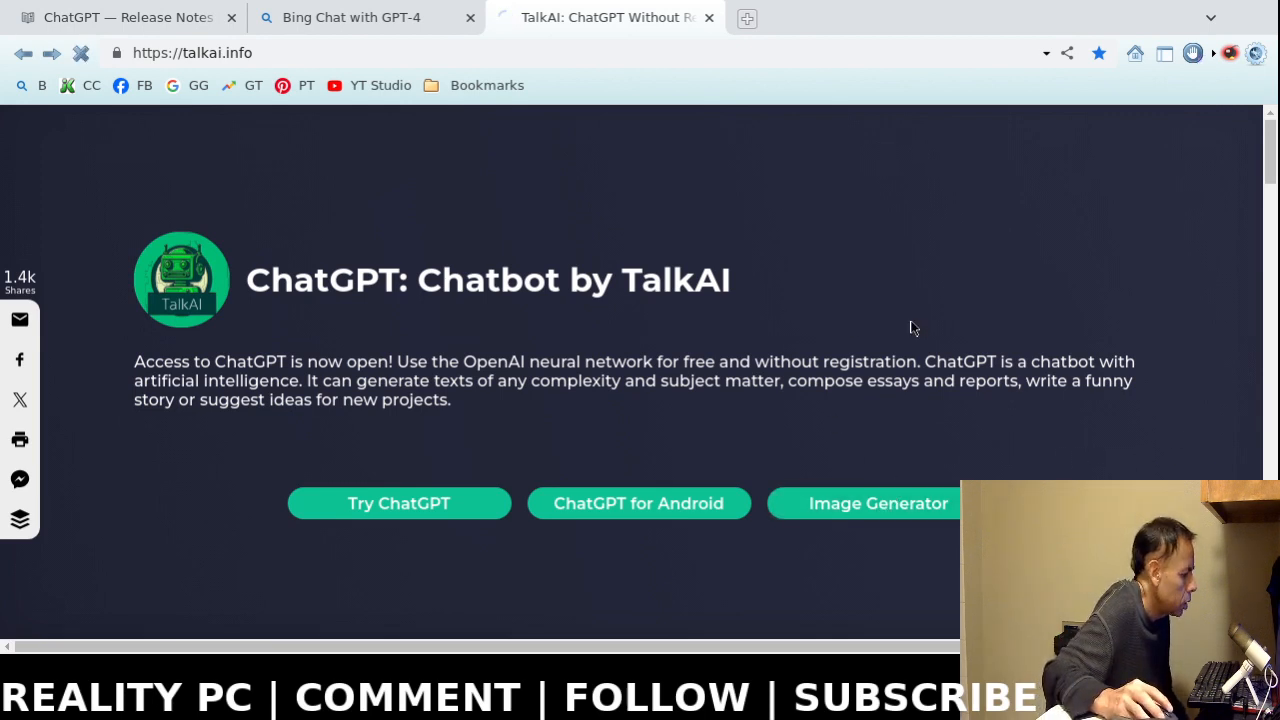
Ask the TalkAI Image Generator to 'Please create an image of an automobile.'.
click(878, 504)
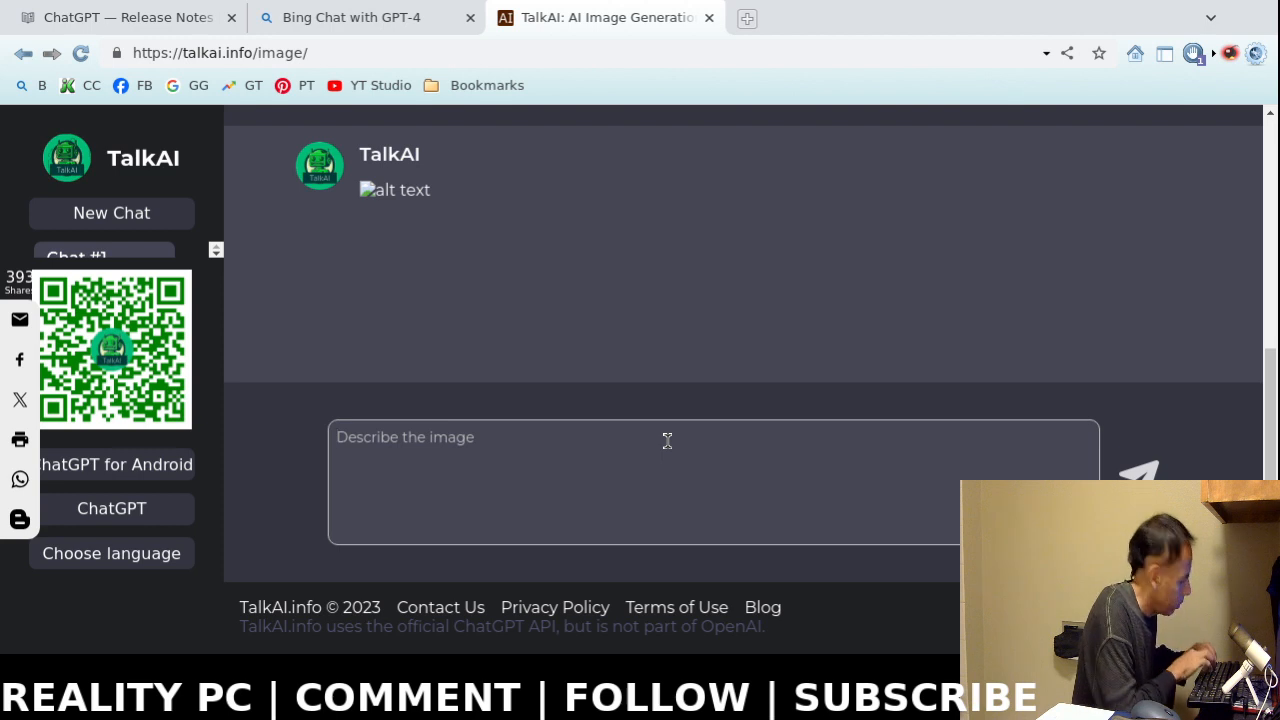
text(P)
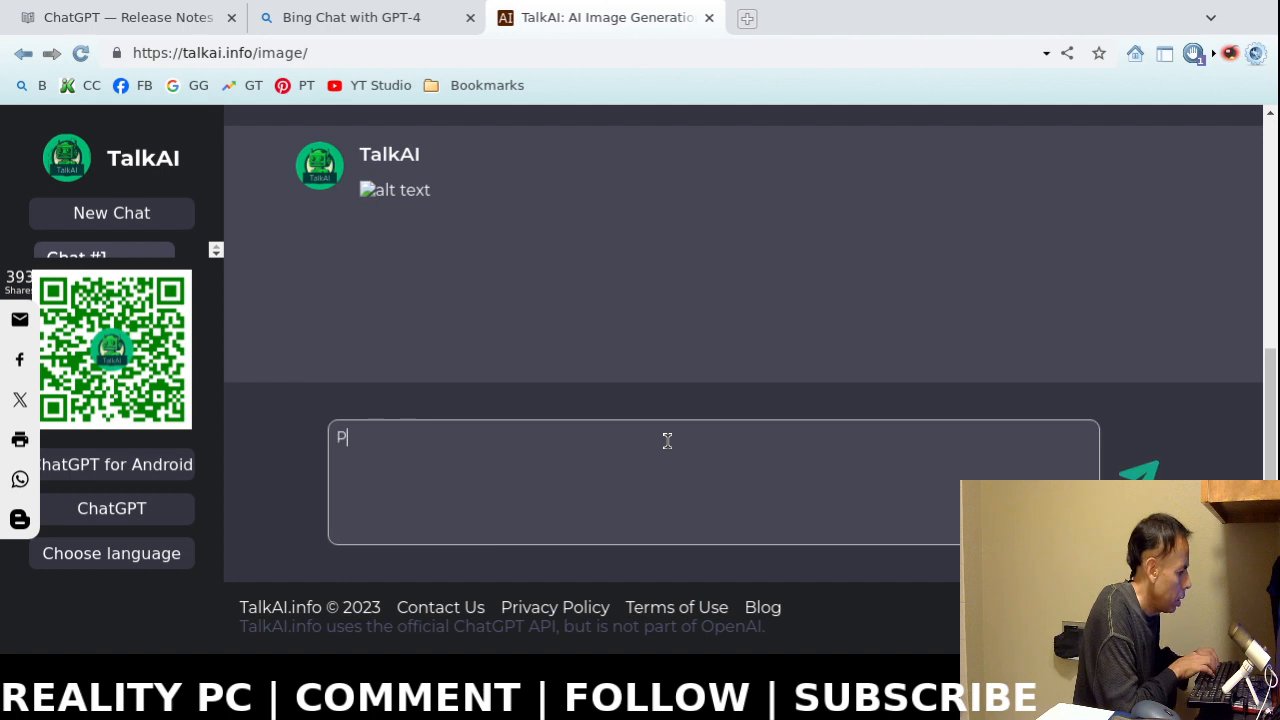
text(lease create an image of)
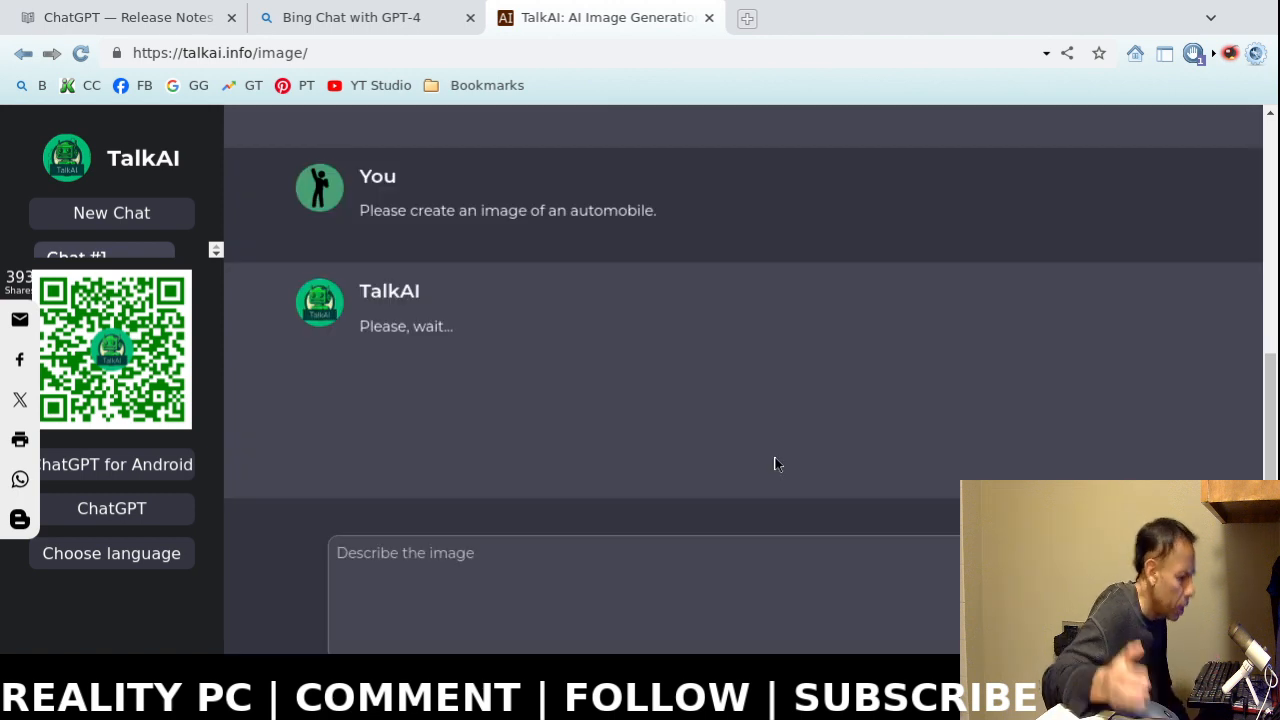
mouse_move(810, 432)
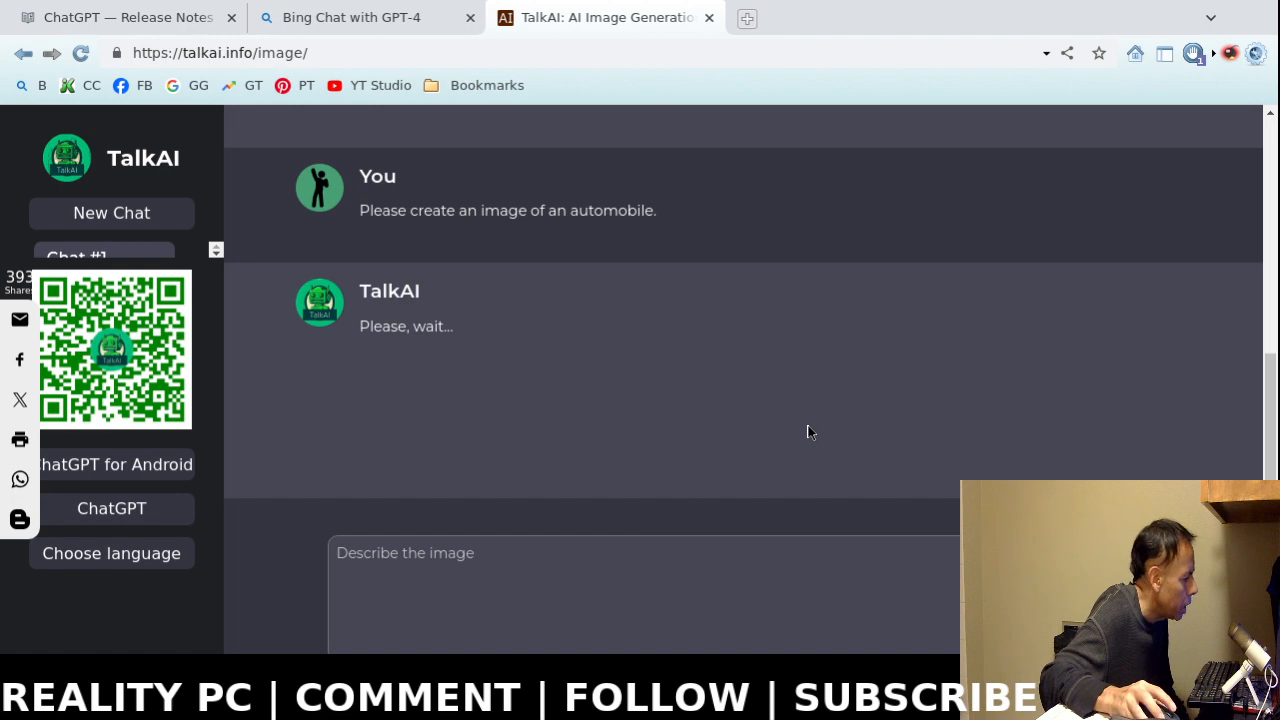
mouse_move(804, 440)
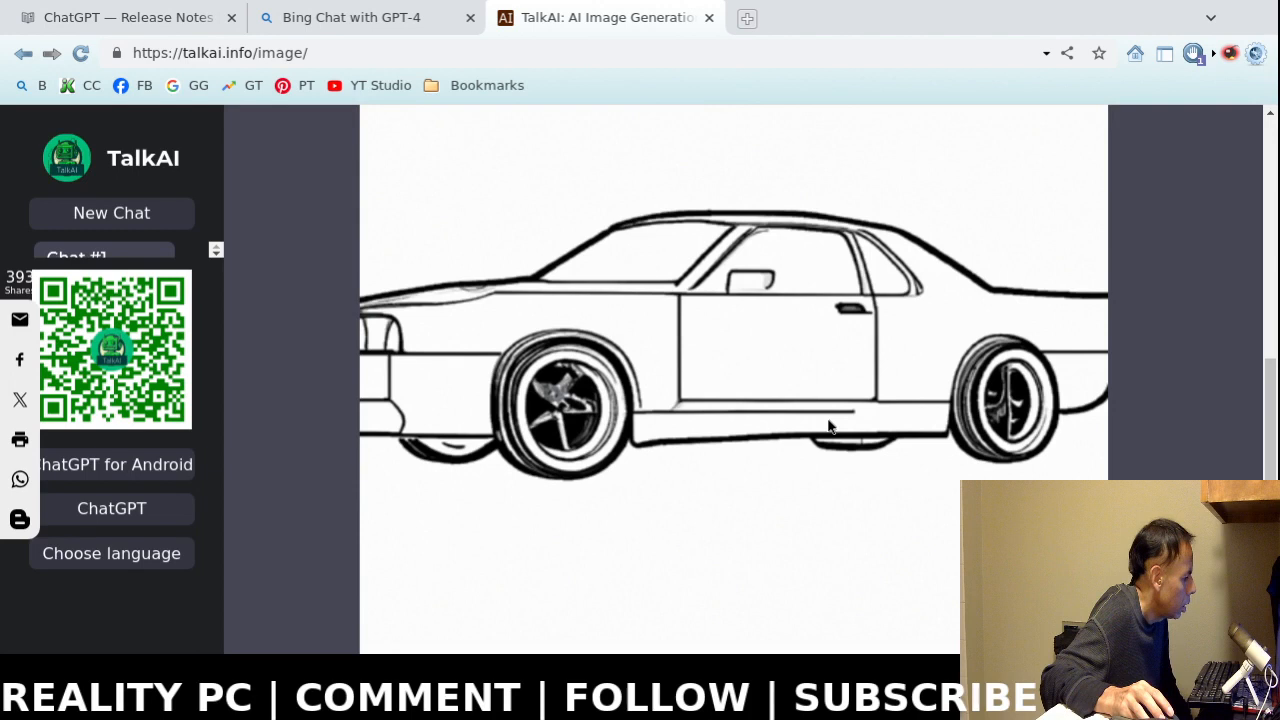
mouse_move(760, 378)
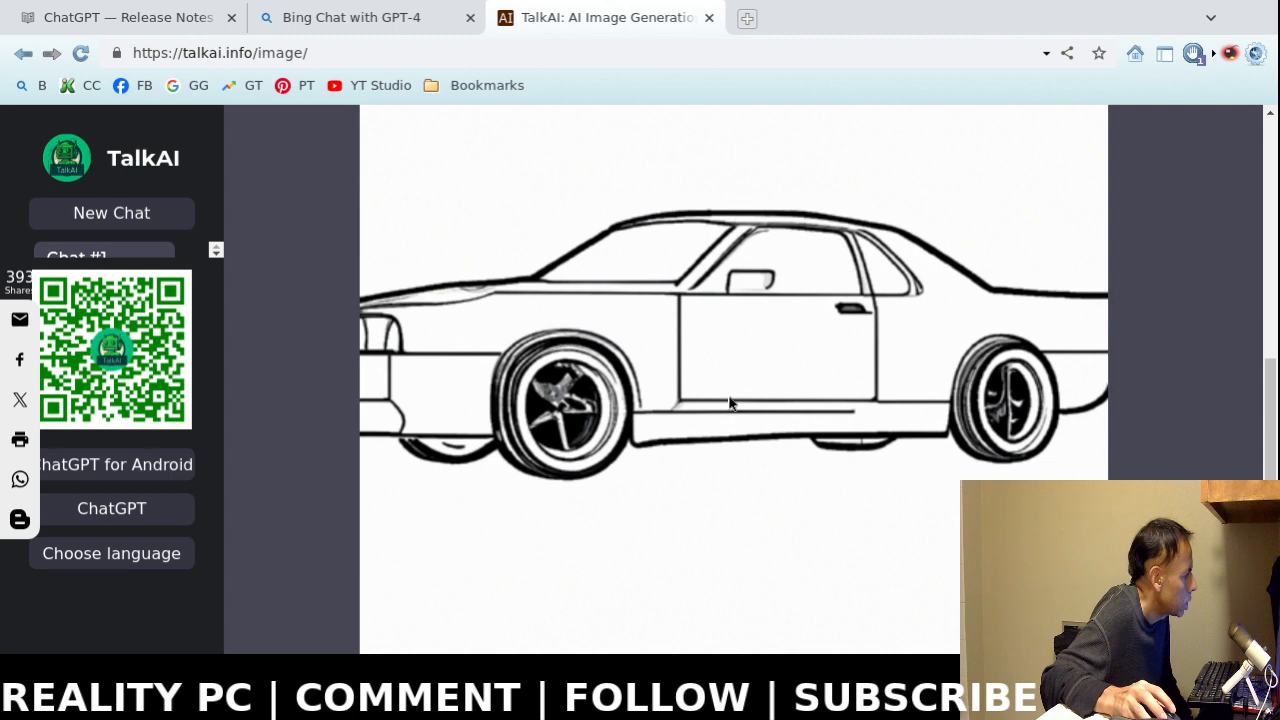
mouse_move(764, 408)
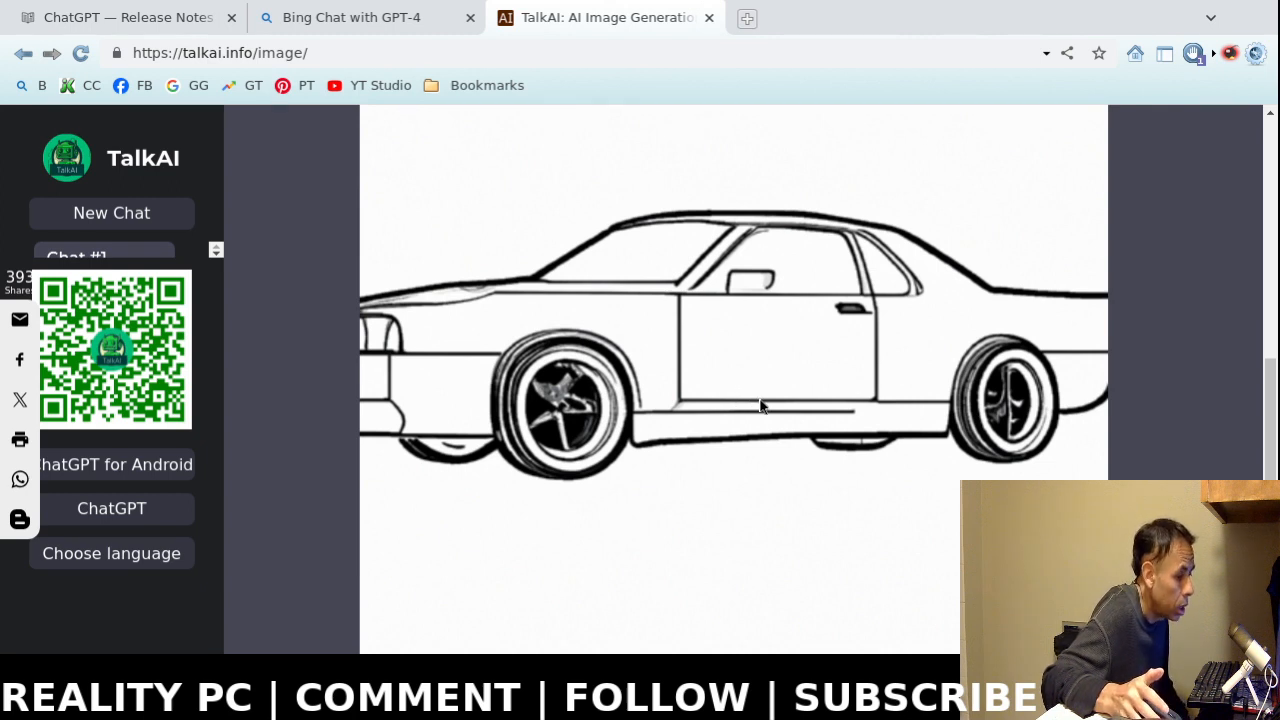
mouse_move(780, 396)
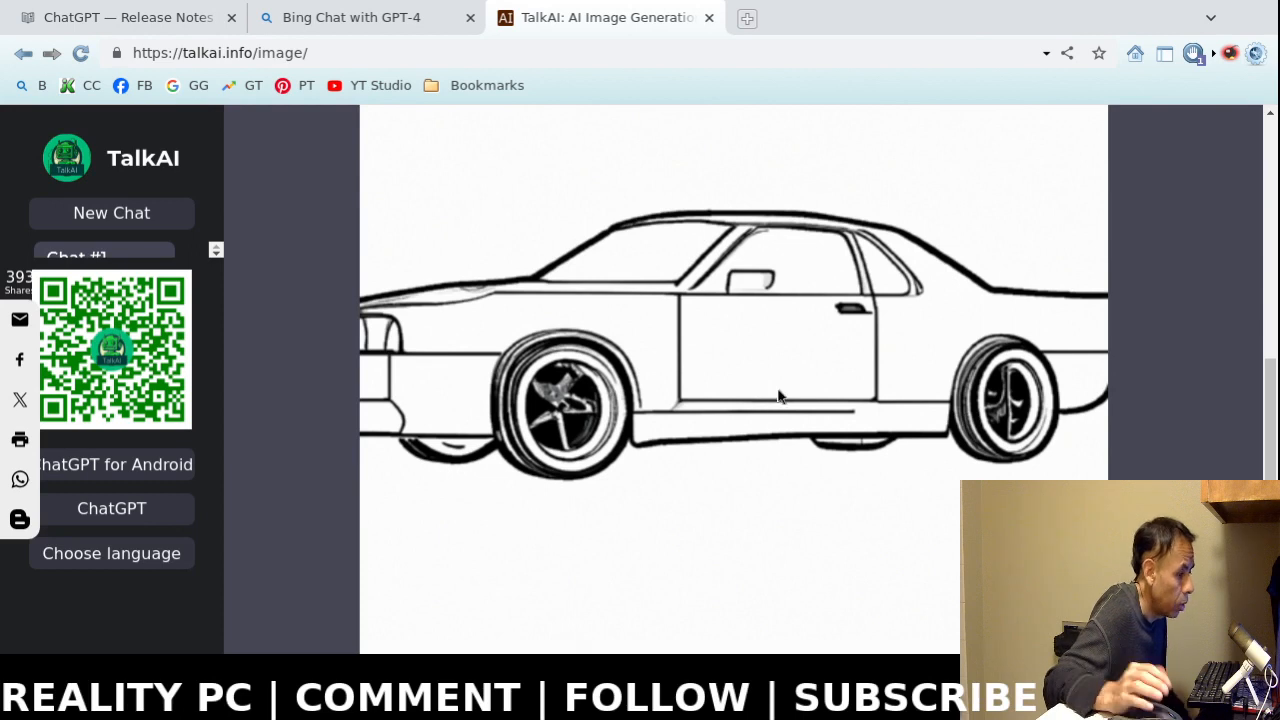
Scroll through the returned black-and-white line drawing of a two-door car.
scroll(down, 3)
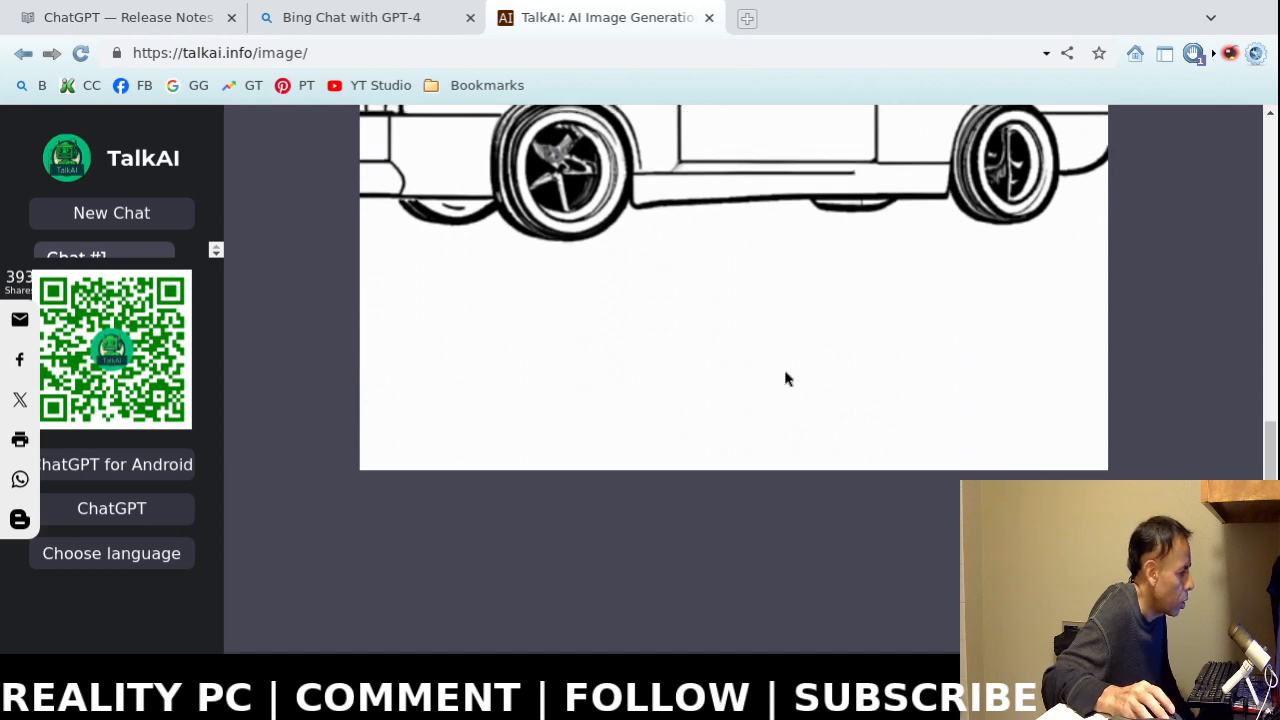
scroll(down, 3)
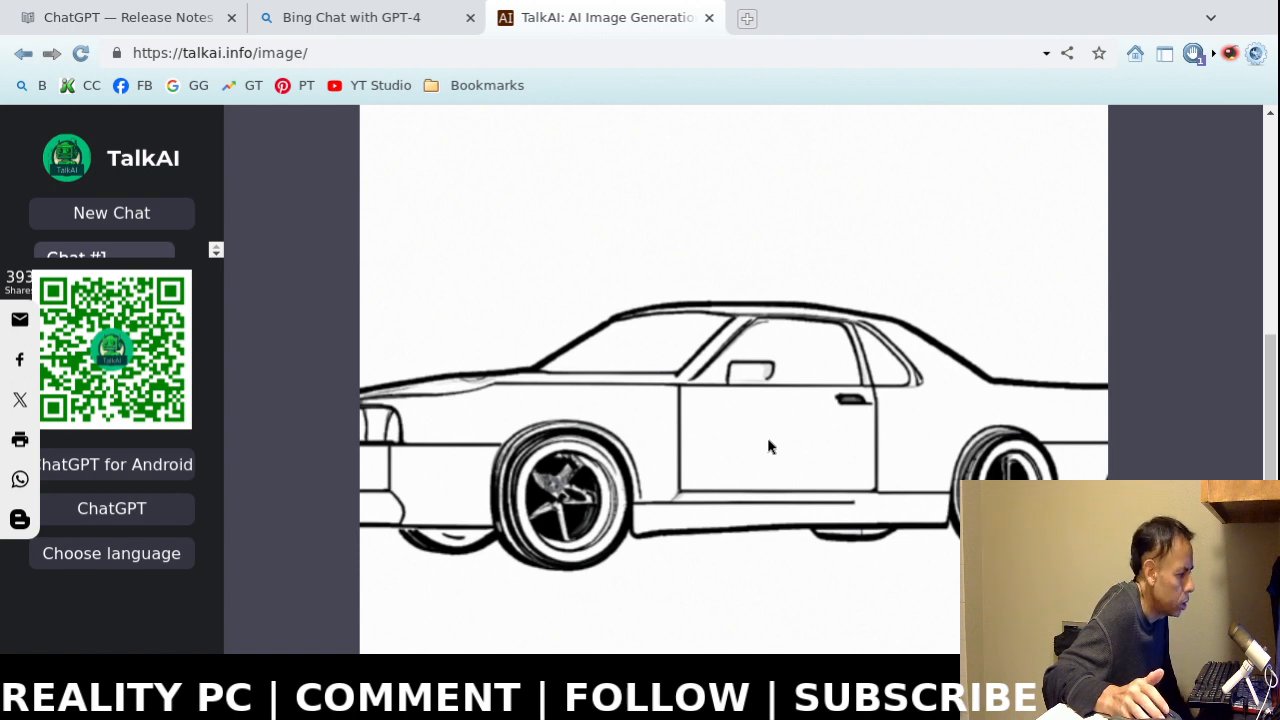
click(120, 16)
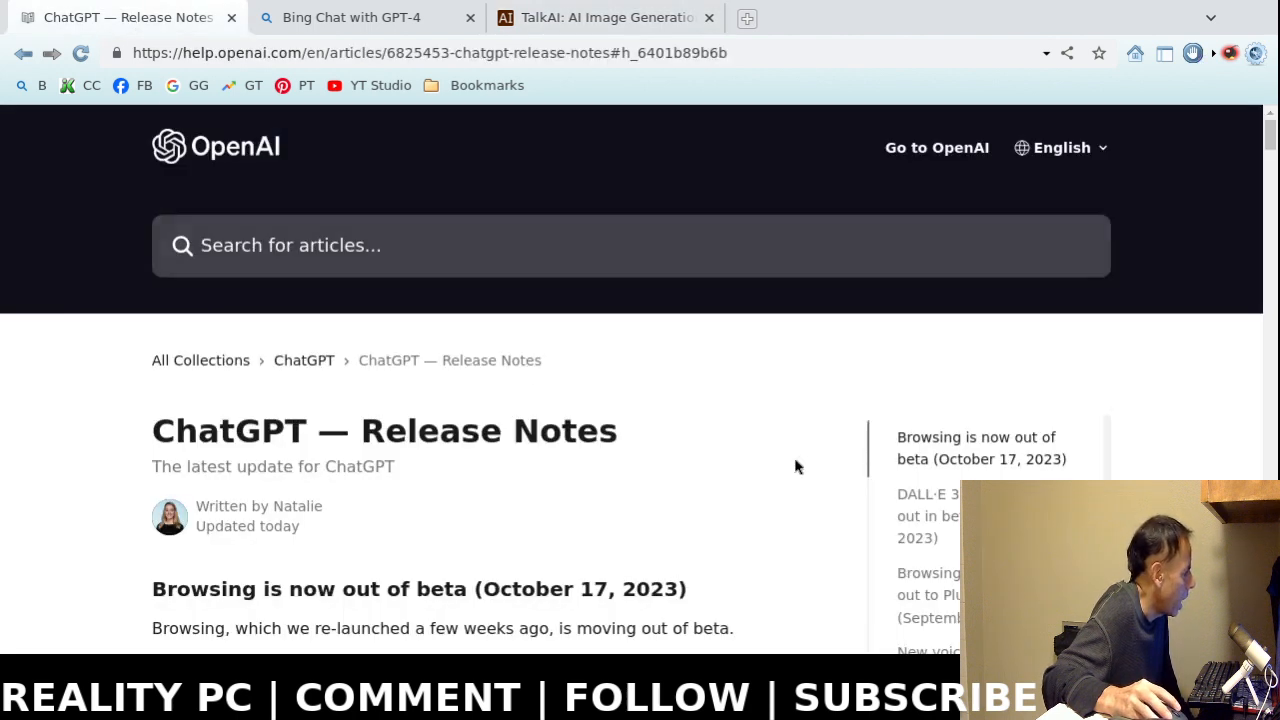
mouse_move(710, 468)
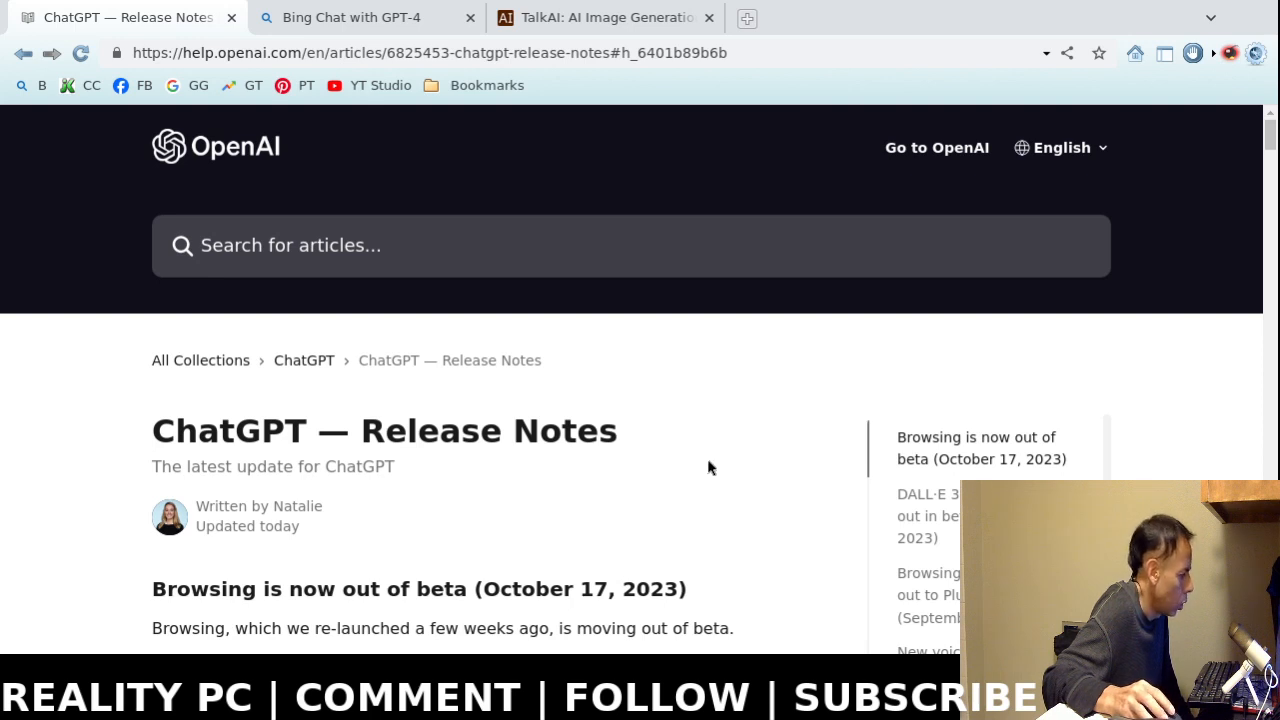
scroll(down, 3)
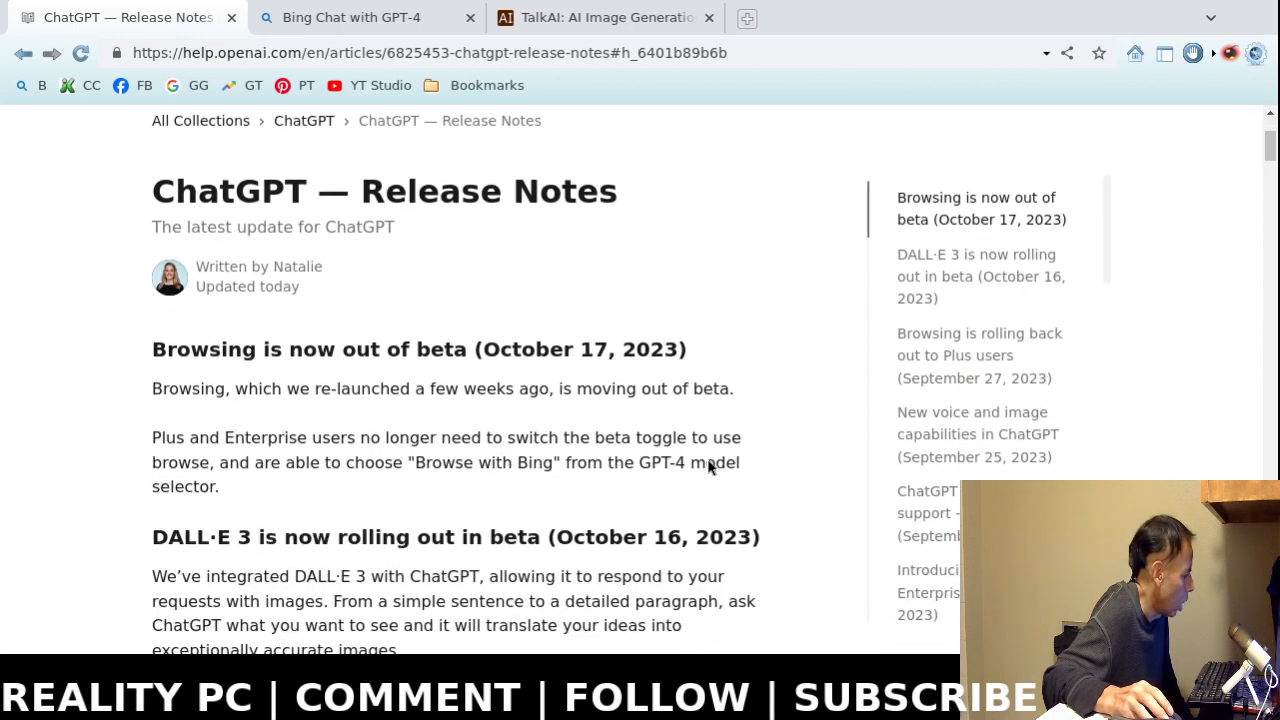
mouse_move(628, 464)
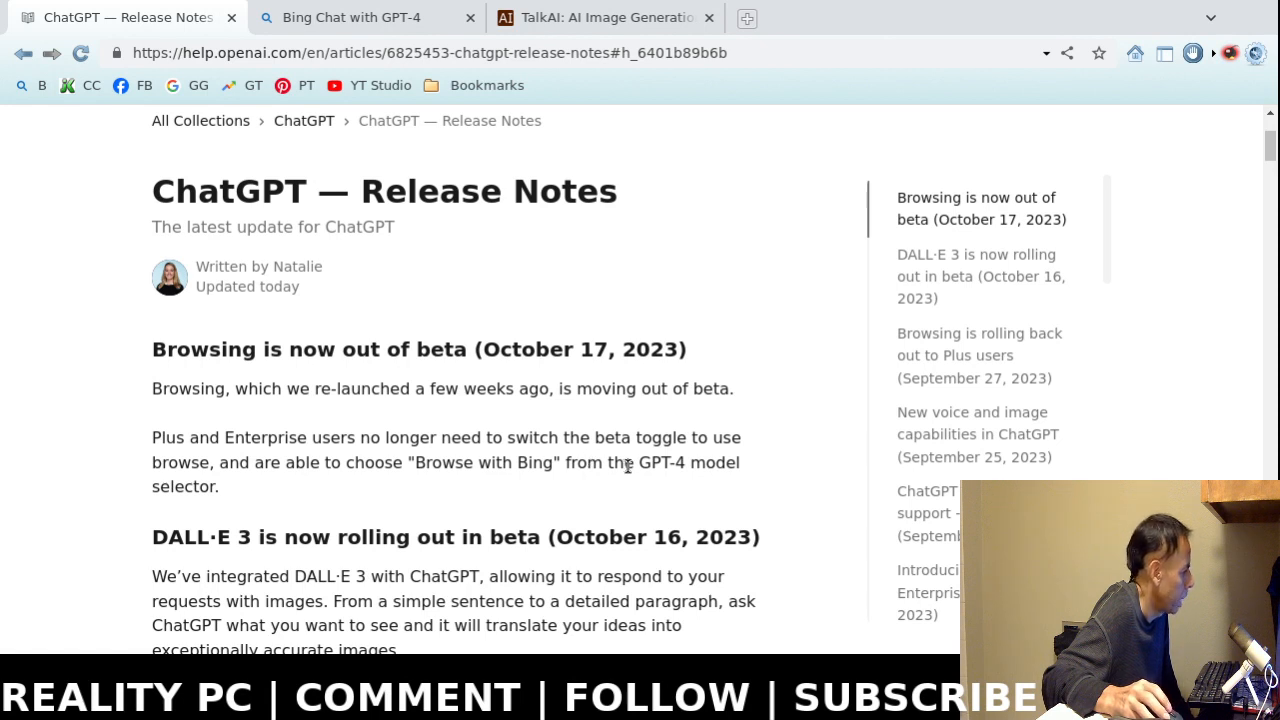
scroll(up, 3)
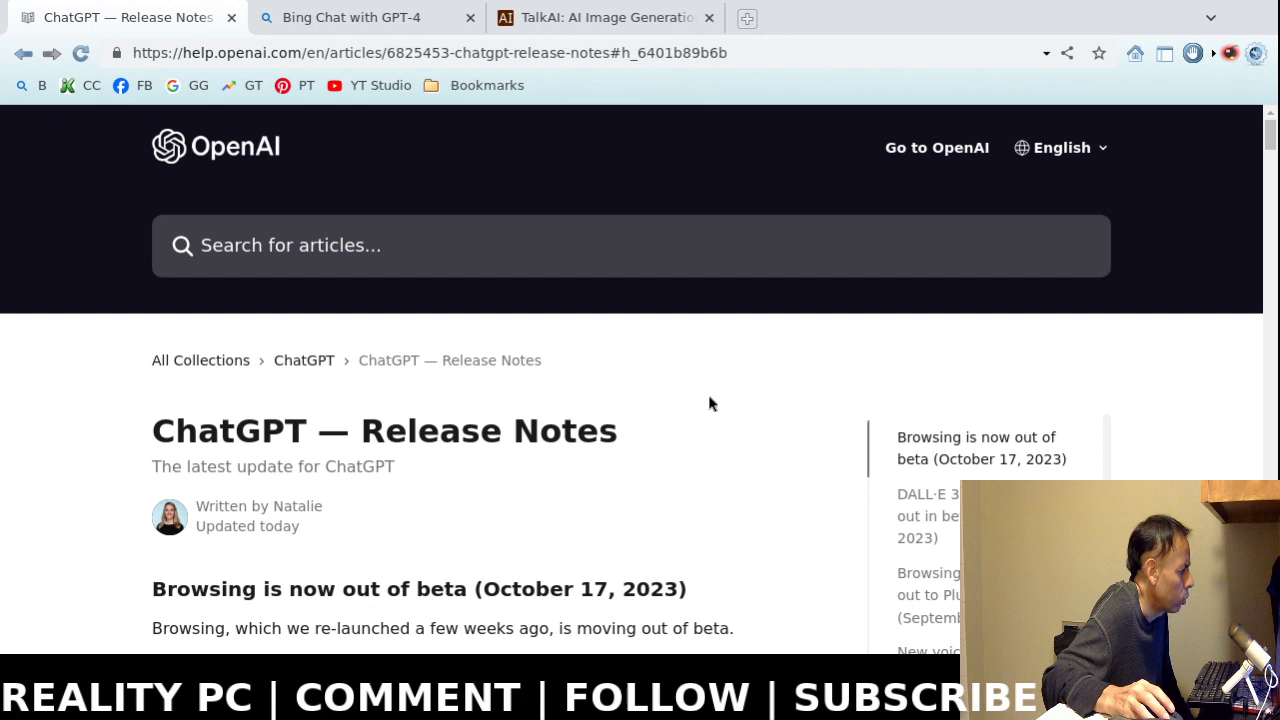
mouse_move(732, 398)
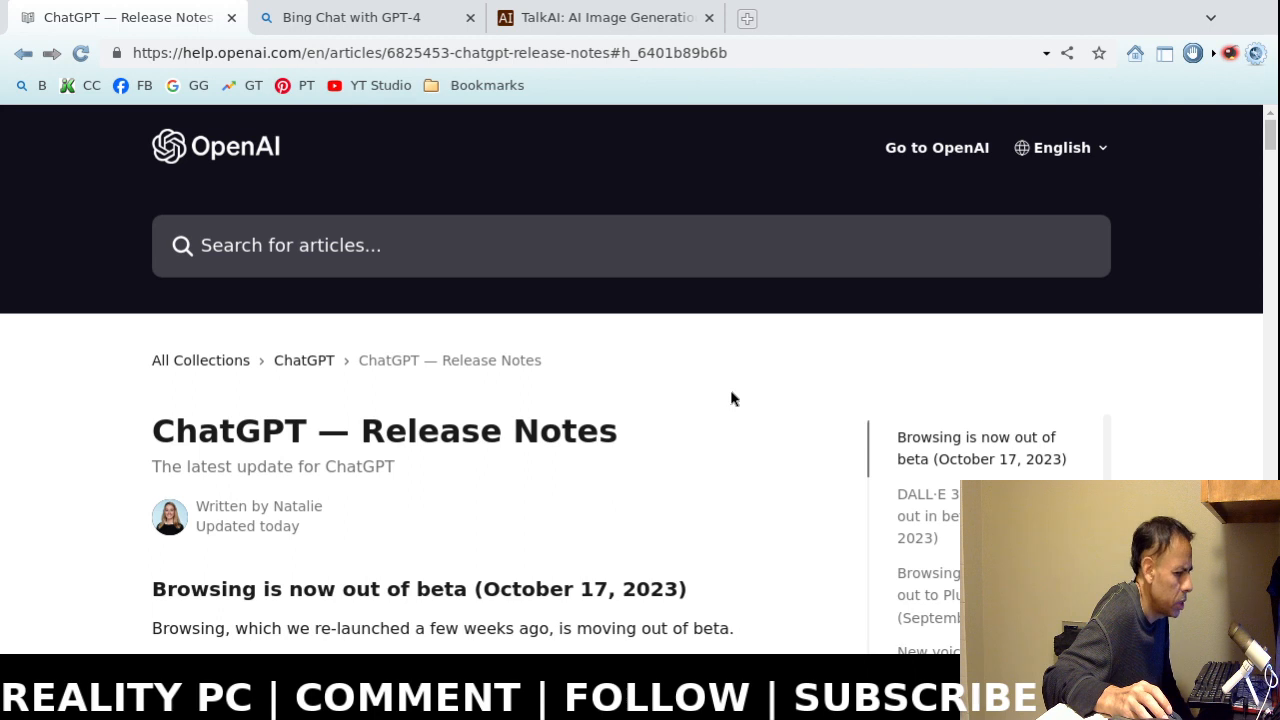
mouse_move(736, 390)
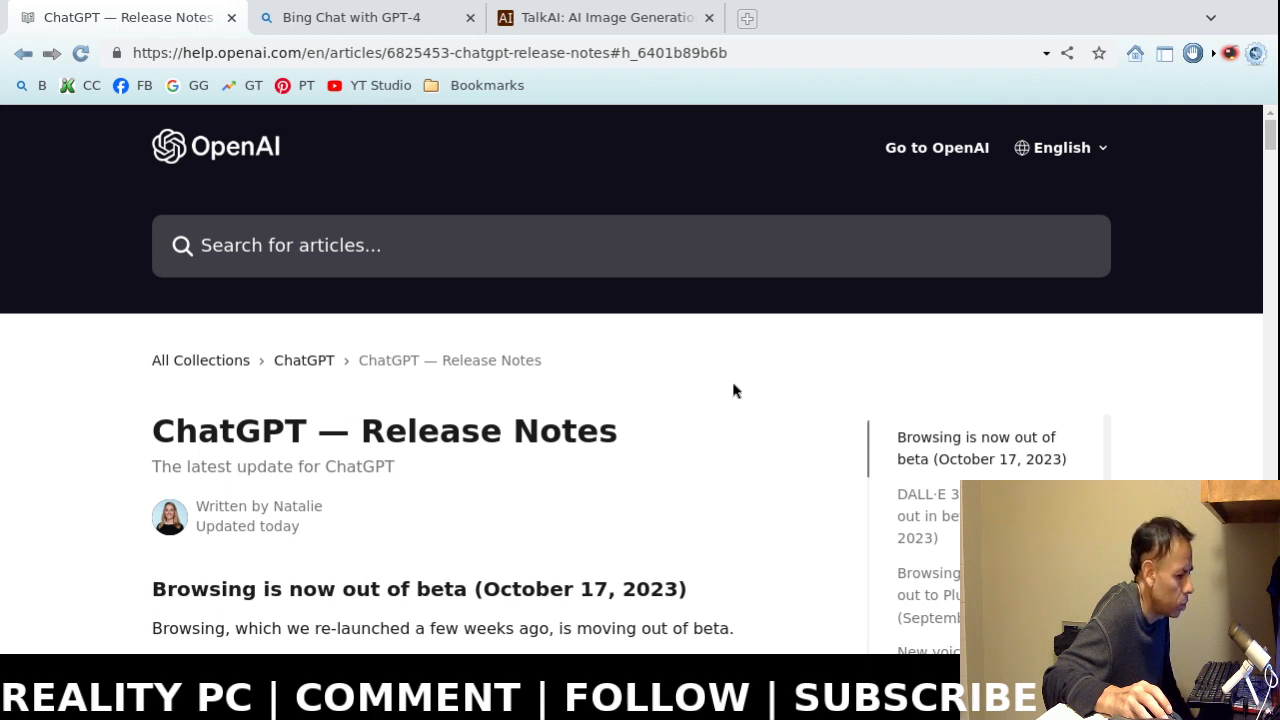
mouse_move(732, 396)
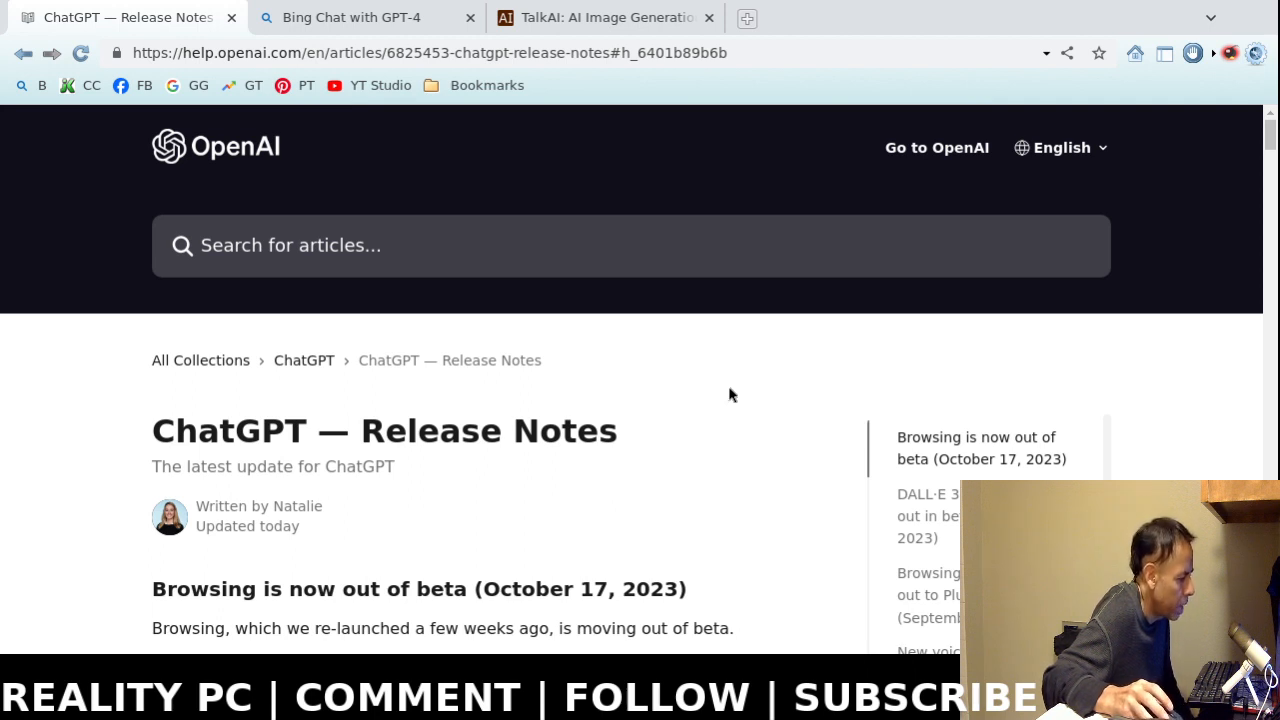
mouse_move(760, 390)
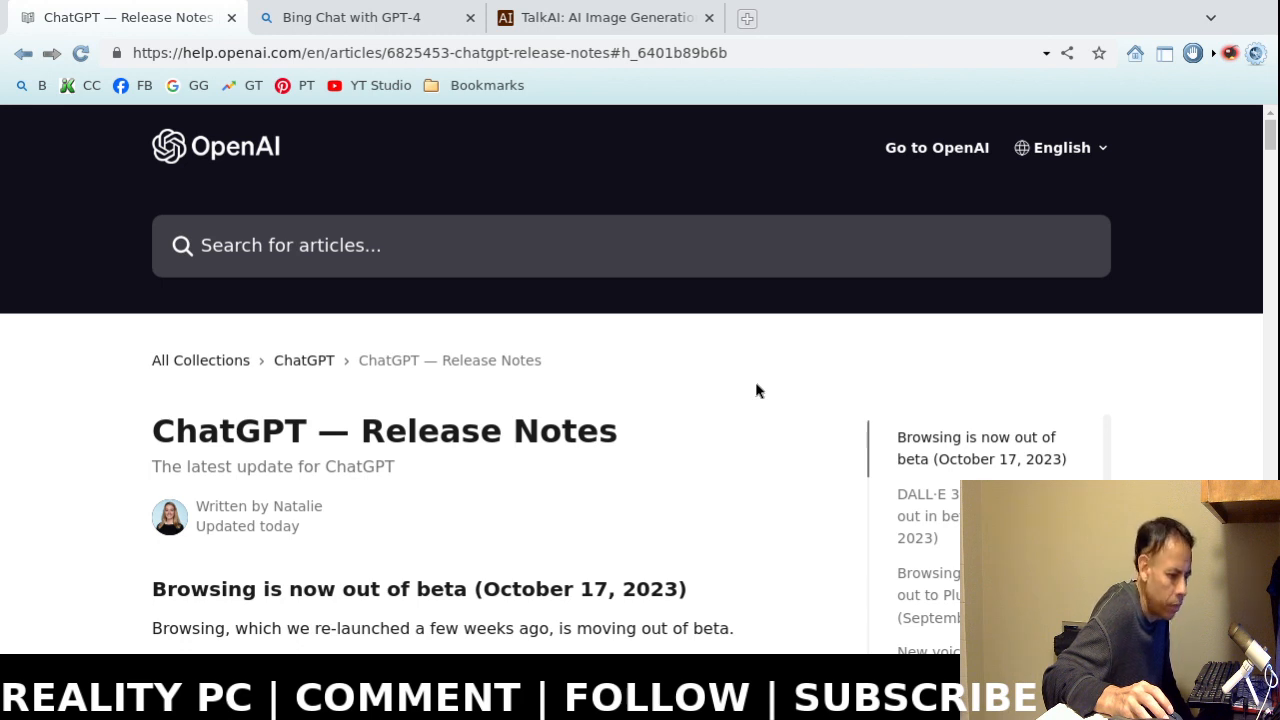
mouse_move(708, 380)
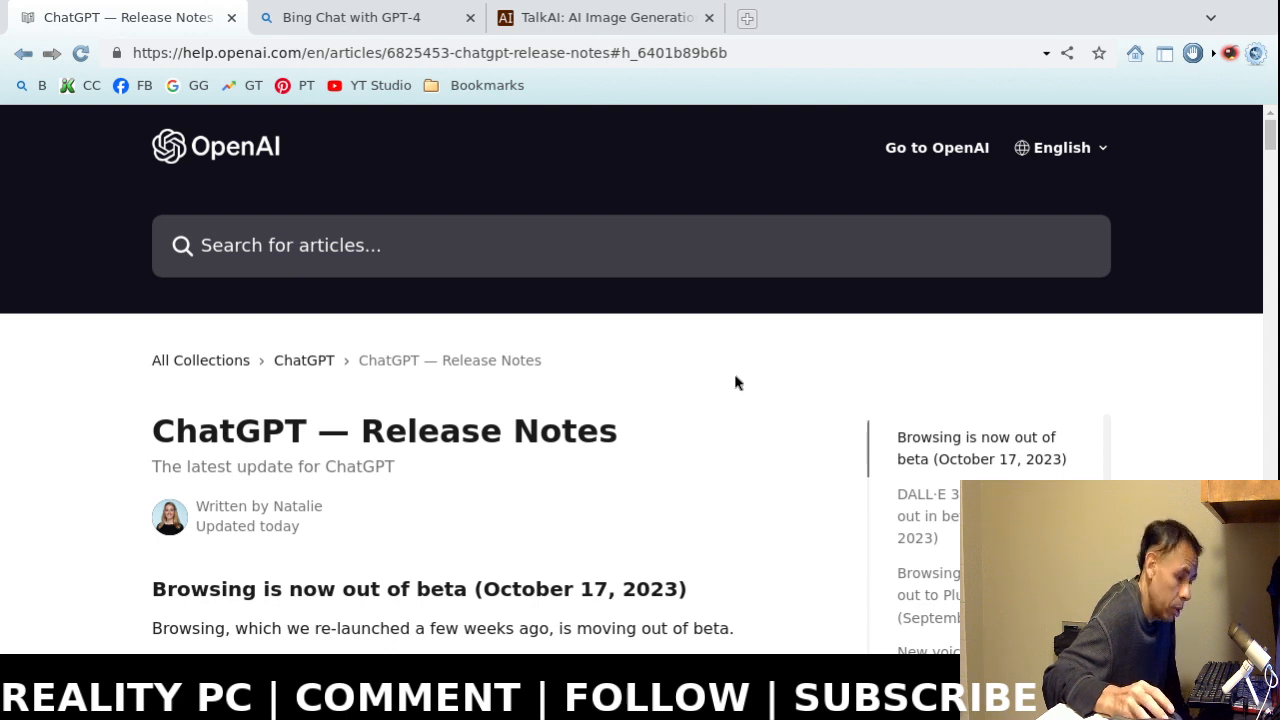
click(604, 18)
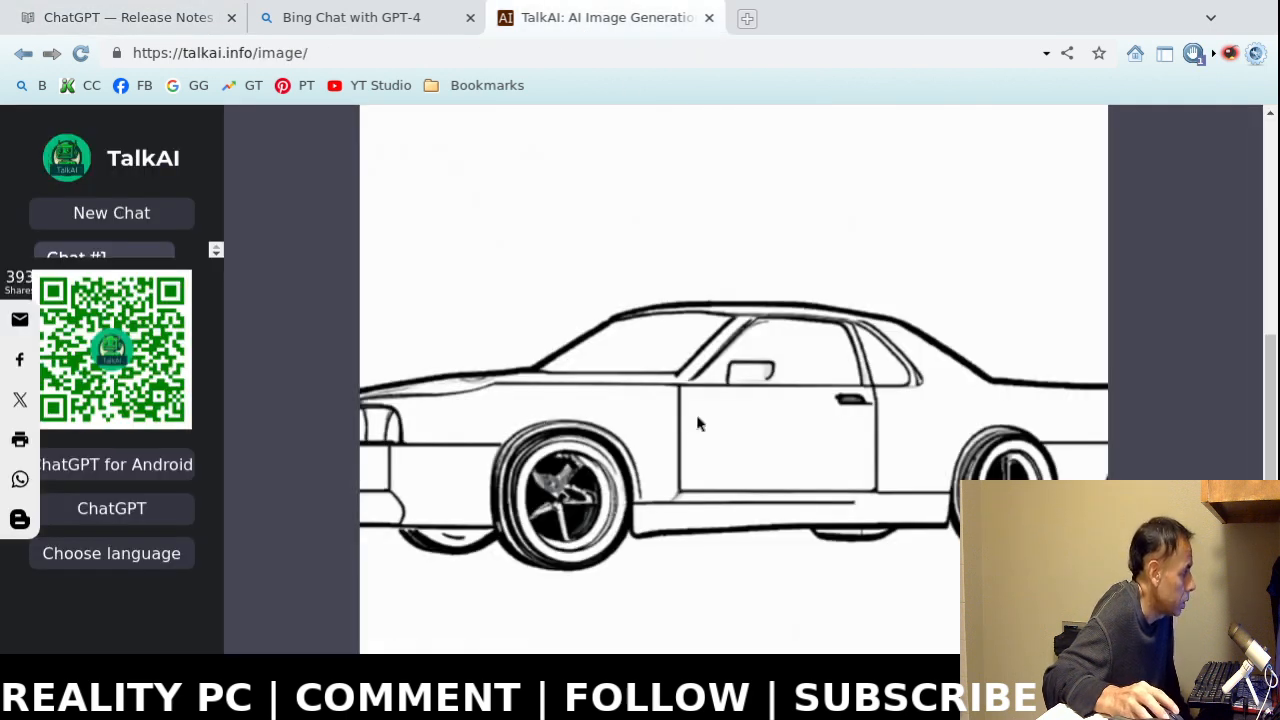